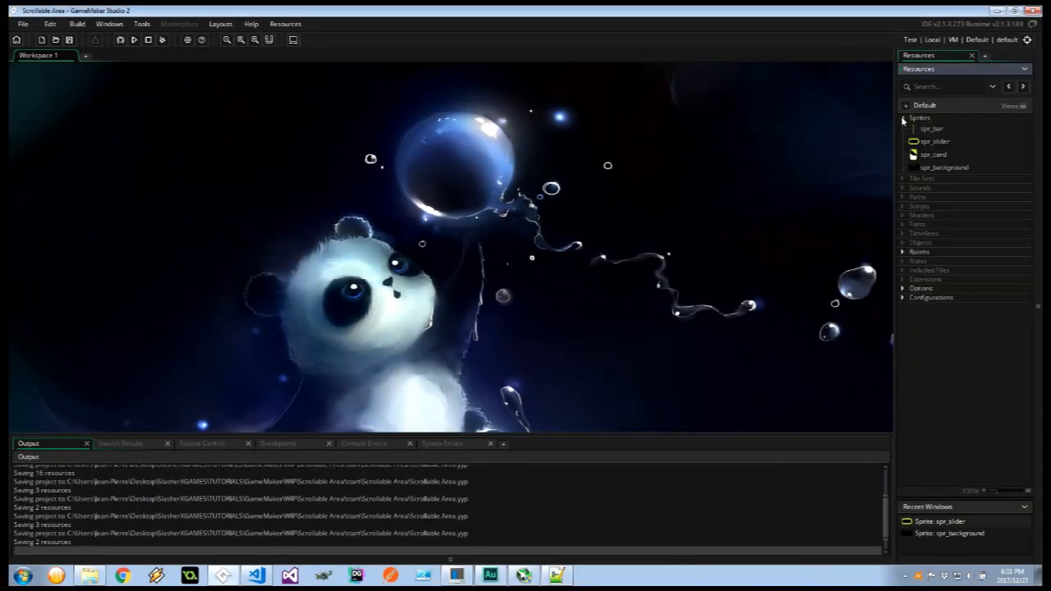
View the spr_bar, spr_background and spr_card sprites in the Sprite Editor.
double_click(933, 128)
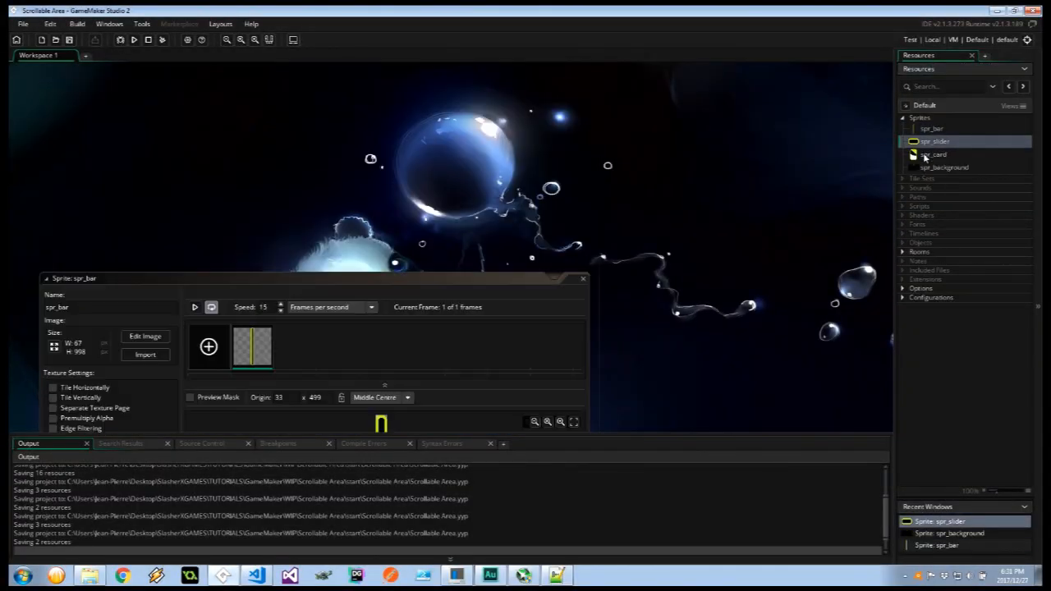
double_click(944, 167)
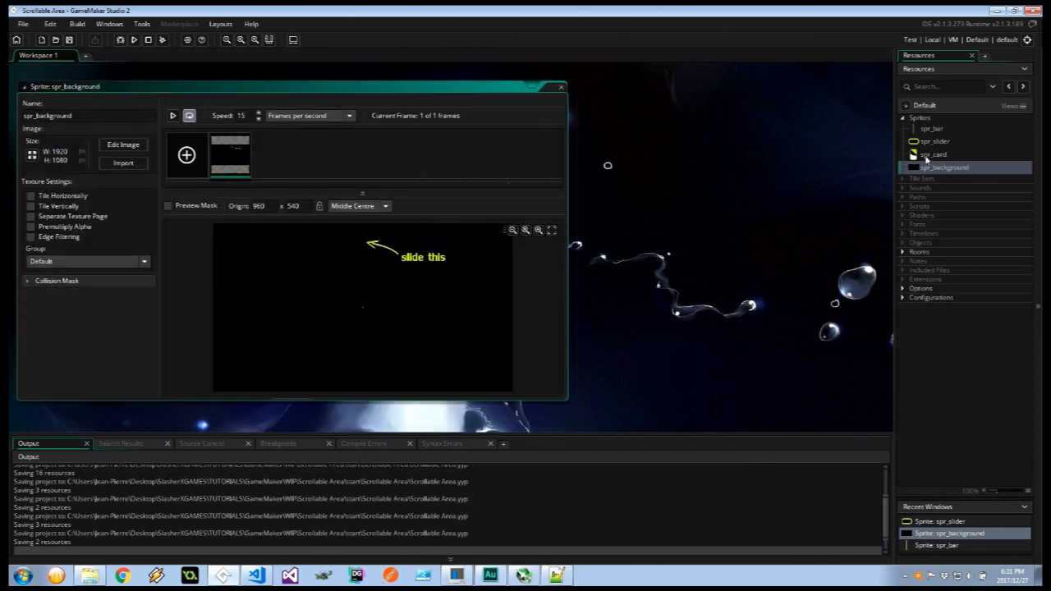
left_click(933, 154)
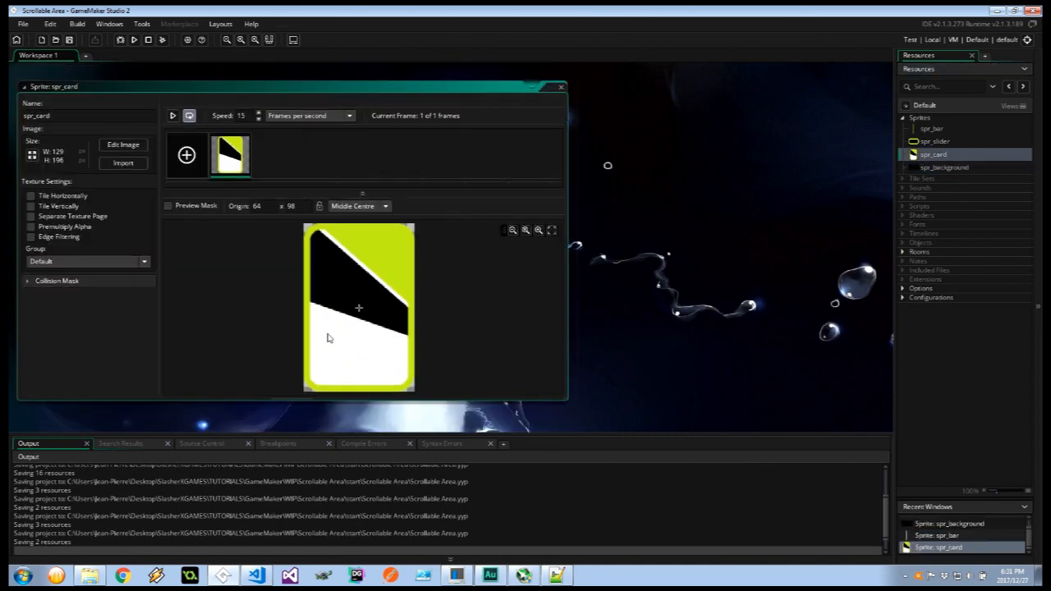
mouse_move(604, 269)
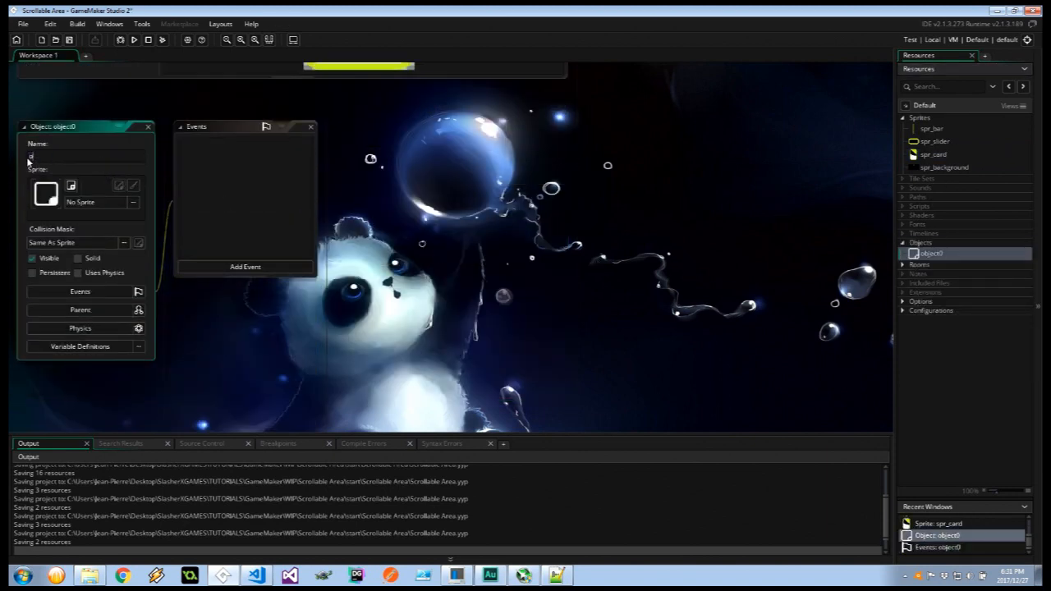
Create object obj_bar with sprite spr_bar and add an empty Create event.
type("obj_bar")
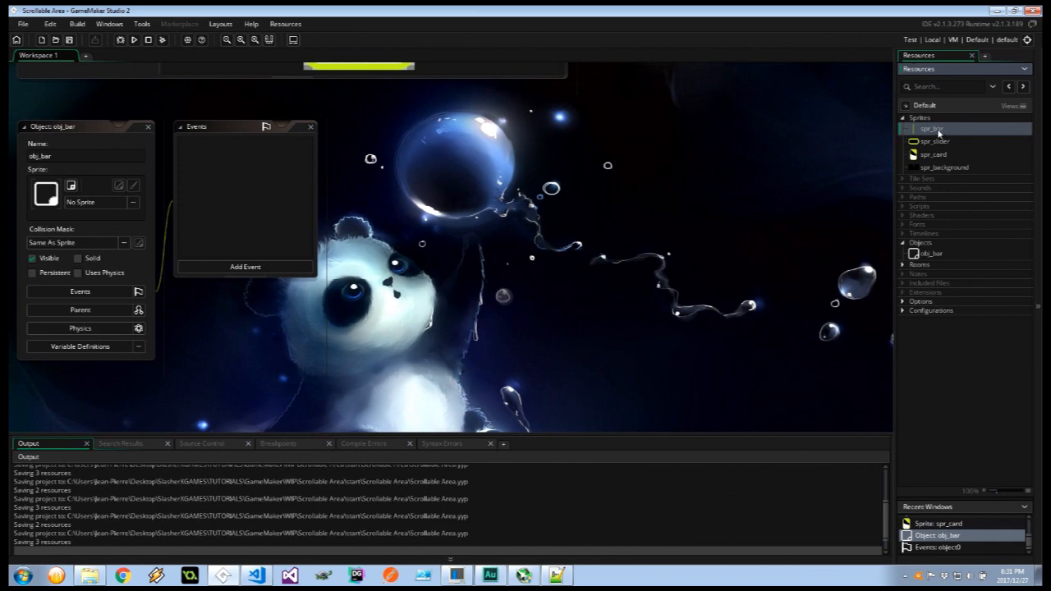
double_click(933, 128)
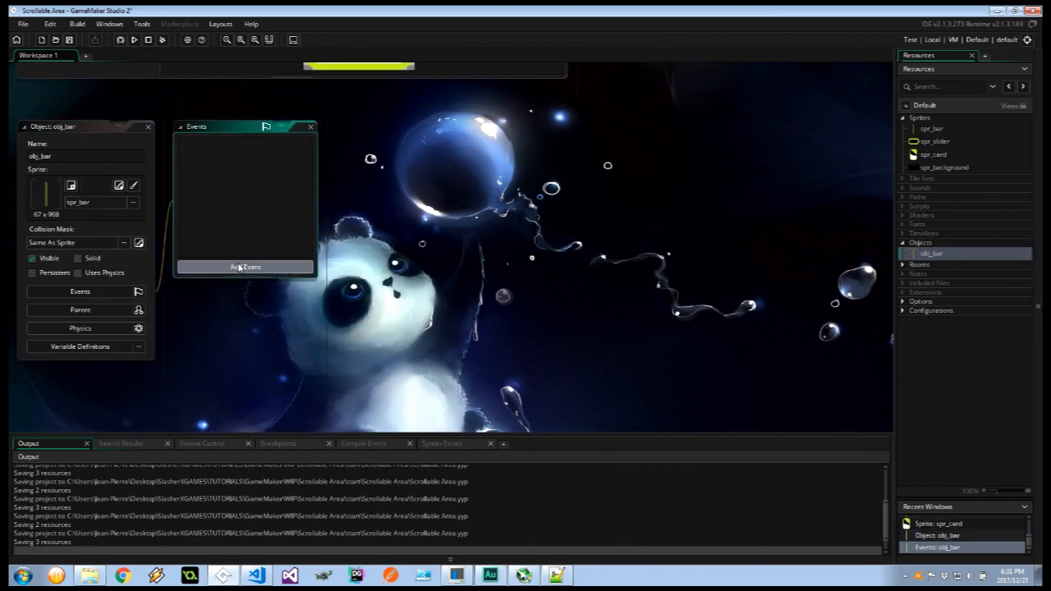
left_click(244, 266)
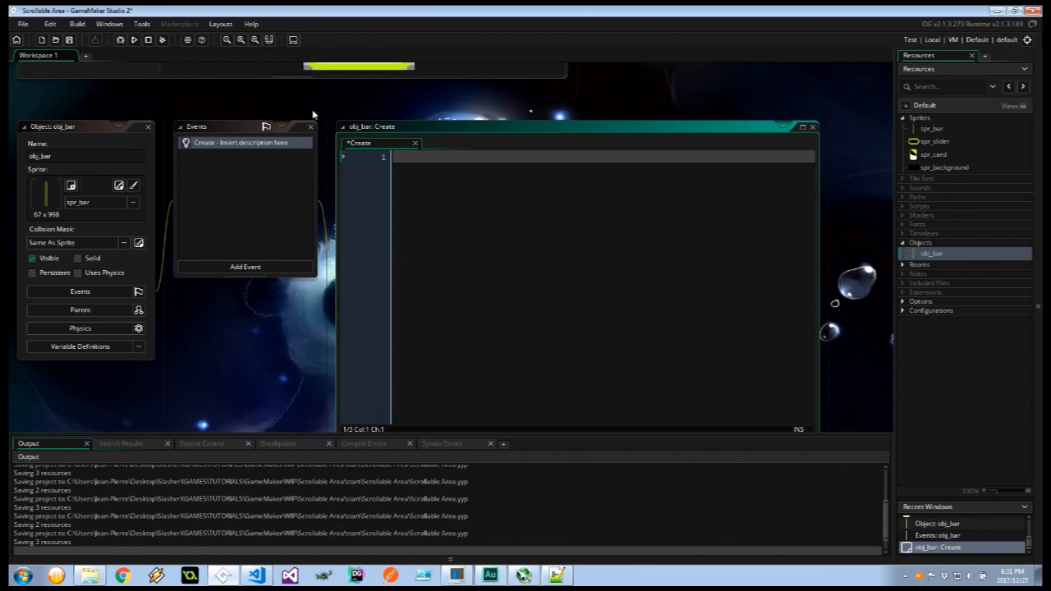
Write topLimit = y - (sprite_height/2) + (image_xscale*75); and start bottomLimit.
type("topLimit")
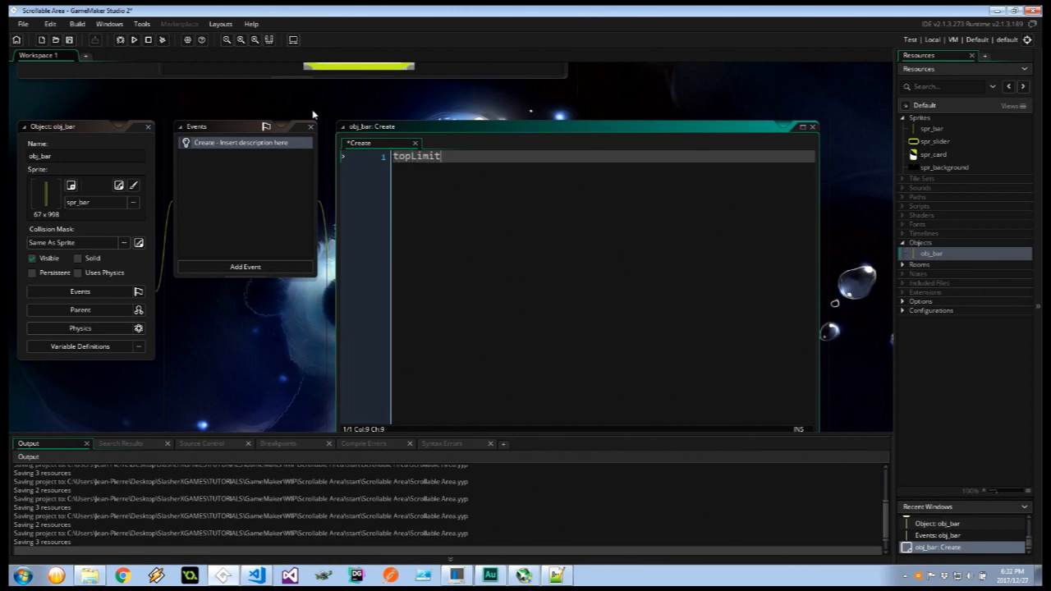
type("bottomLim")
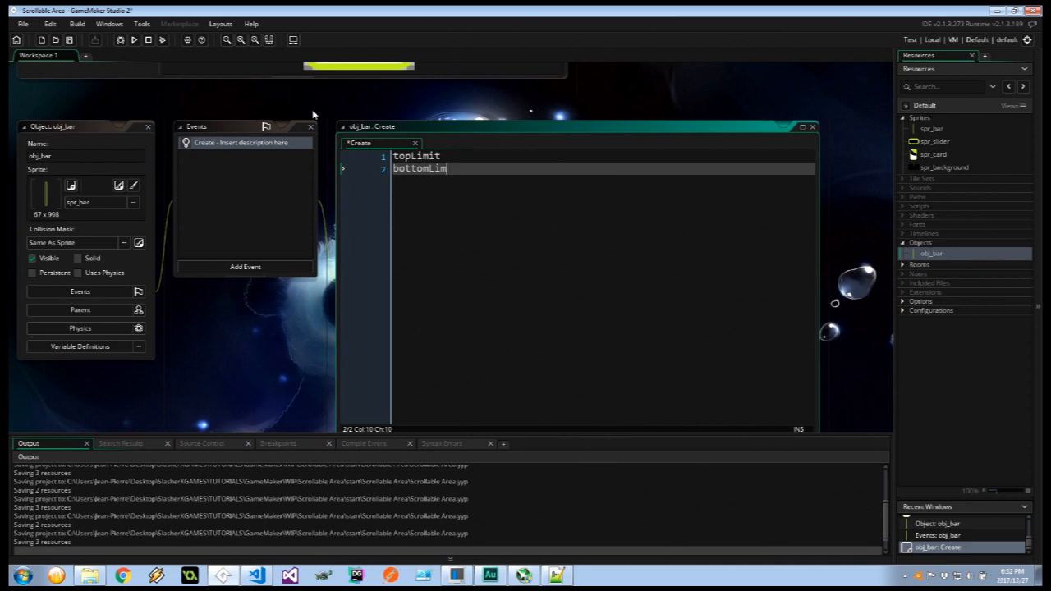
type("it")
left_click(603, 156)
type(" =")
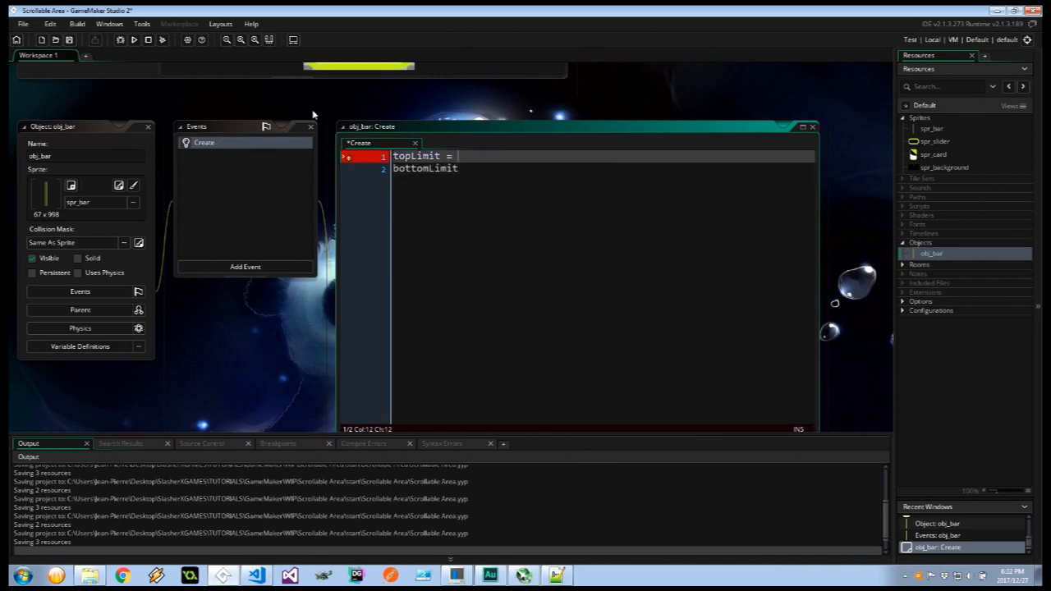
type("y")
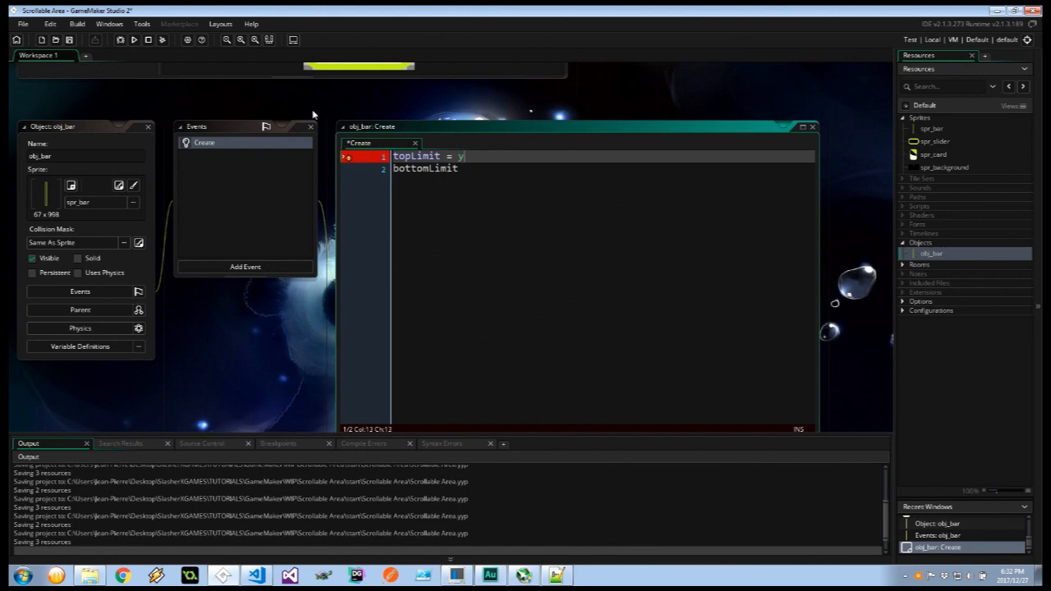
type("-")
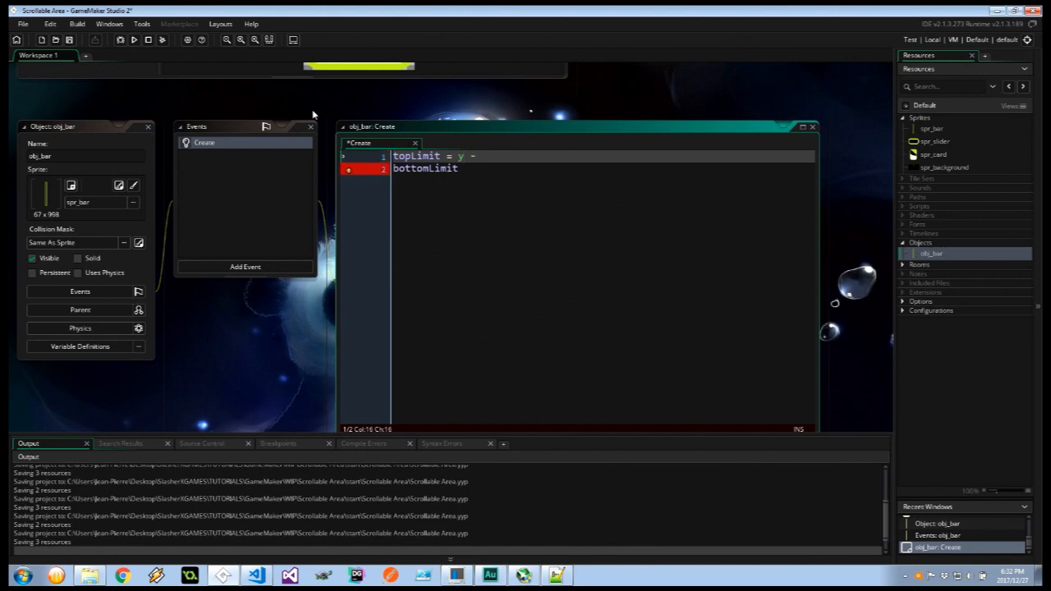
type("(sprite_height/2) +")
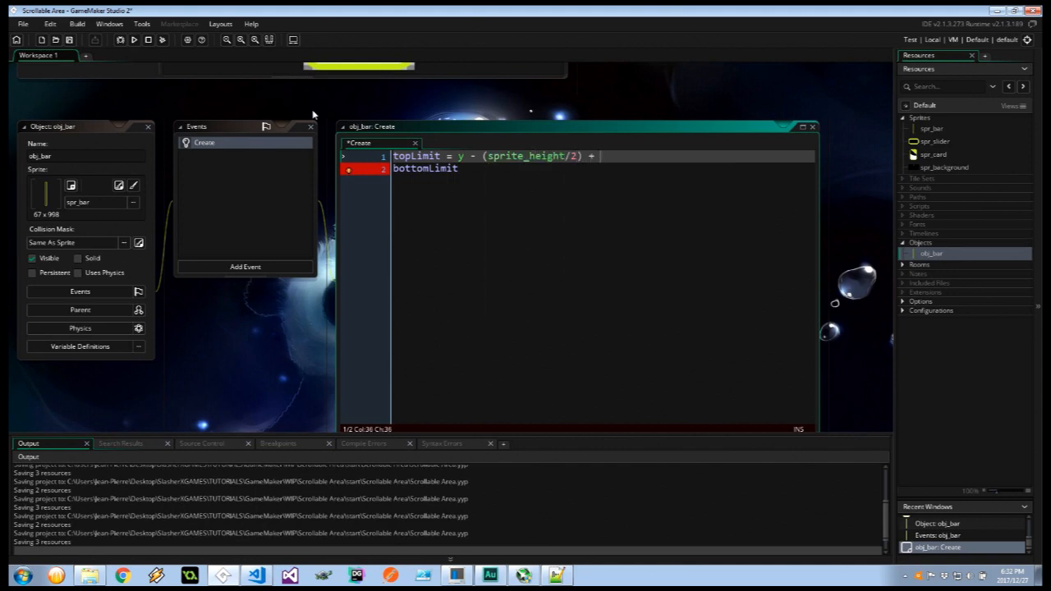
type("(image")
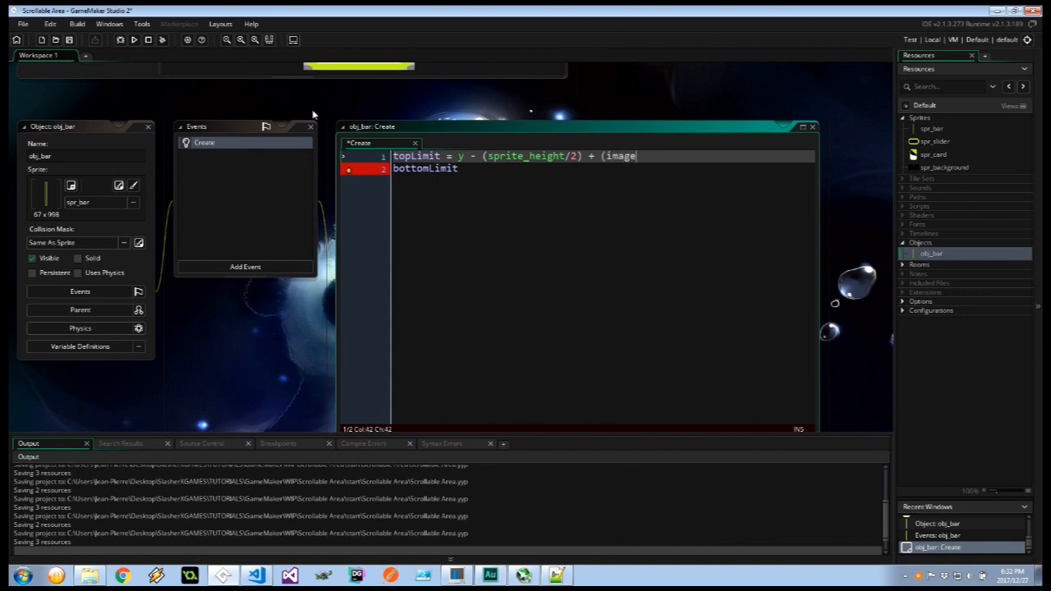
type("_xscale*")
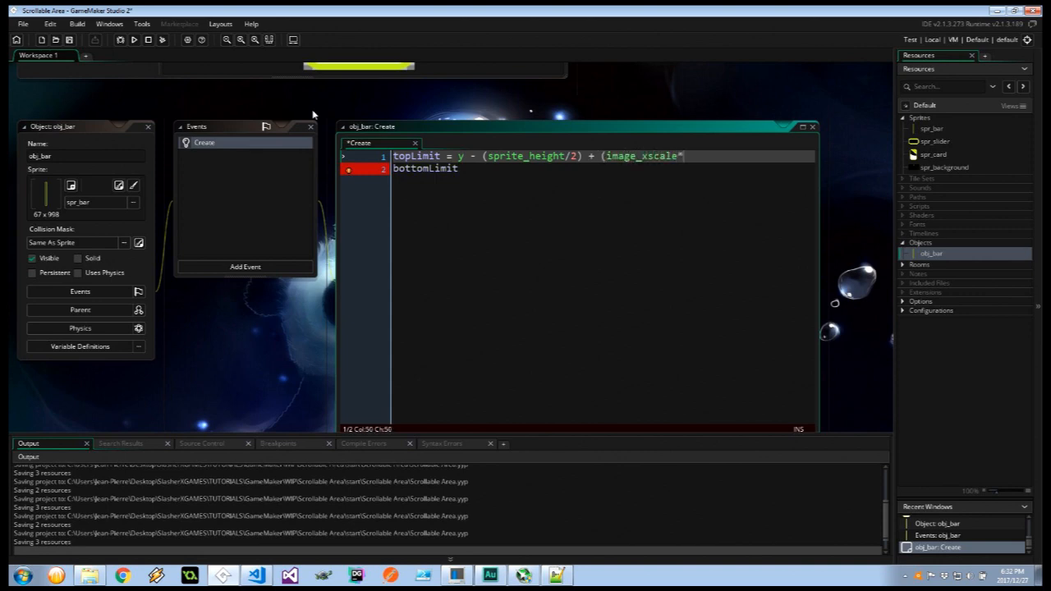
type("75")
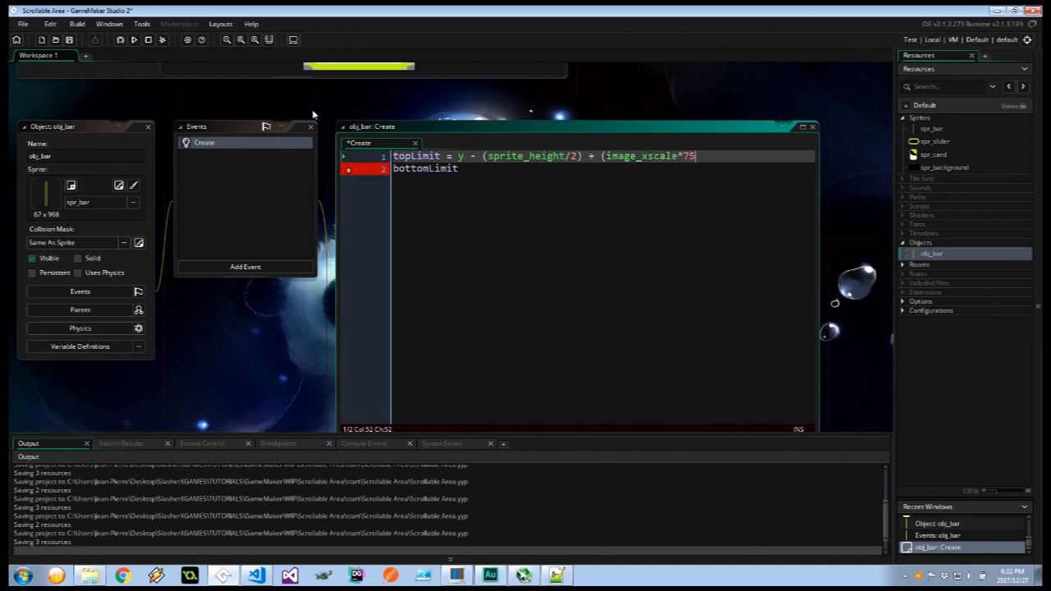
type(");")
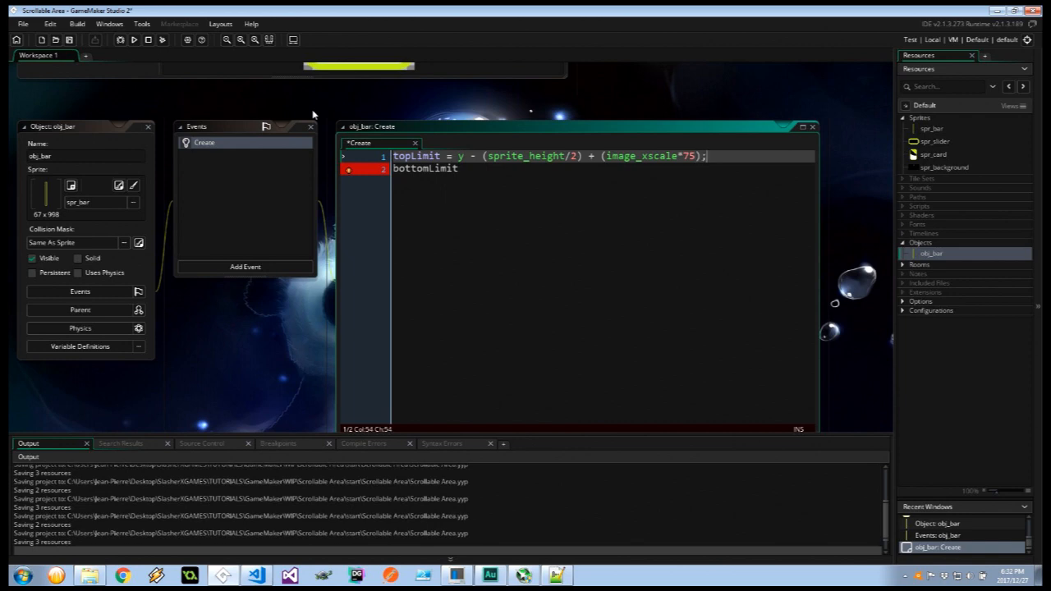
mouse_move(686, 173)
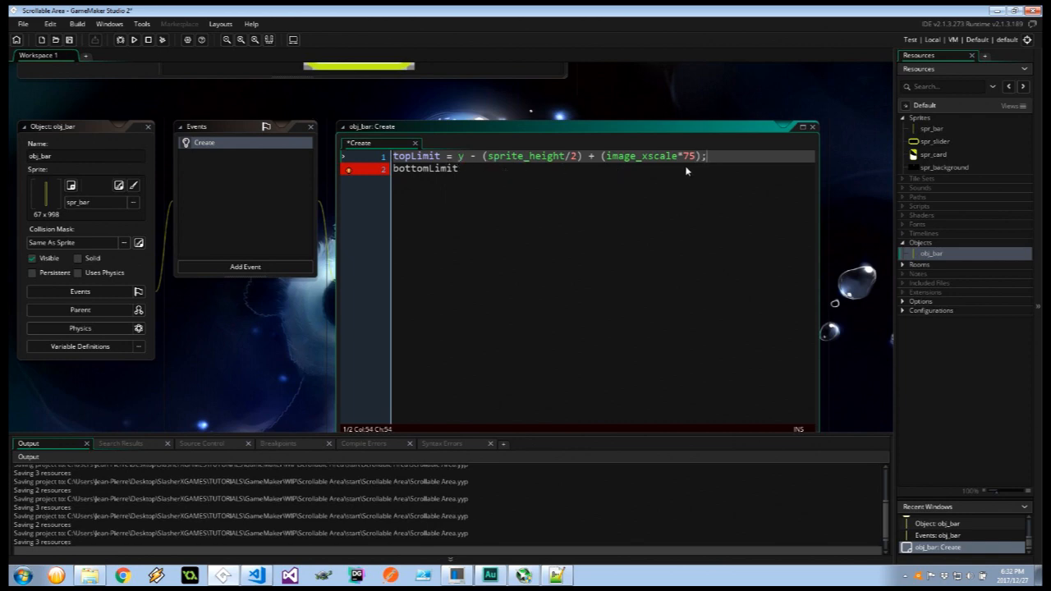
Reuse the topLimit formula for bottomLimit with the signs flipped.
double_click(690, 156)
type(" = y - (sprite_height/2) + (image_xscale*75);")
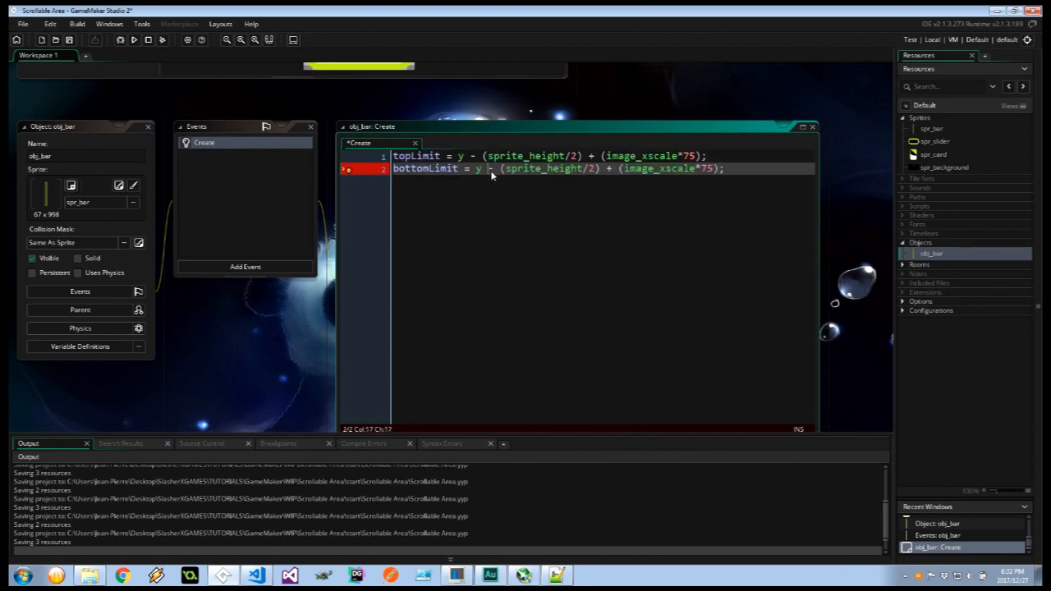
type("+")
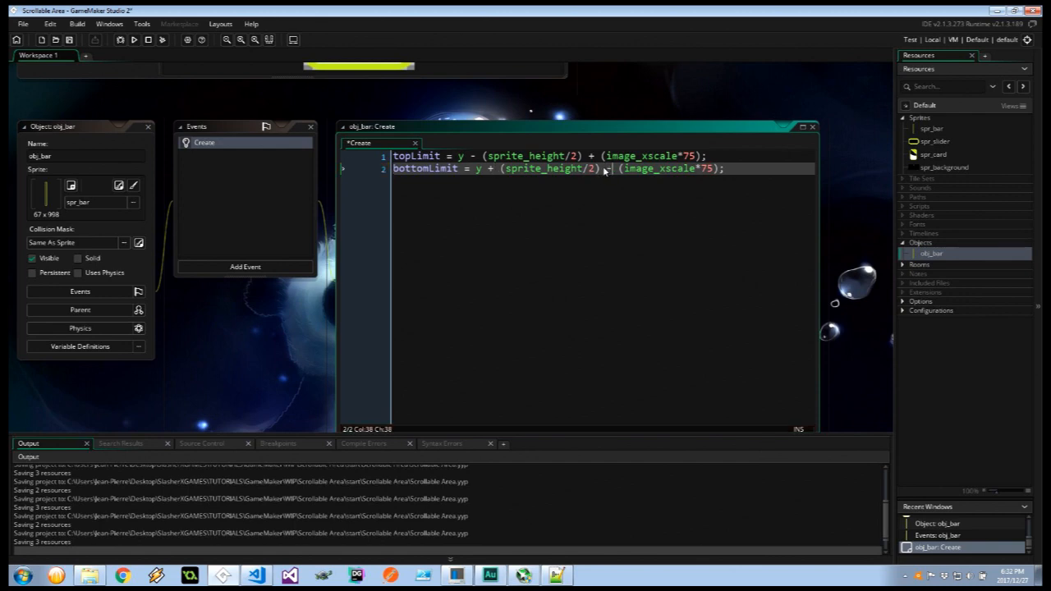
type("-")
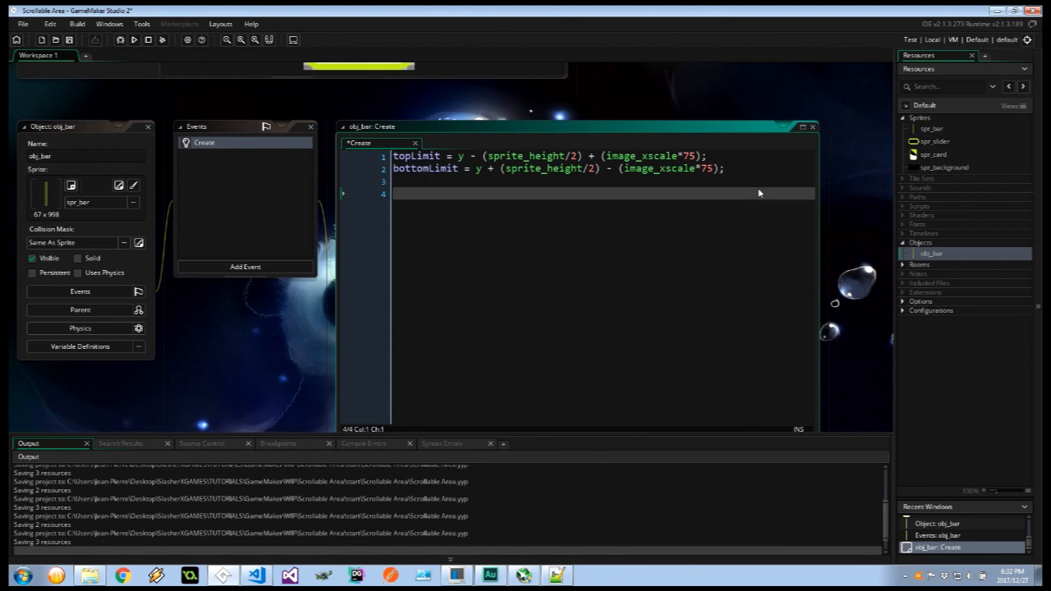
Spawn obj_slider on the Instances layer with instance_create_layer, stored in a.
type("a = instance_")
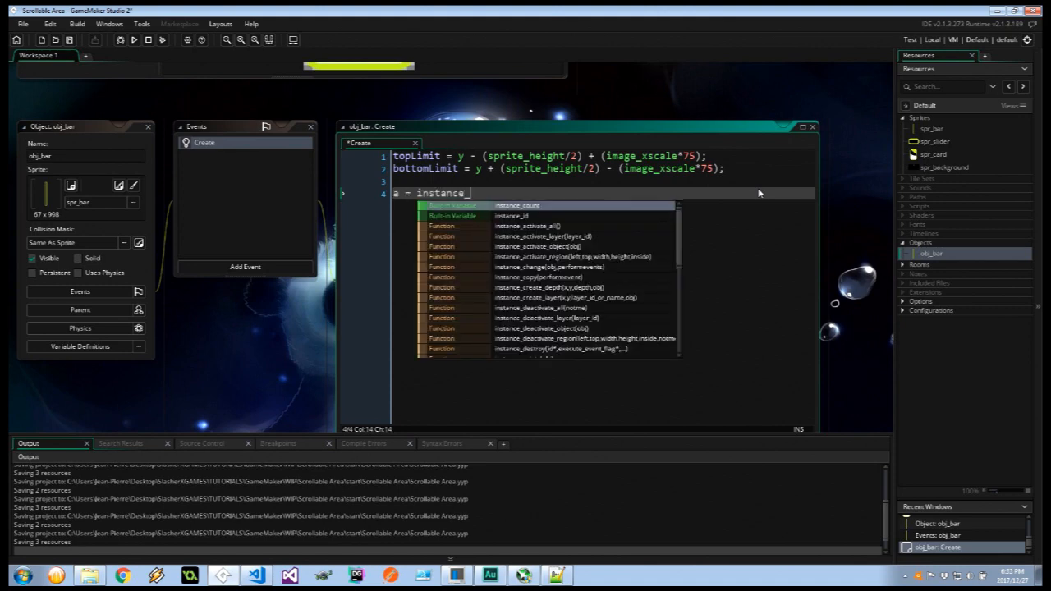
type("create")
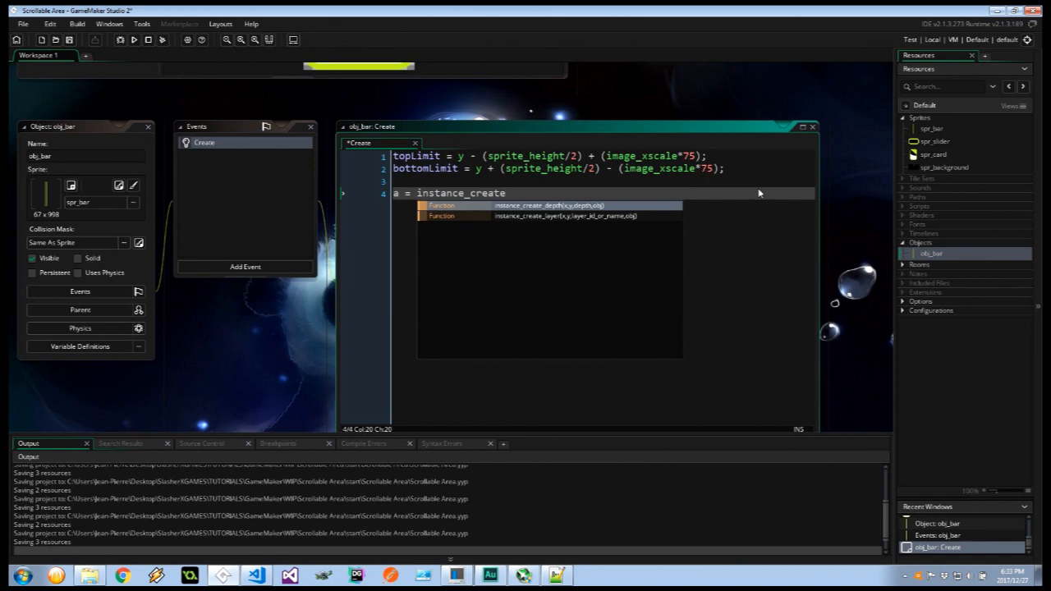
left_click(545, 215)
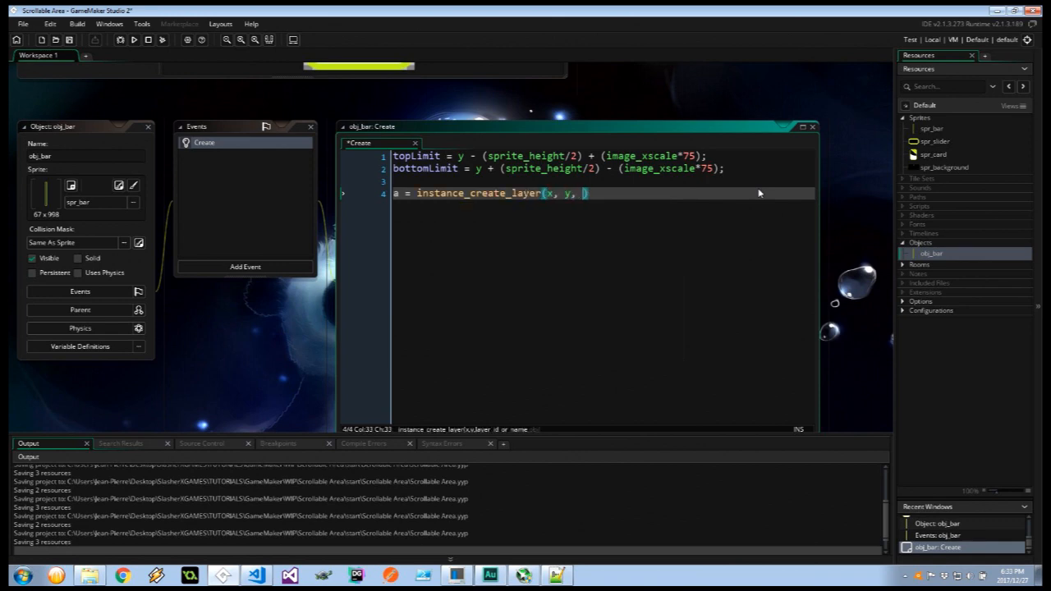
type("\"Instances\", obj")
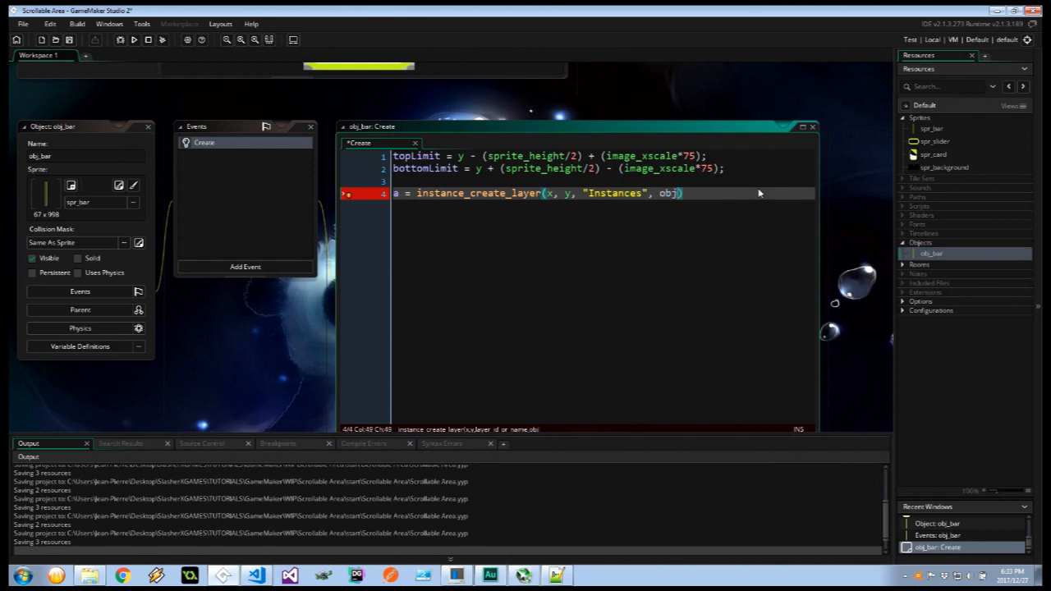
type("_slider);")
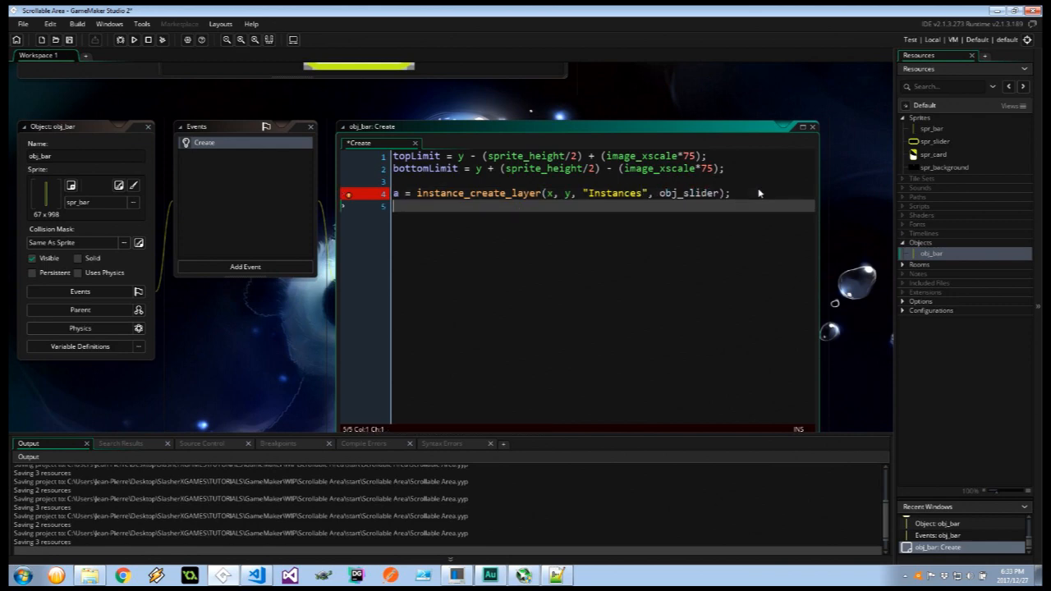
Copy image_xscale, image_yscale and barLenght from the bar onto the slider a.
type("a.")
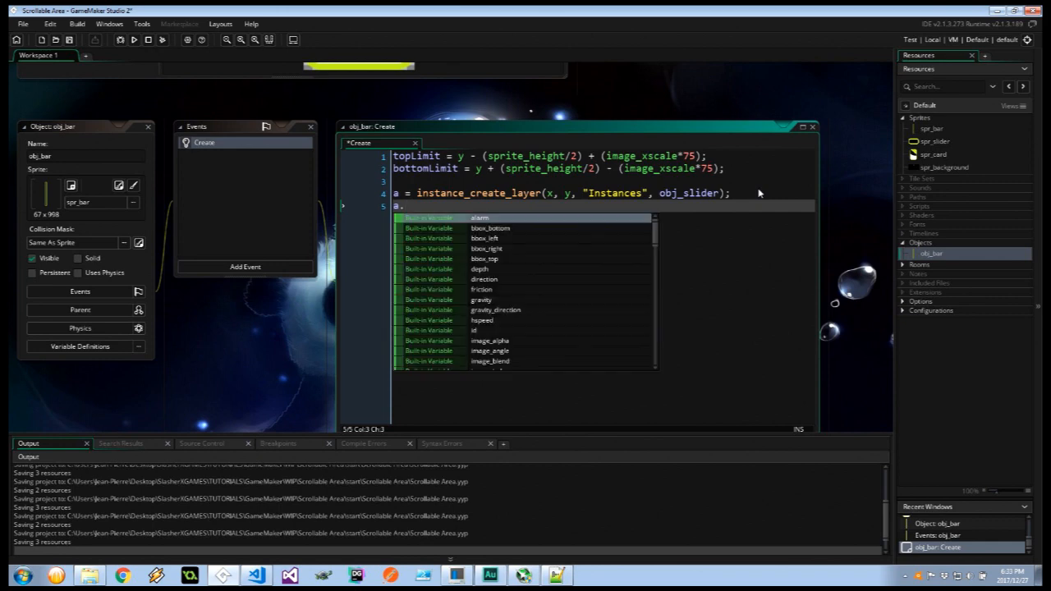
type("imagex")
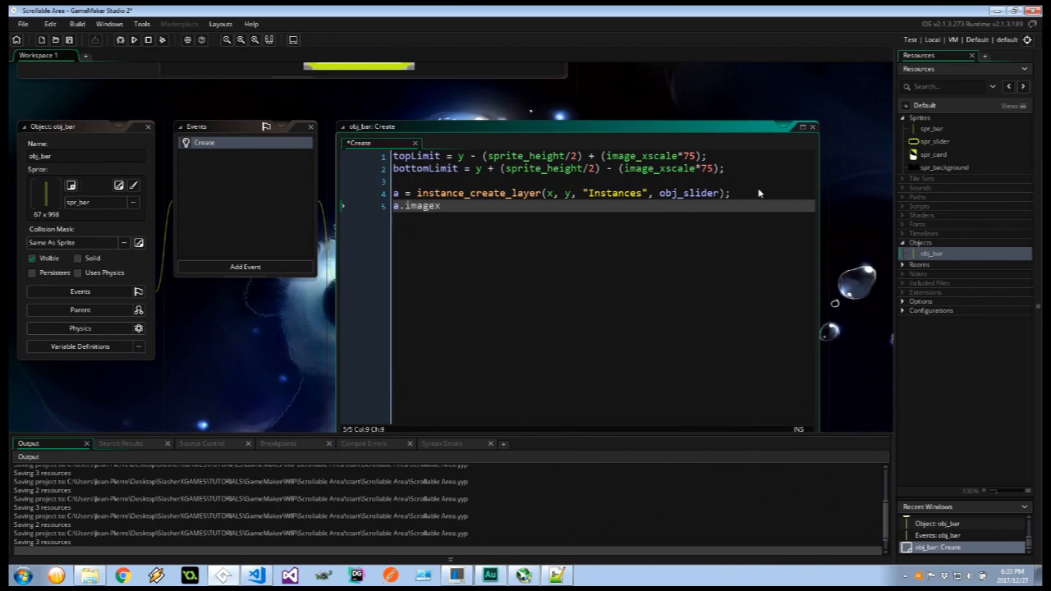
type("_xscale")
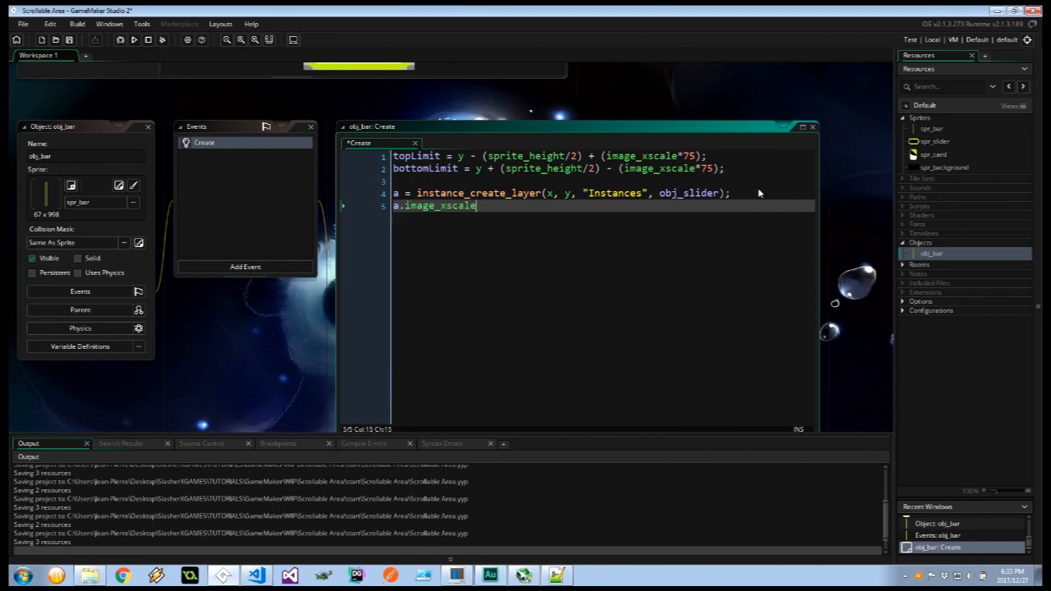
type("= image_xscale;")
type("a.image_ysc")
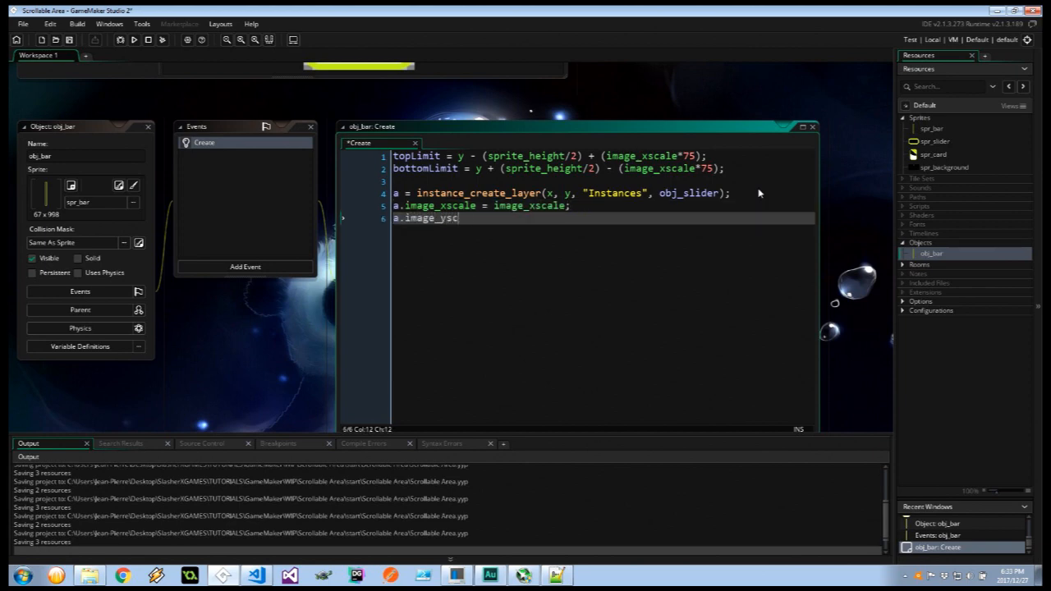
type("ale =")
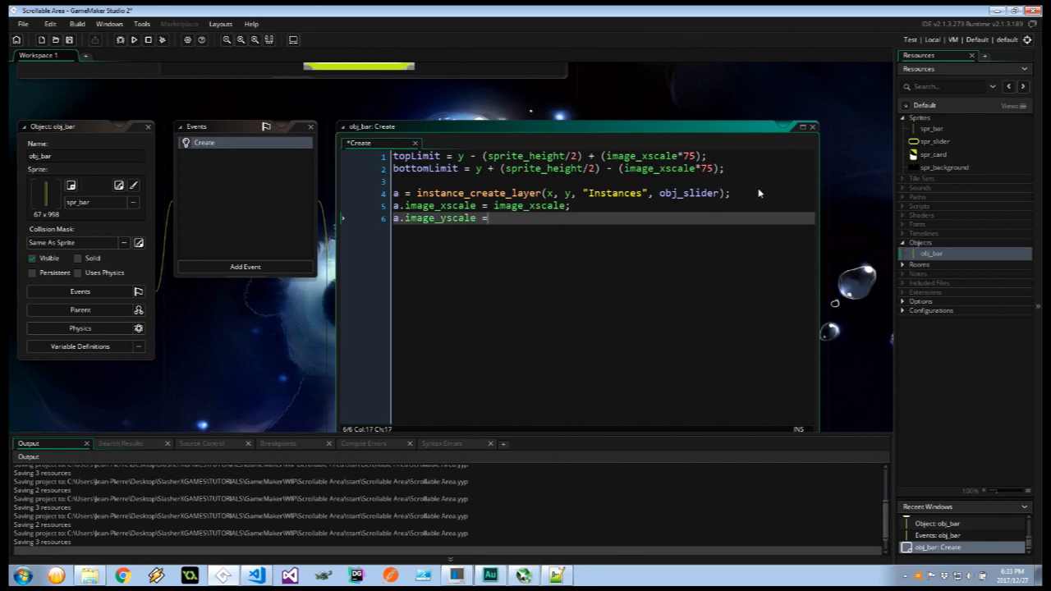
type("image_y")
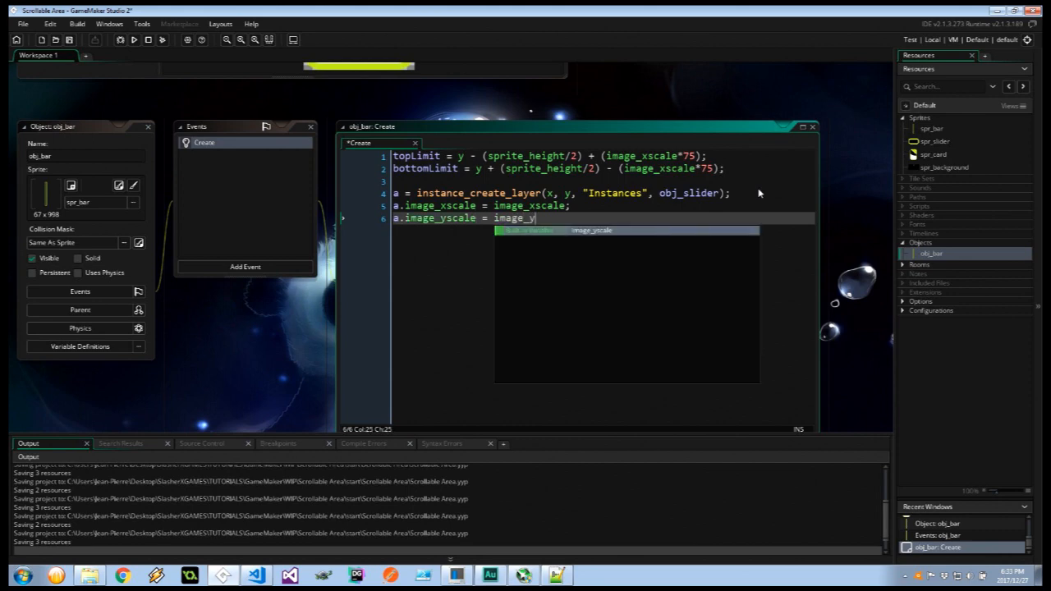
type("a.barLenght =")
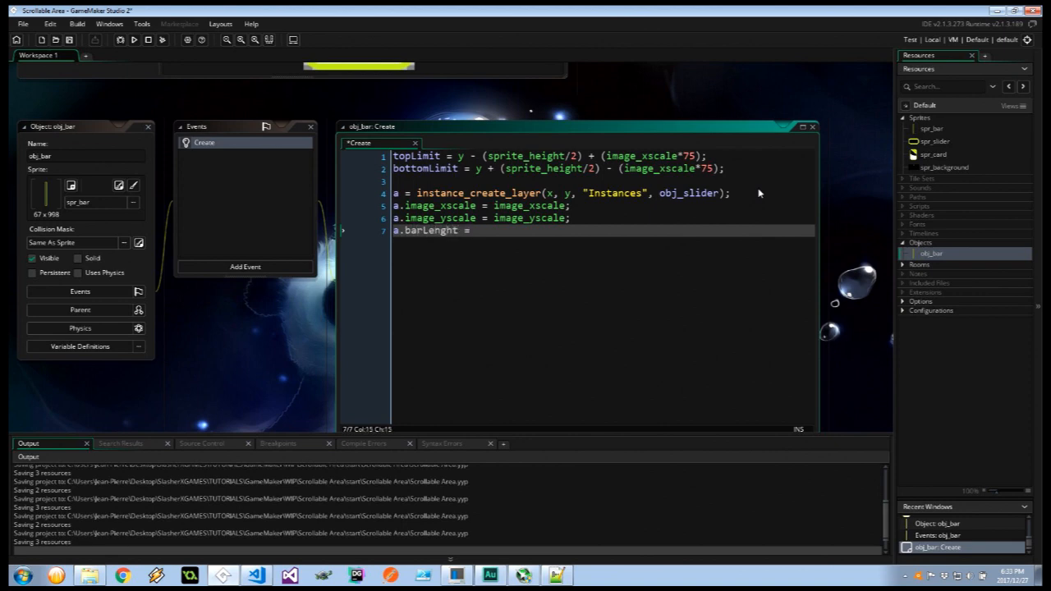
type("sprite_height")
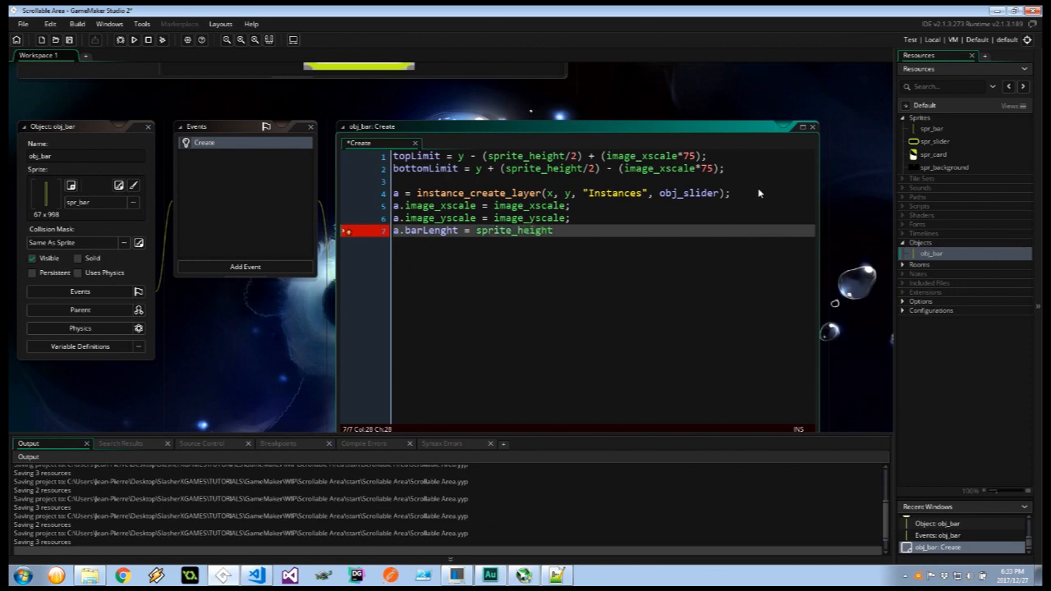
Give the slider topLimit, bottomLimit, y = topLimit and depth = depth - 1.
type("a.topLimit =")
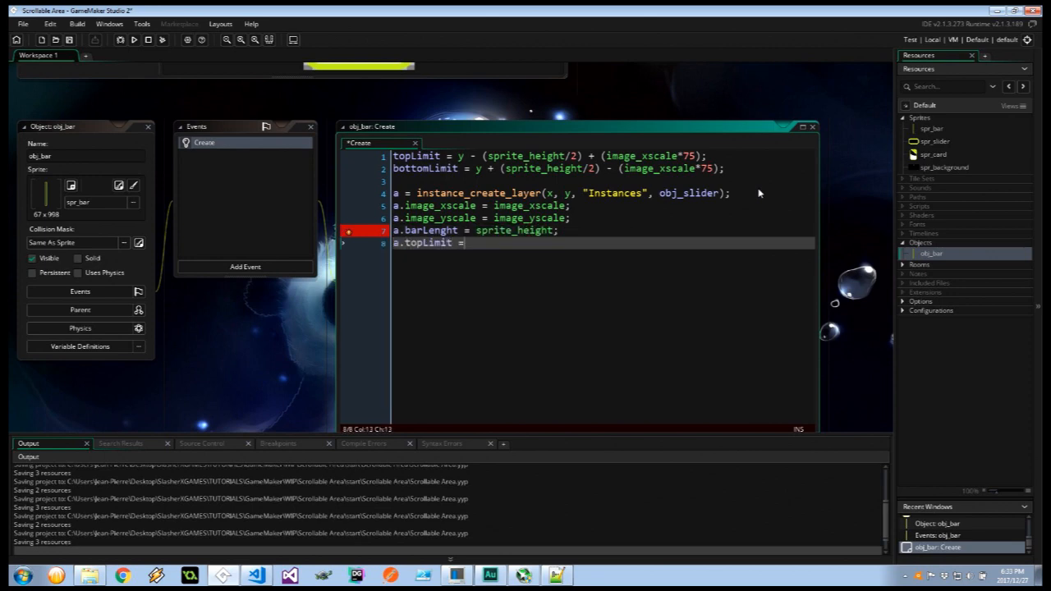
type("topLimit;")
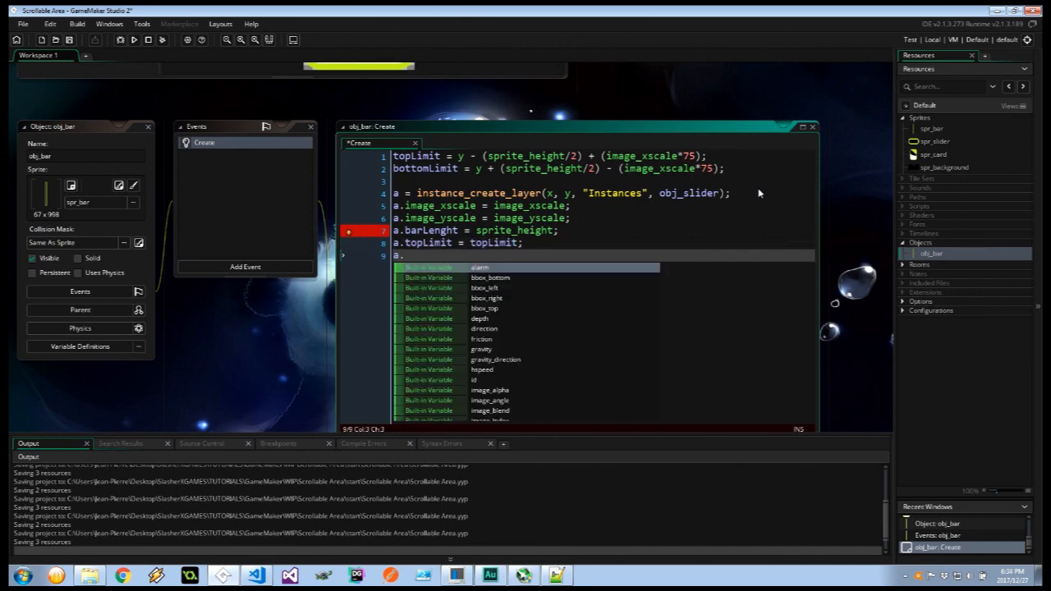
type("a.bottomLimit = bottomLimit;")
type("a.y =")
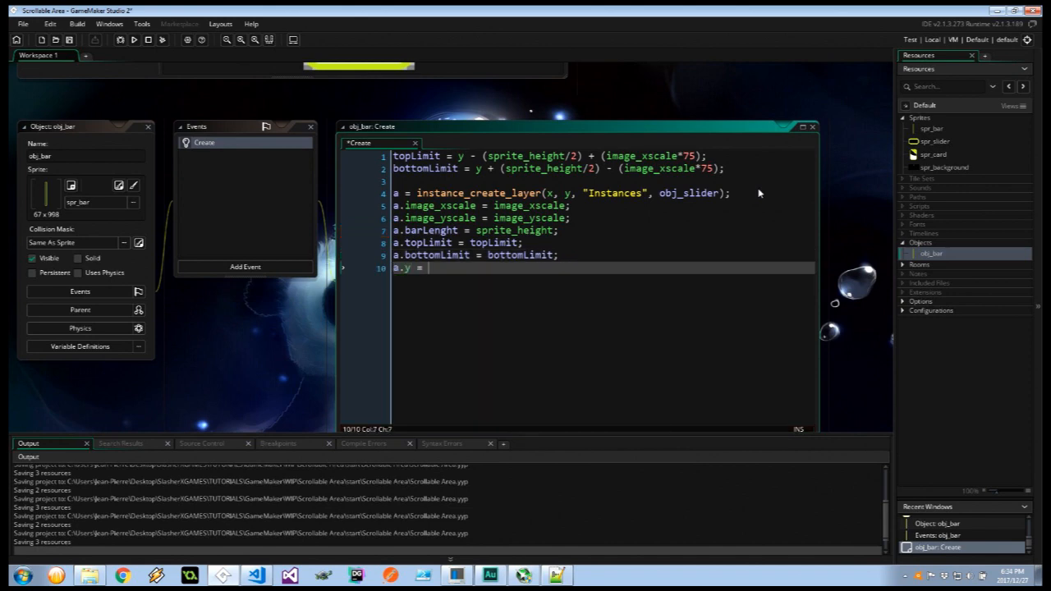
type("topLimi")
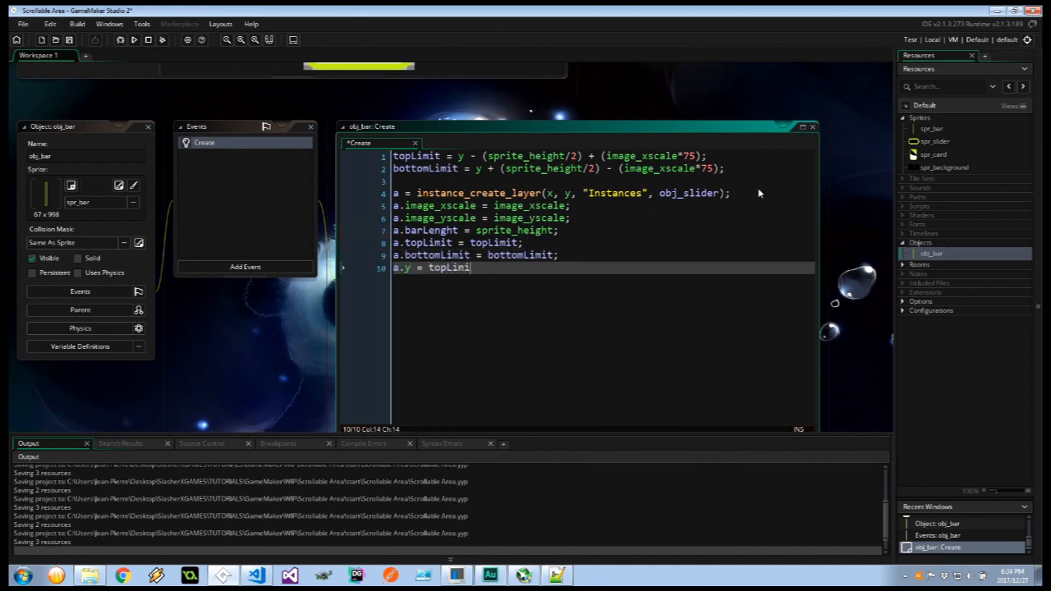
type("t;")
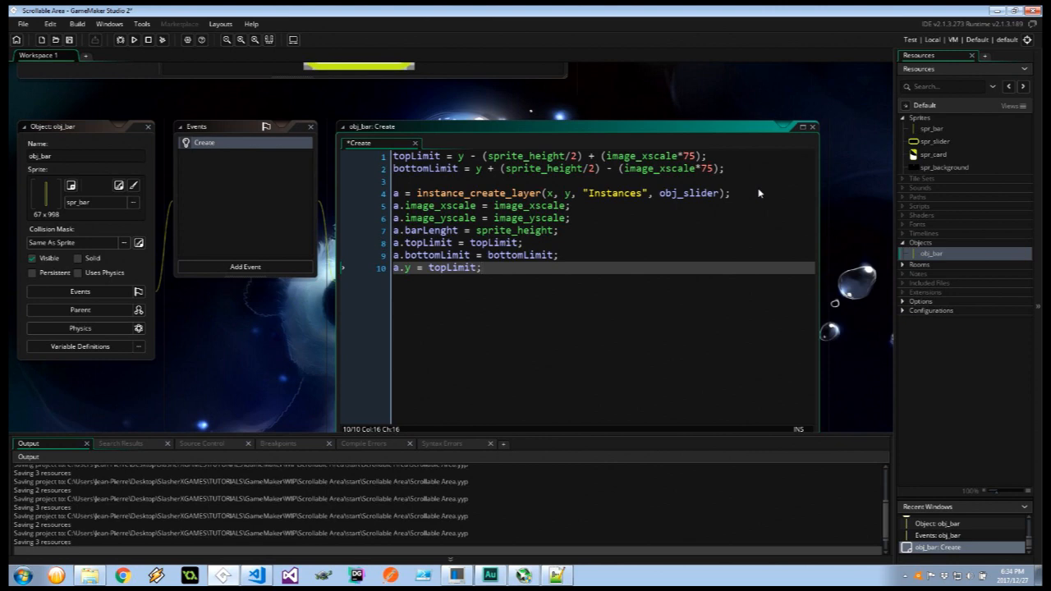
type("a.depth = depth")
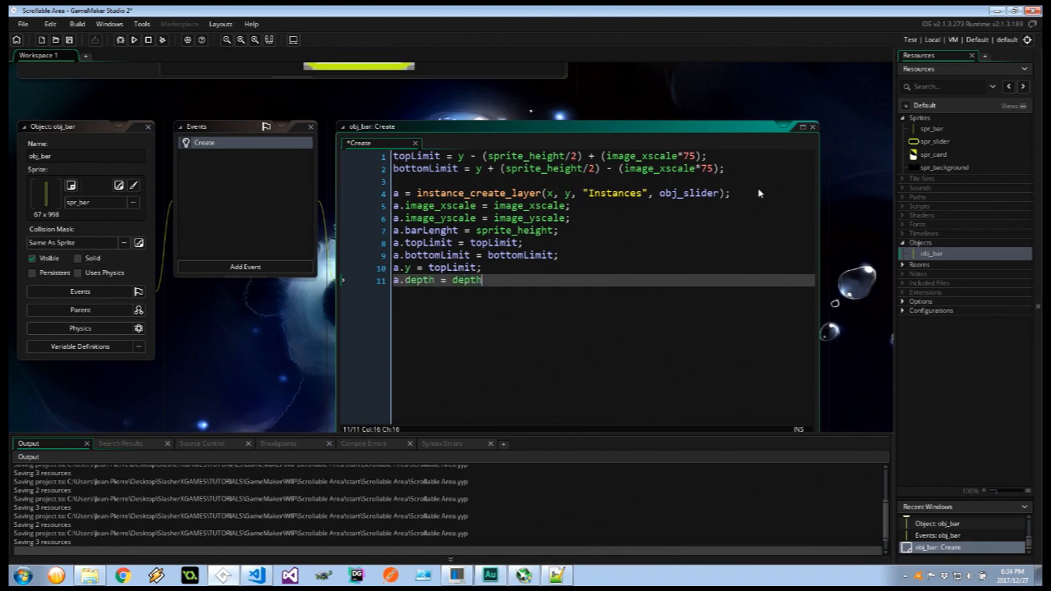
type("- 1;")
type("if")
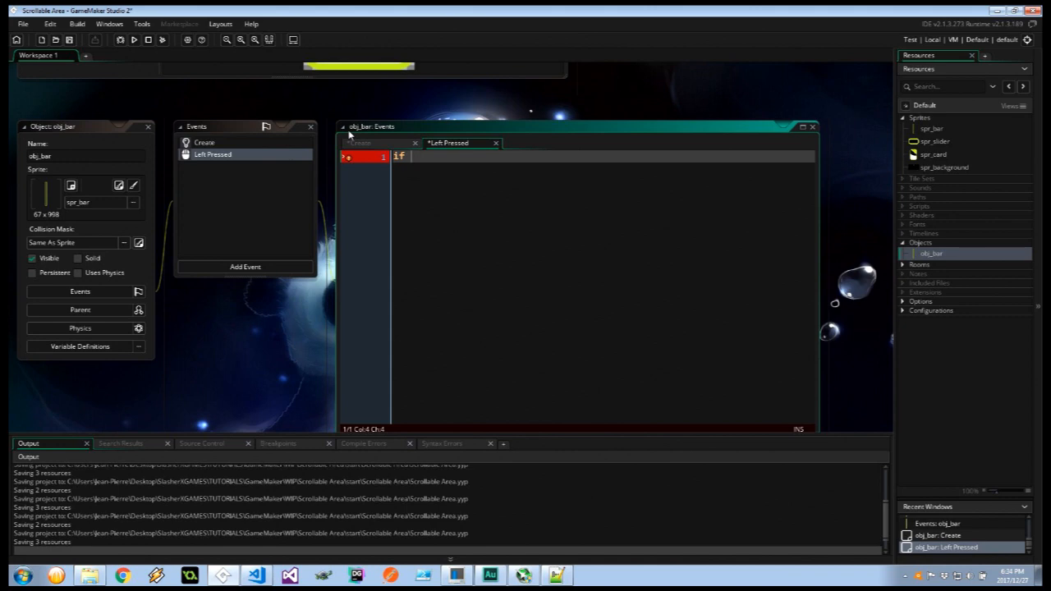
Write if (mouse_y < bottomLimit) && (mouse_y > topLimit) { a.y = mouse_y; }.
type("(mouse_y < bo")
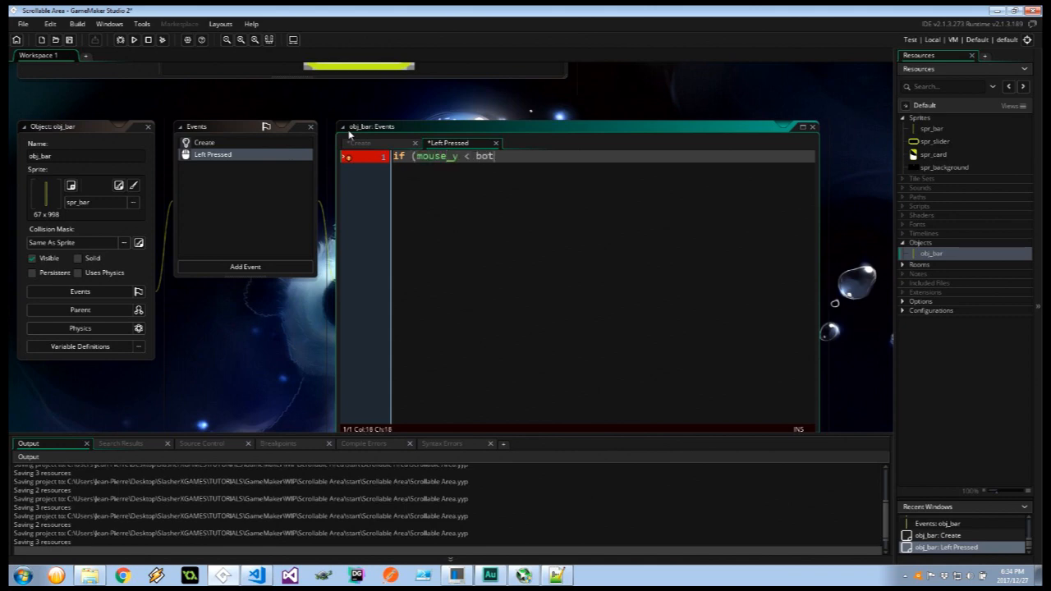
type("tomLimit) && mouse_y >")
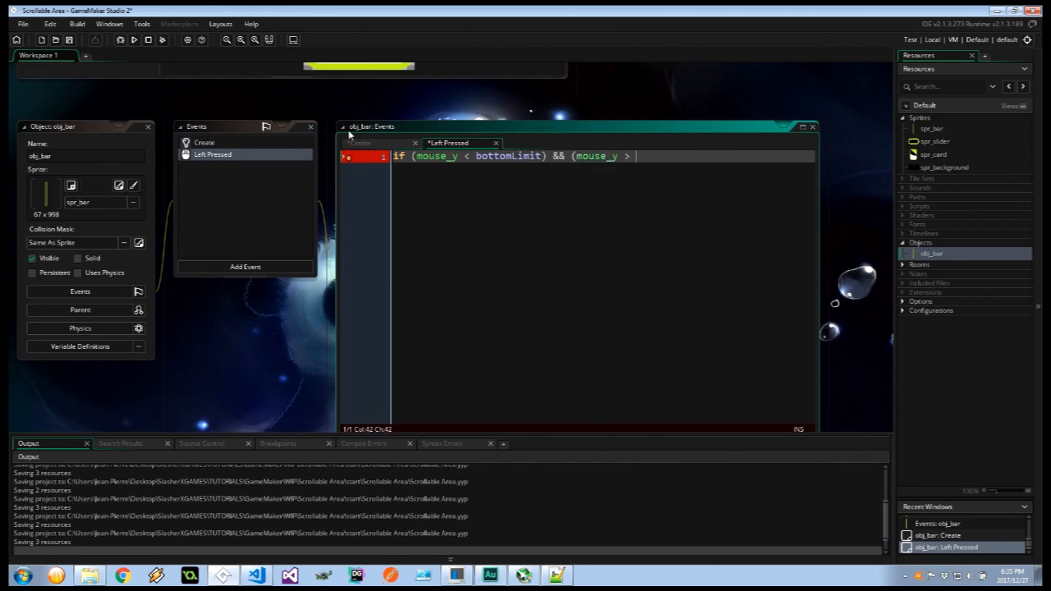
type("topLimit)")
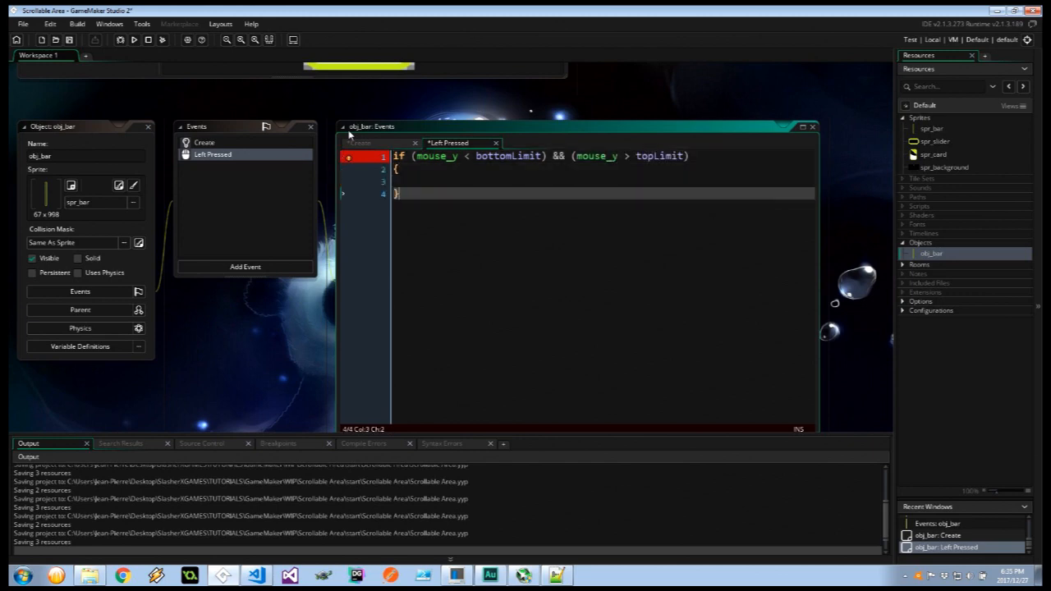
type("a")
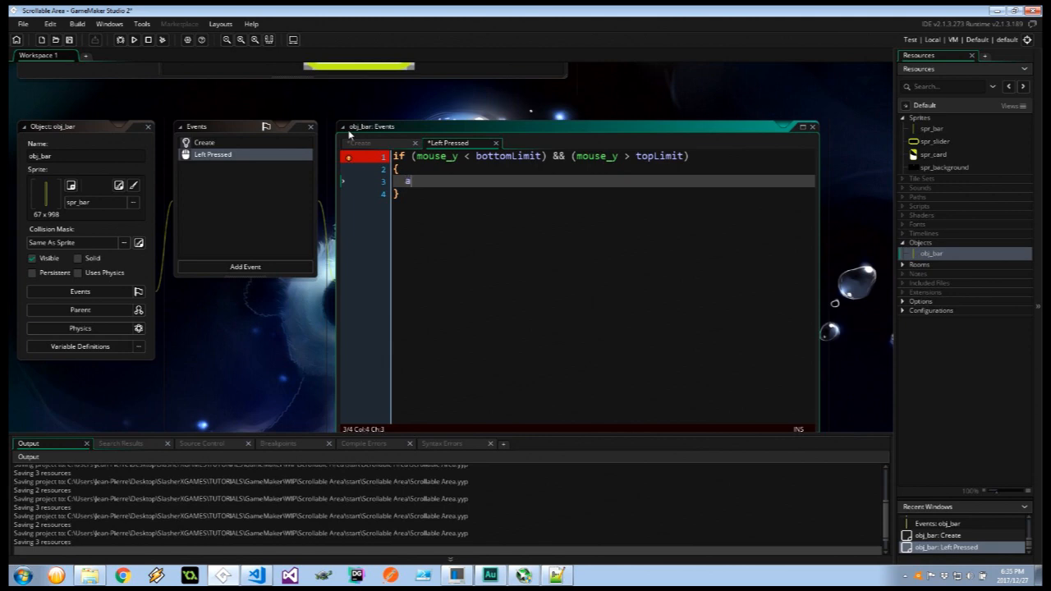
type(".y = mo")
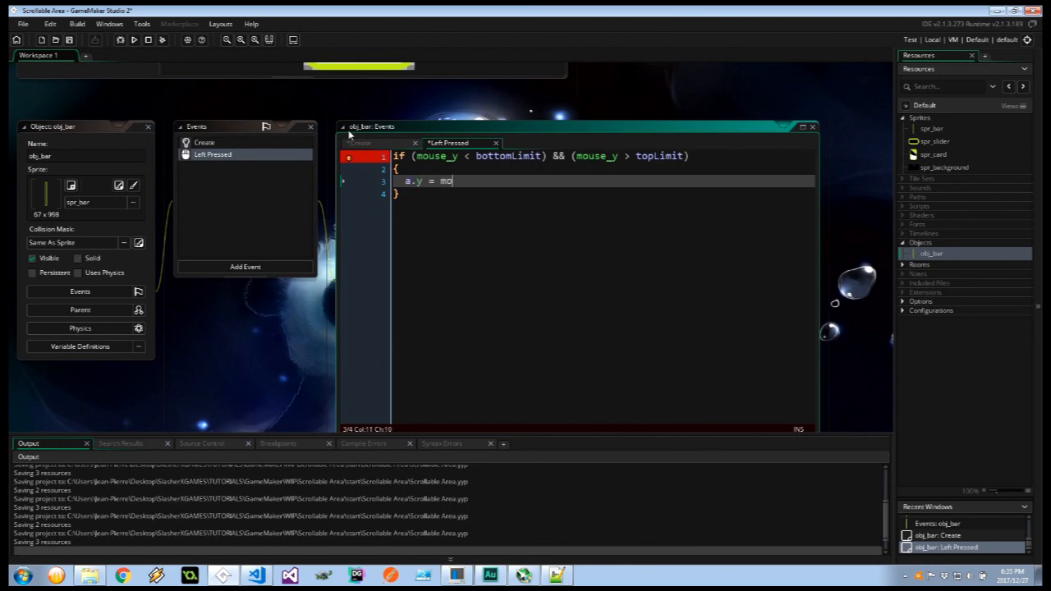
type("use_y;")
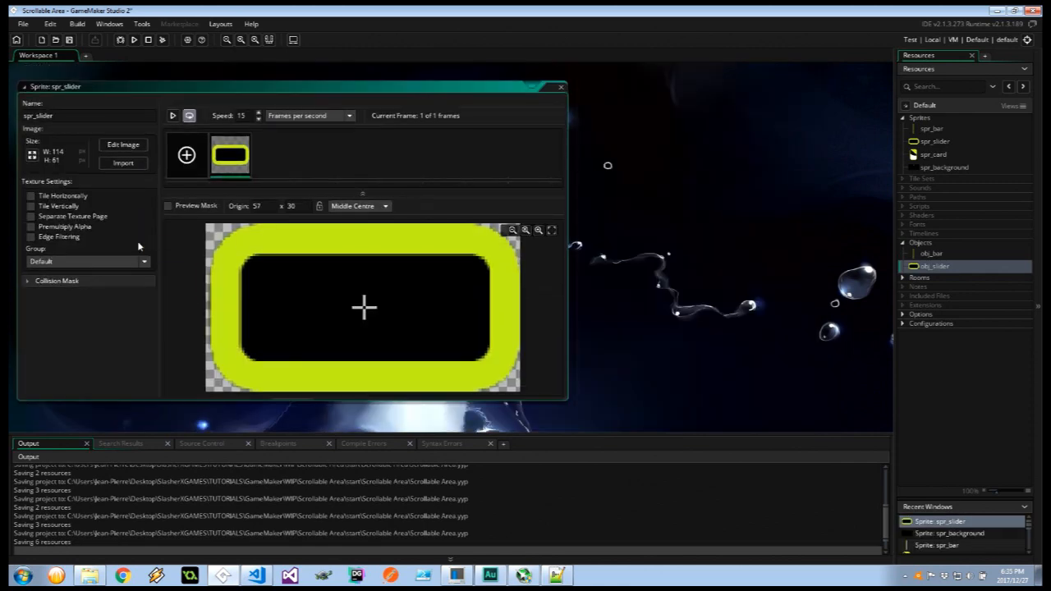
Add obj_slider's Create event with yy = 0; grab = false; percentage = 100;.
left_click(243, 266)
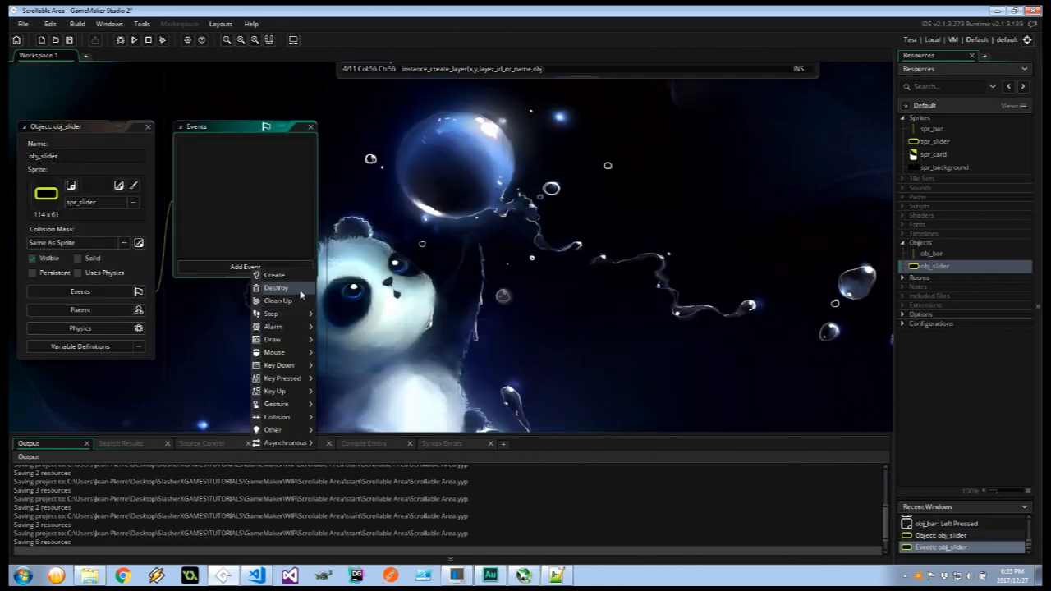
left_click(274, 274)
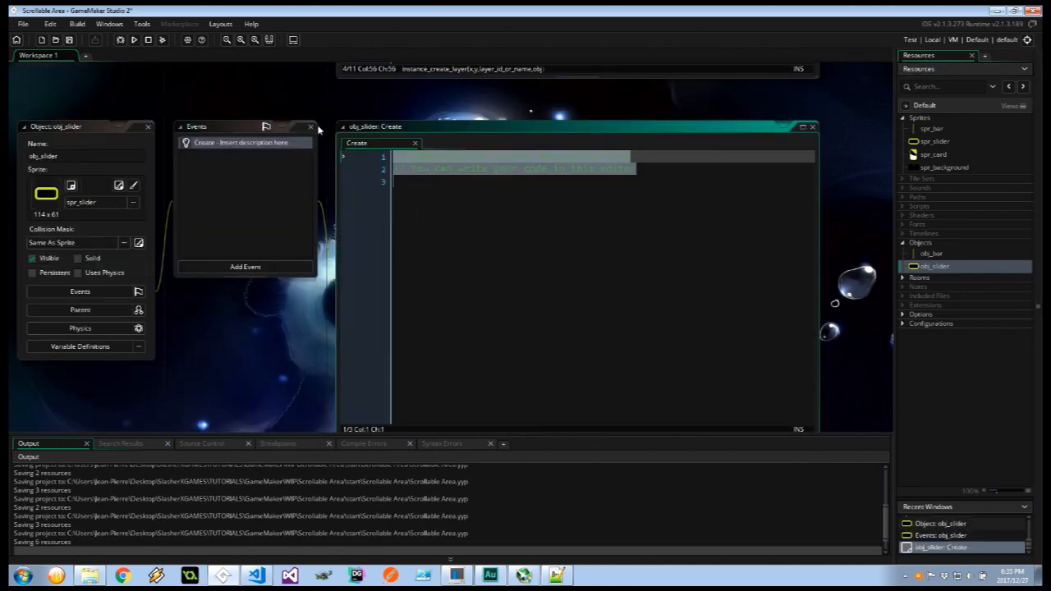
type("yy = 0;")
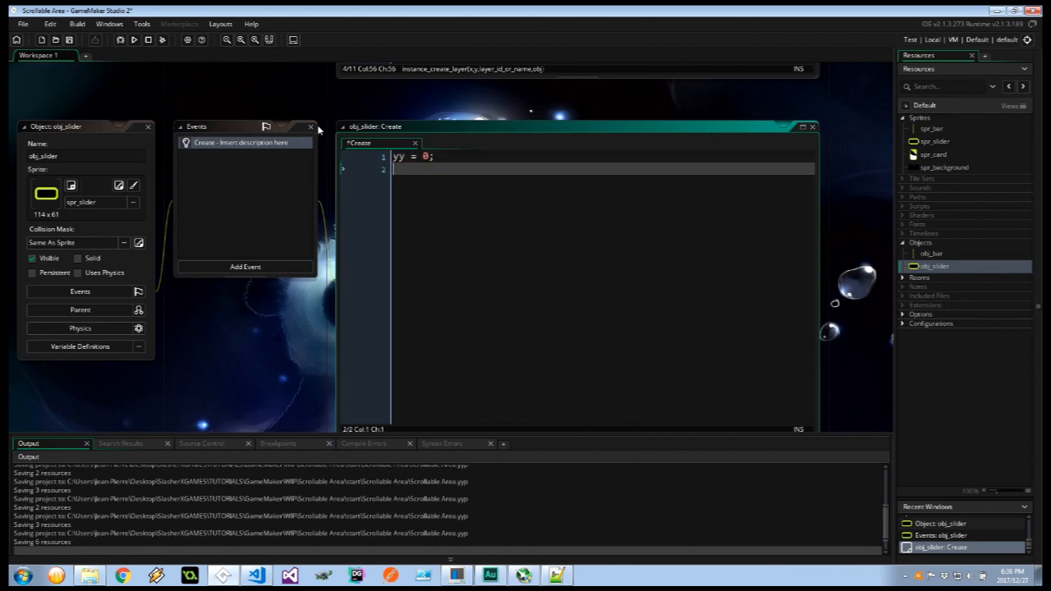
type("grab = false;")
type("percentage = 1")
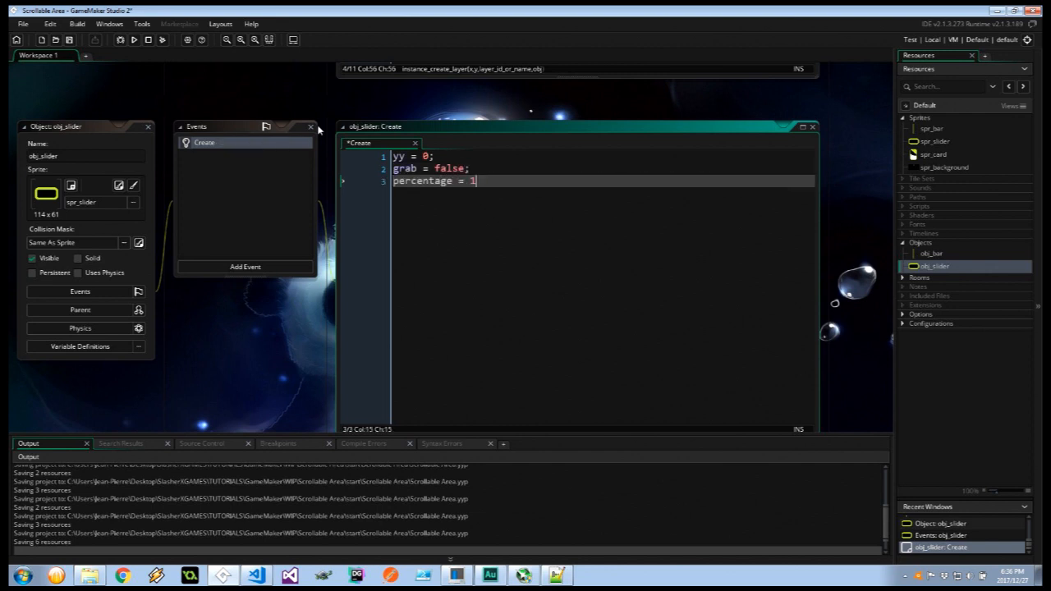
type("00;")
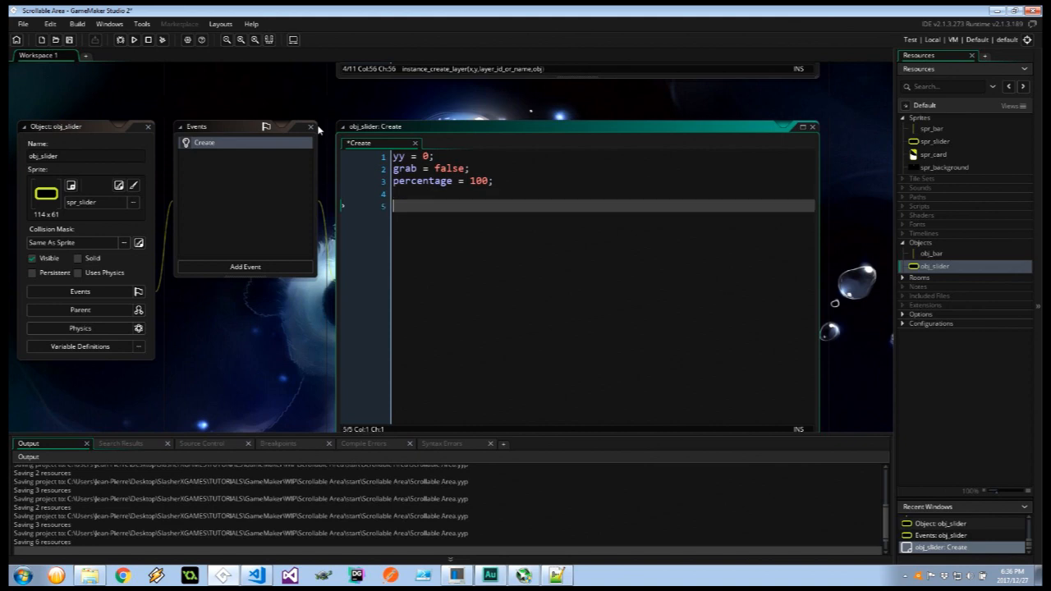
Add a Left Pressed event setting grab = true; and yy = y - mouse_y;.
left_click(245, 266)
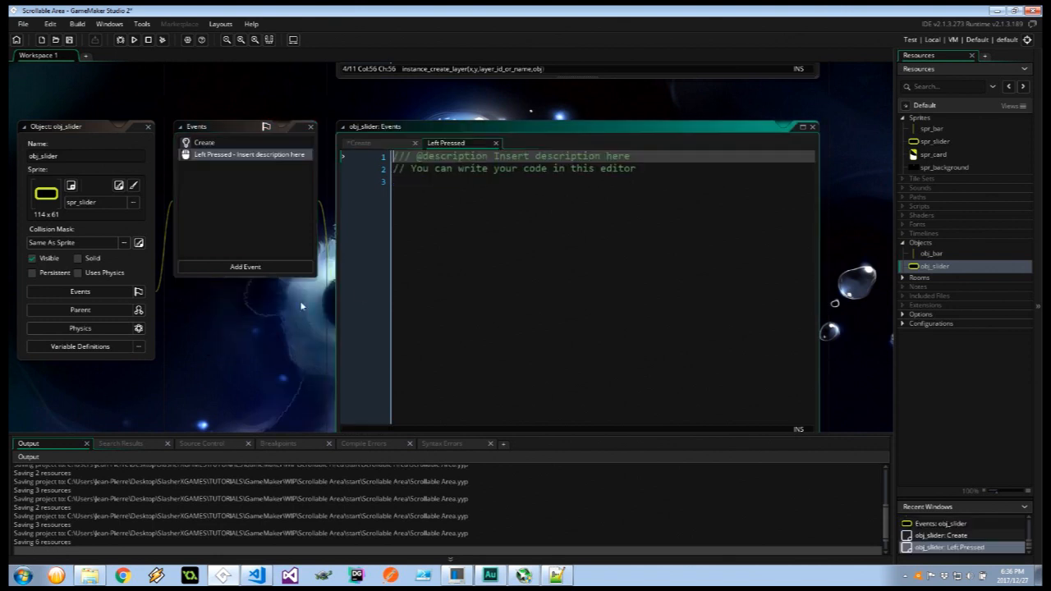
type("grab")
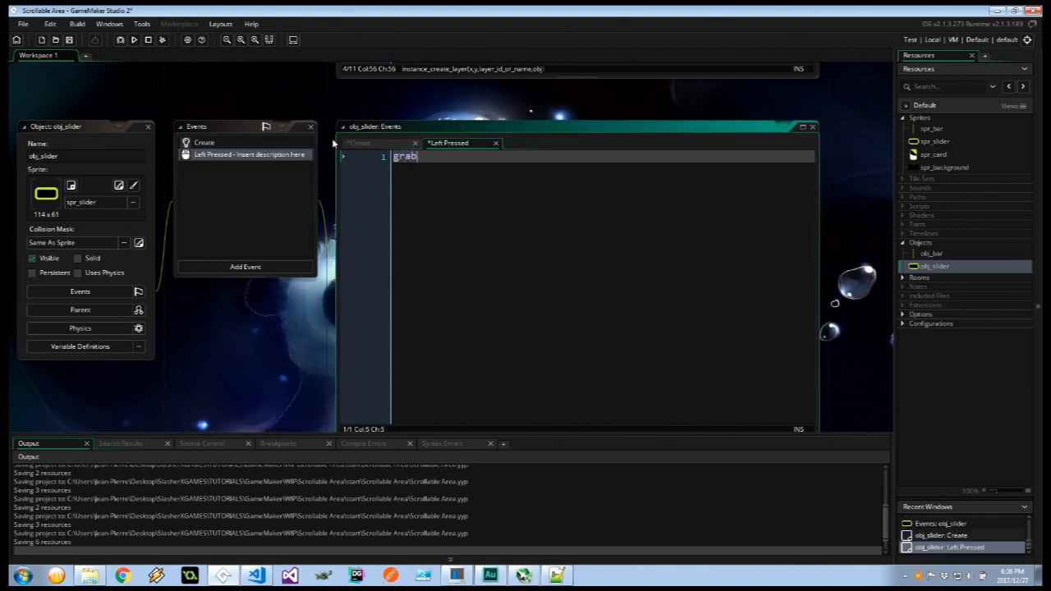
type("= r")
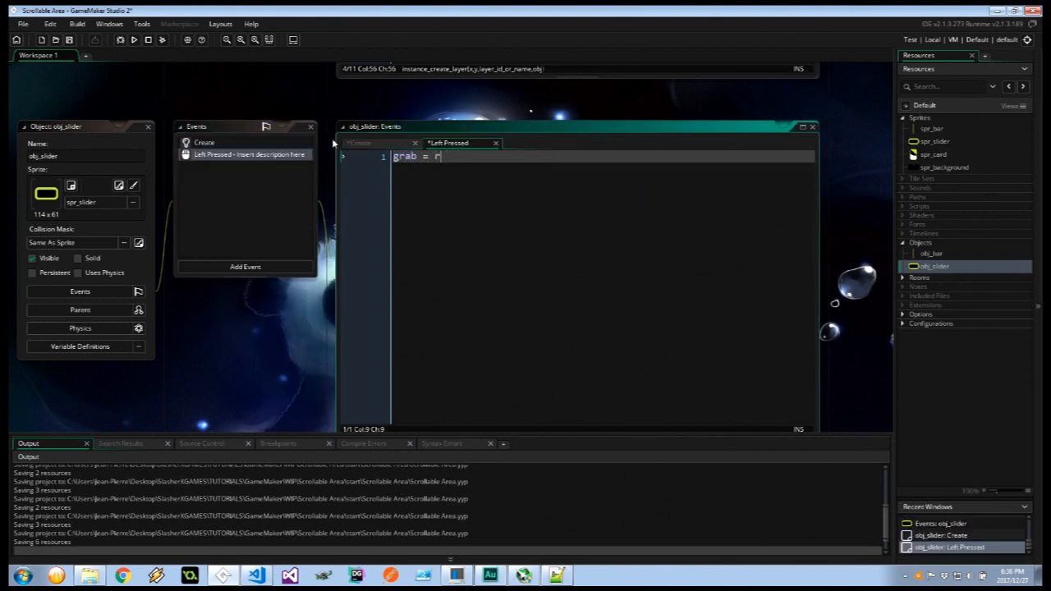
type("true;")
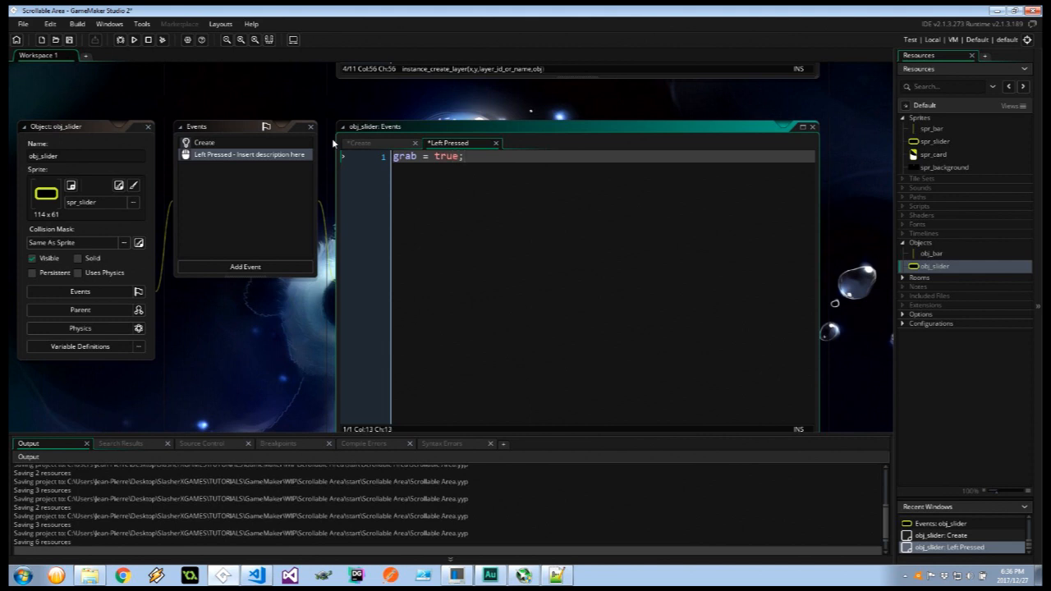
type("yy = y")
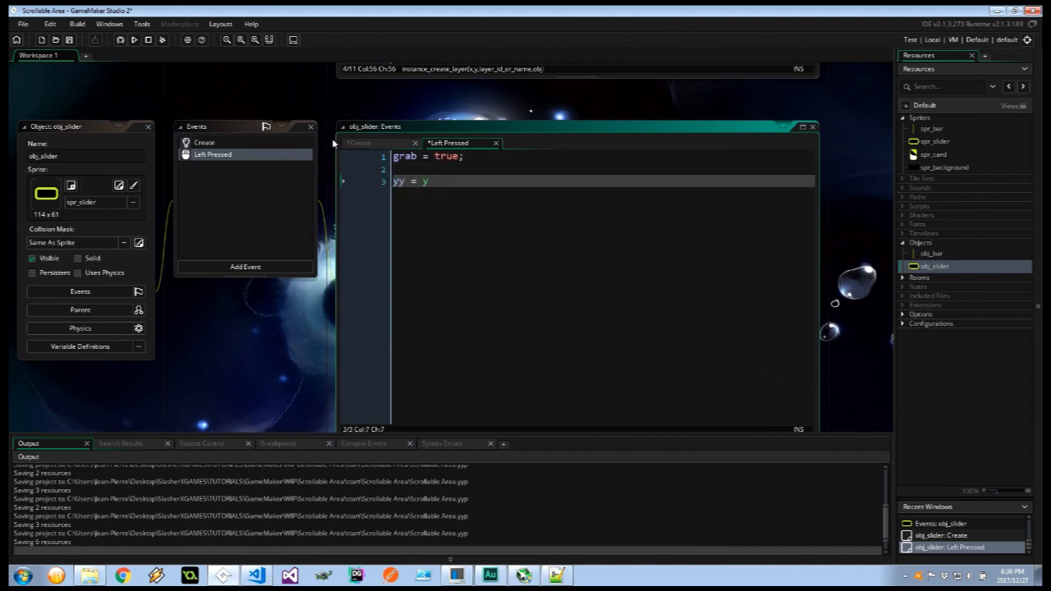
type("- mouse_y")
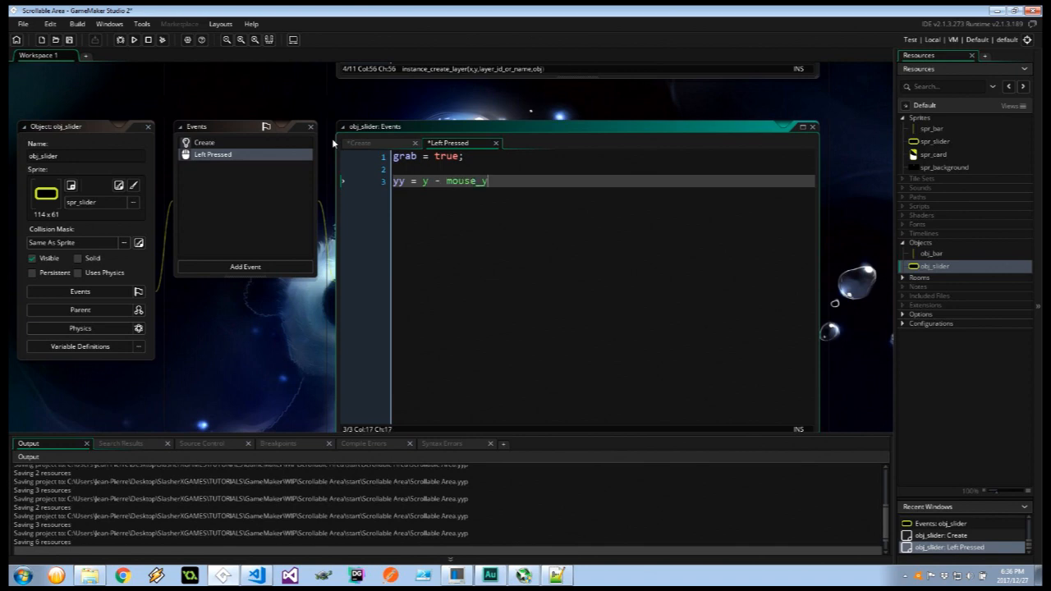
type(";")
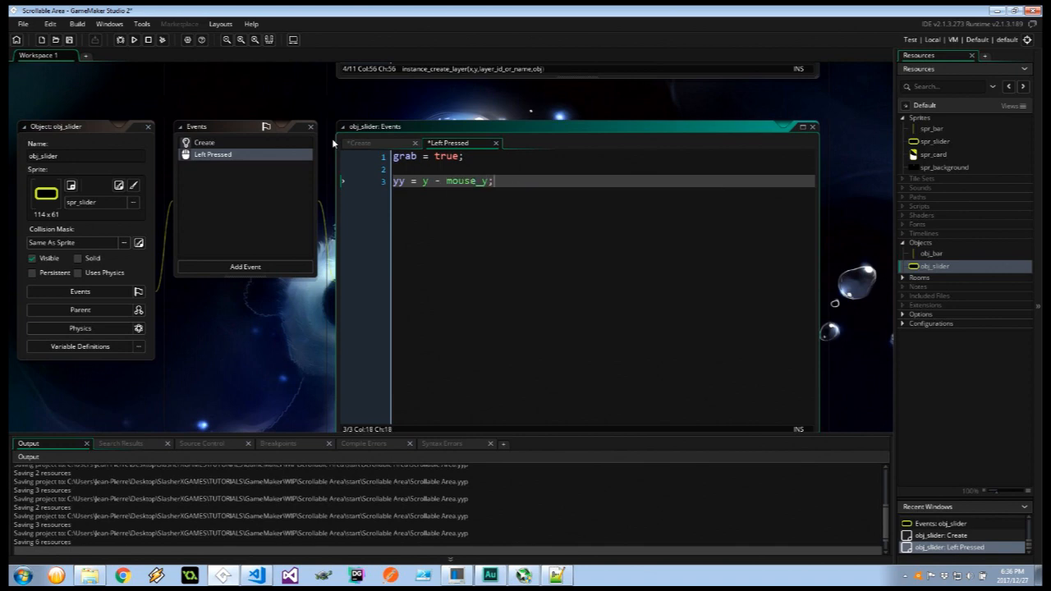
Add a Left Released event to obj_slider whose code sets grab = false;.
left_click(245, 266)
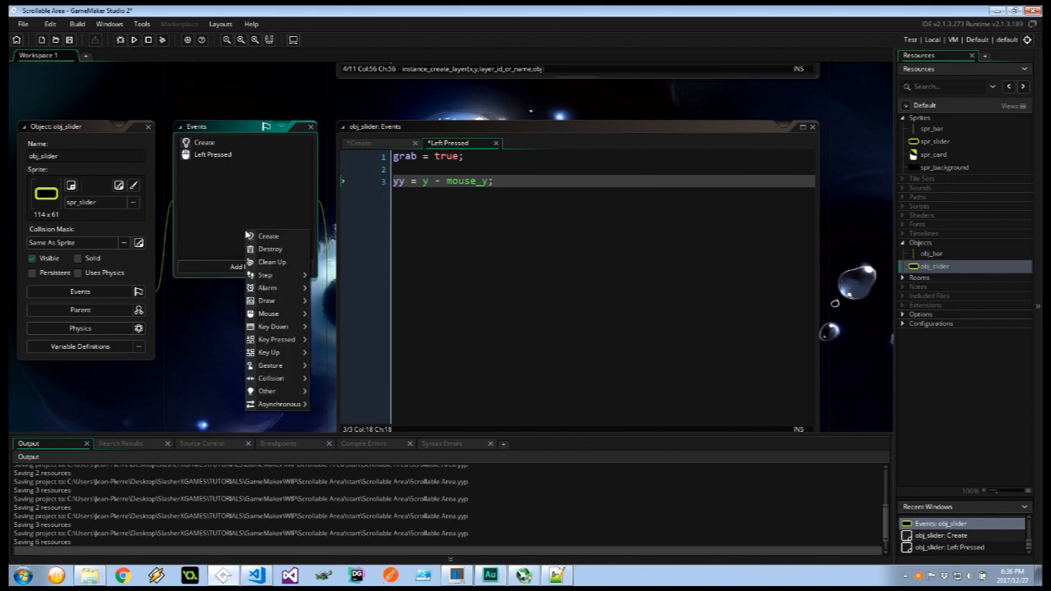
mouse_move(269, 314)
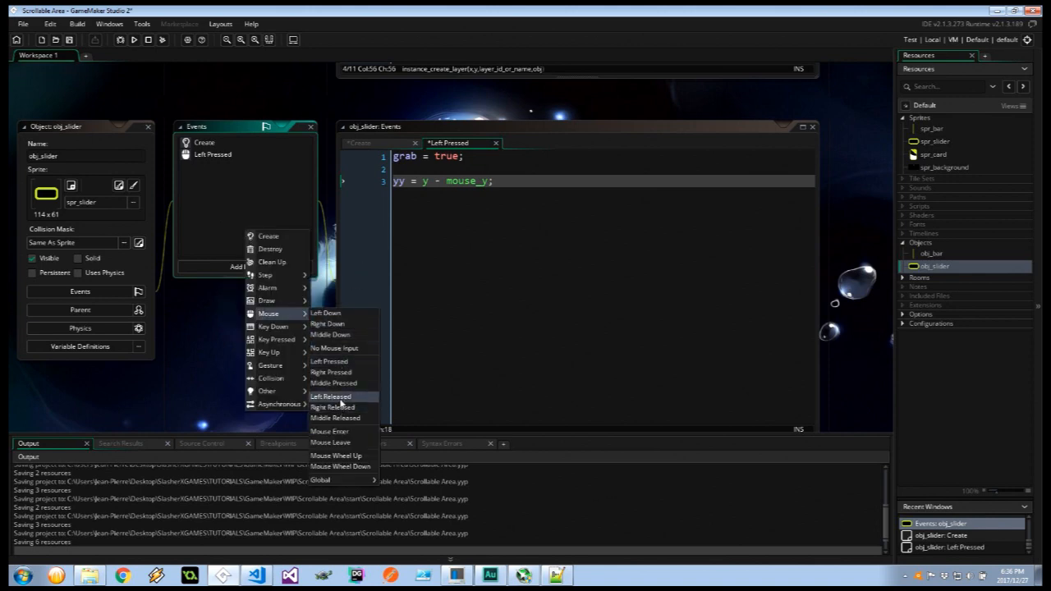
left_click(331, 396)
type("grab = false;")
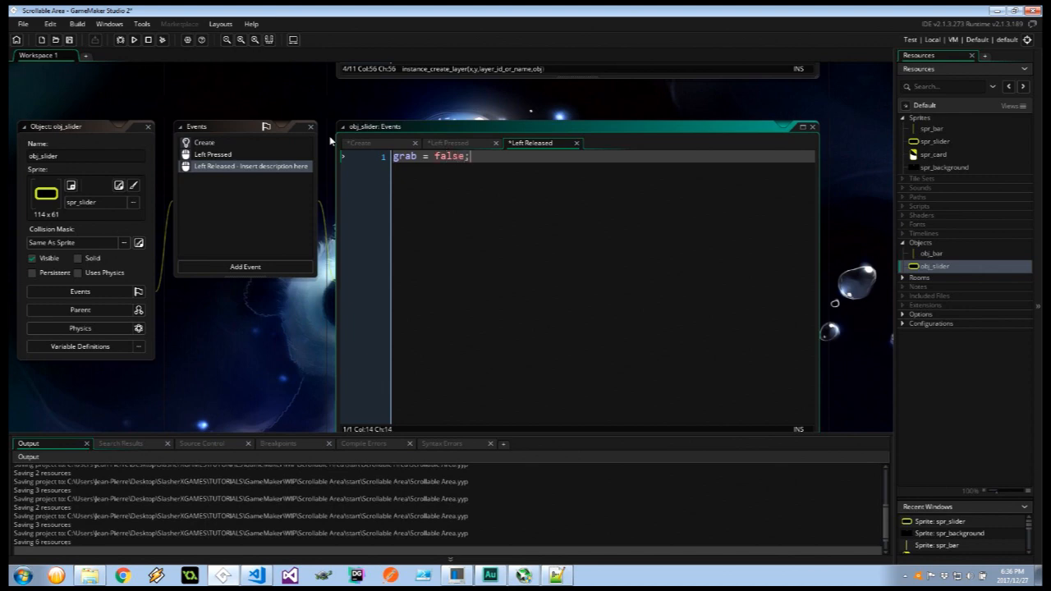
left_click(244, 266)
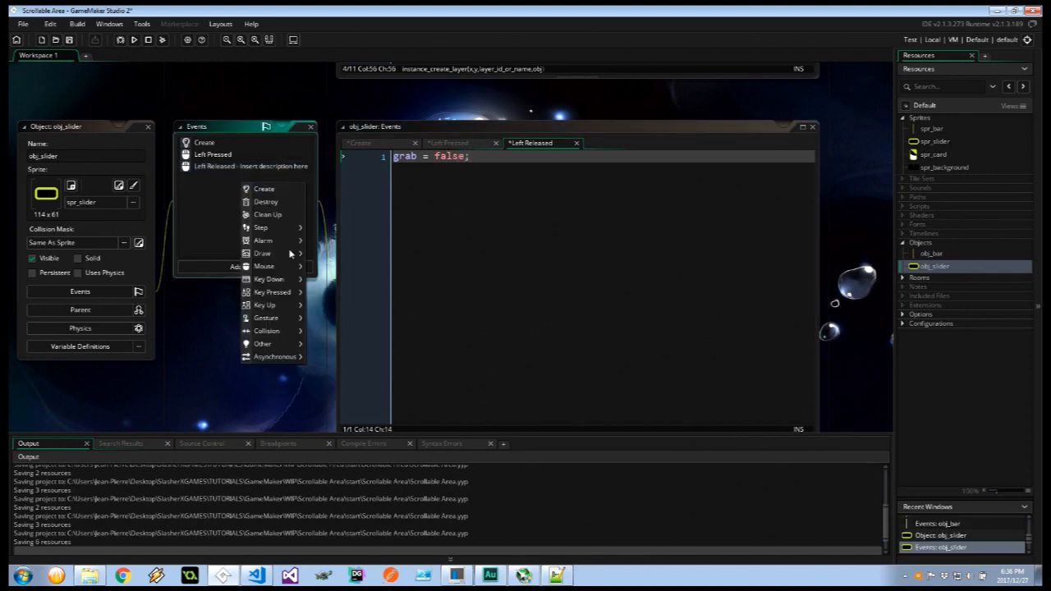
Add a Step event that clears grab when !mouse_check_button(mb_left).
left_click(260, 227)
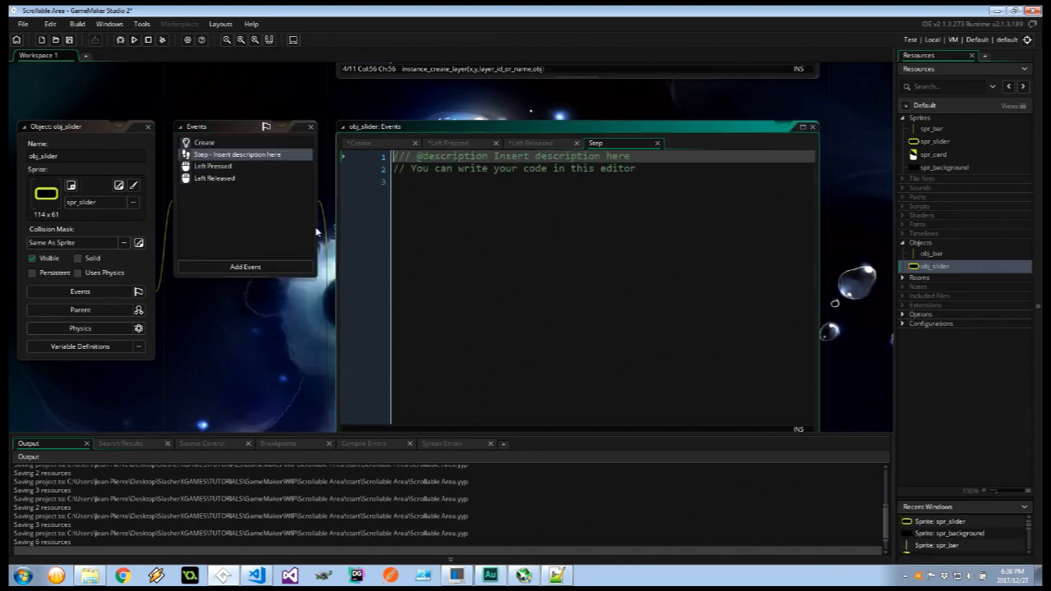
key("ctrl+a")
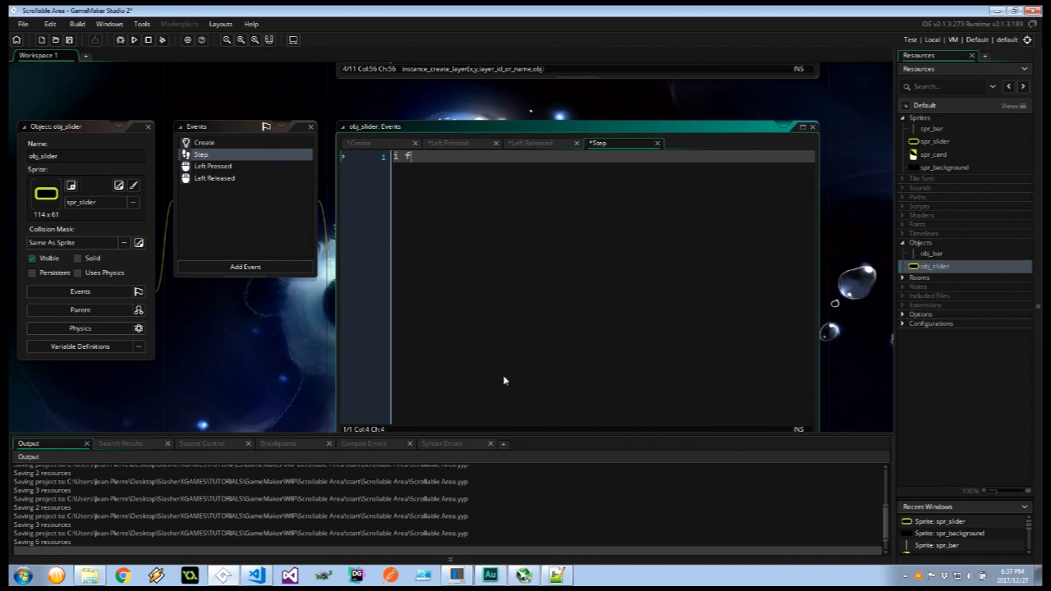
type("if ( !m")
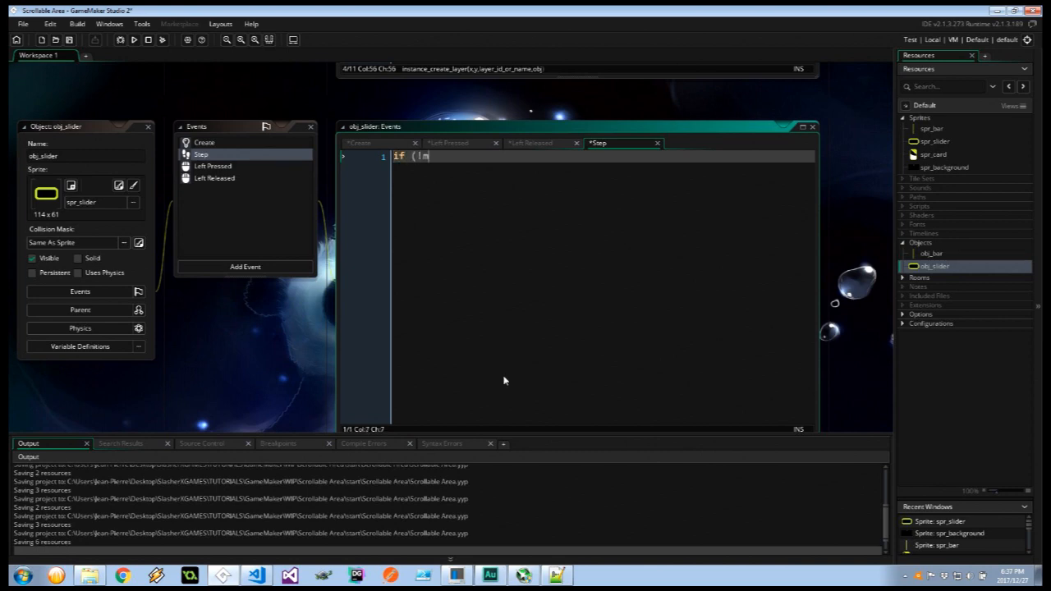
type("ouse_check_button(mb")
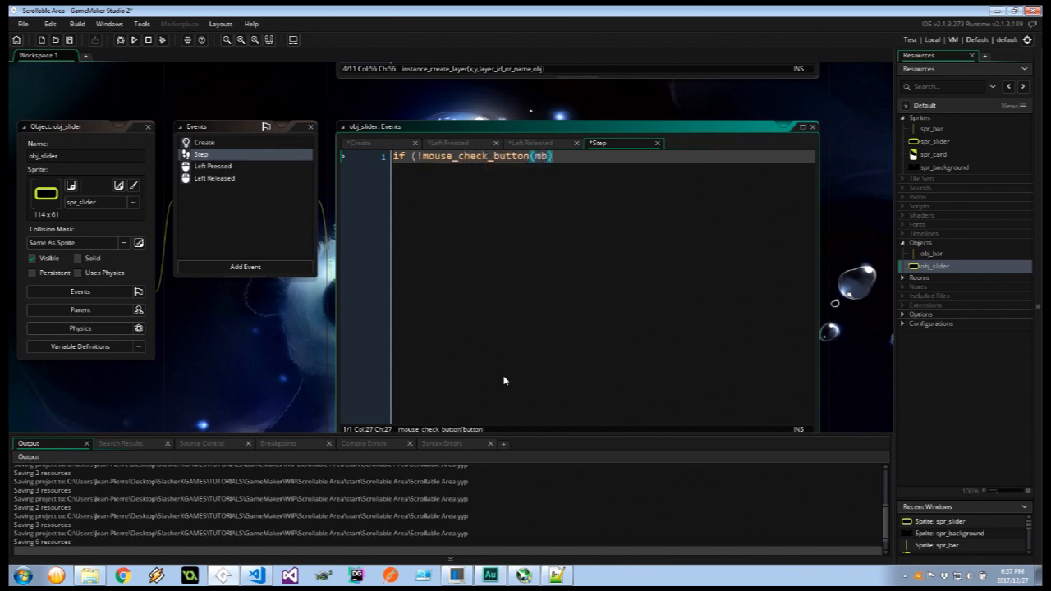
type("_left")
type("{")
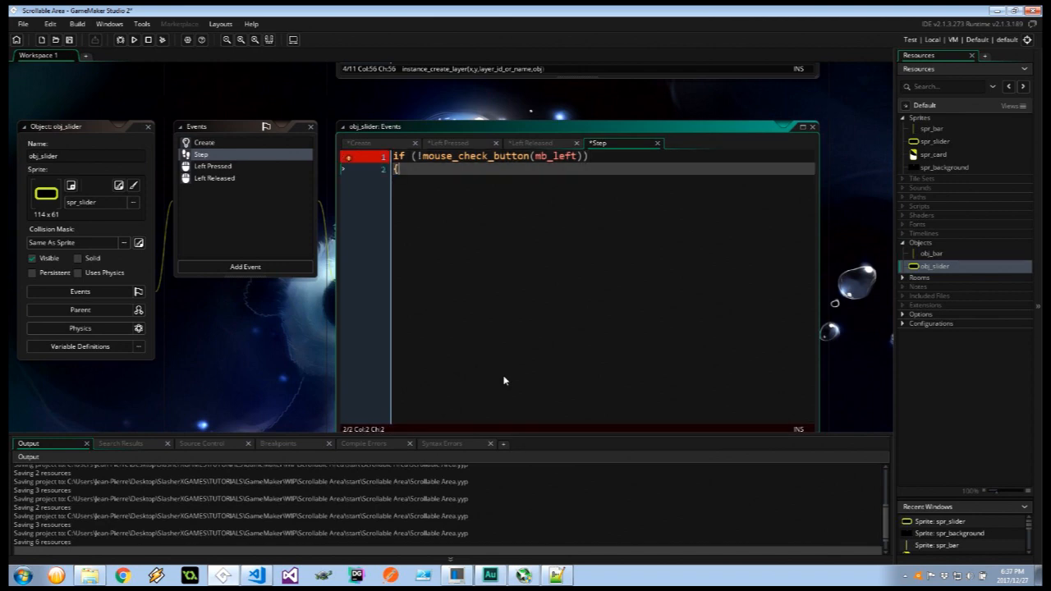
type("grab = false;")
type("}")
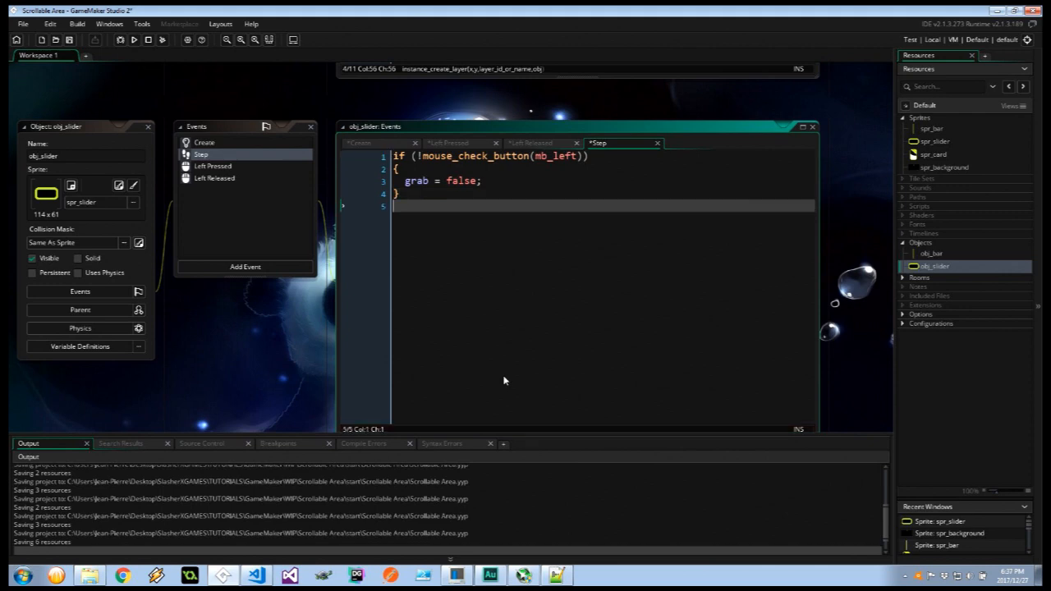
Add if (!grab) exit and open an empty else block below it.
type("if (!gr")
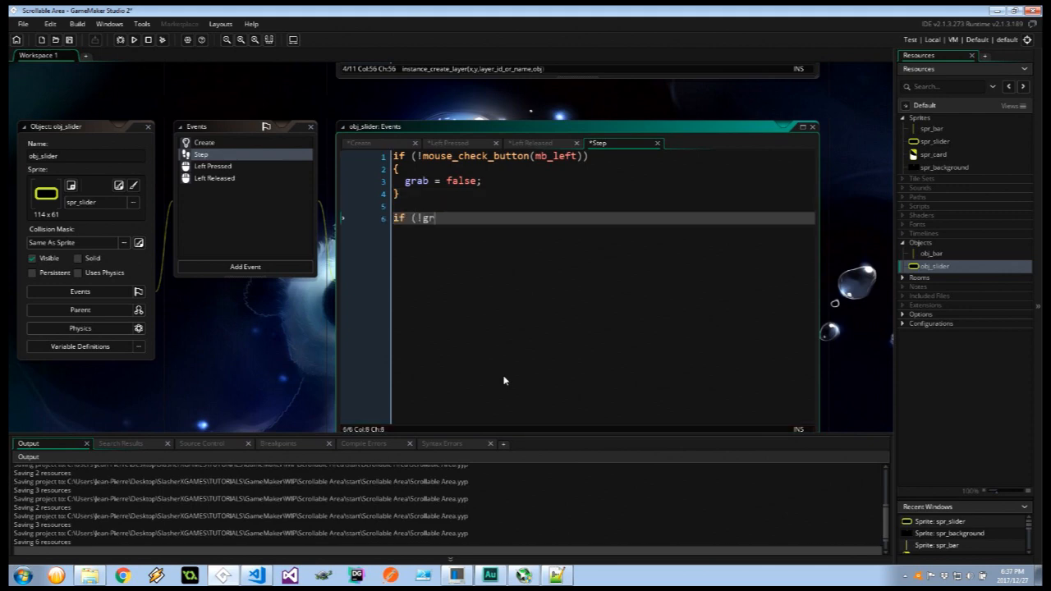
type("ab)")
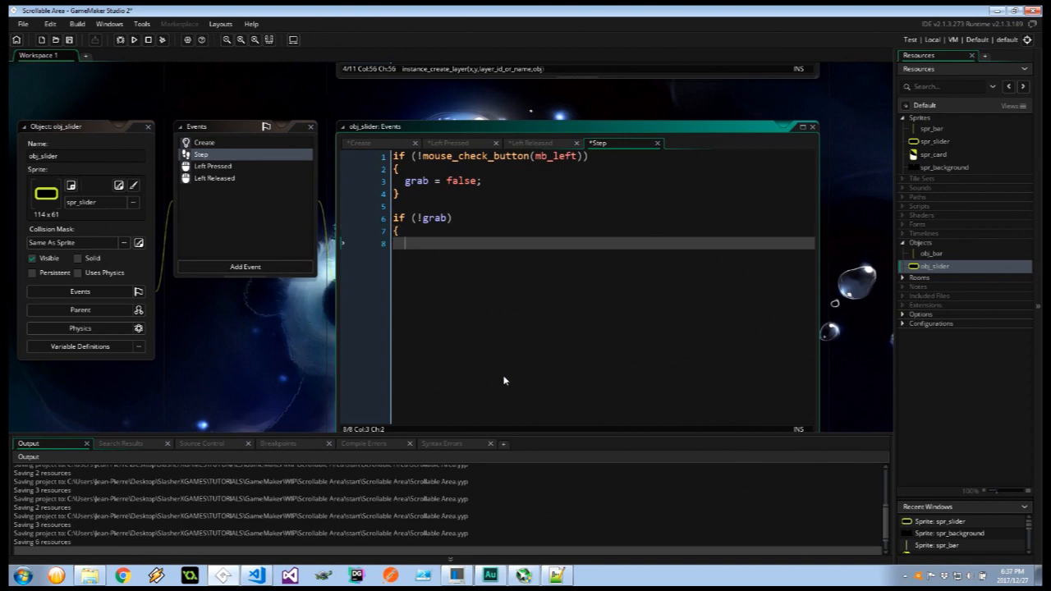
type("exit;")
type("else{")
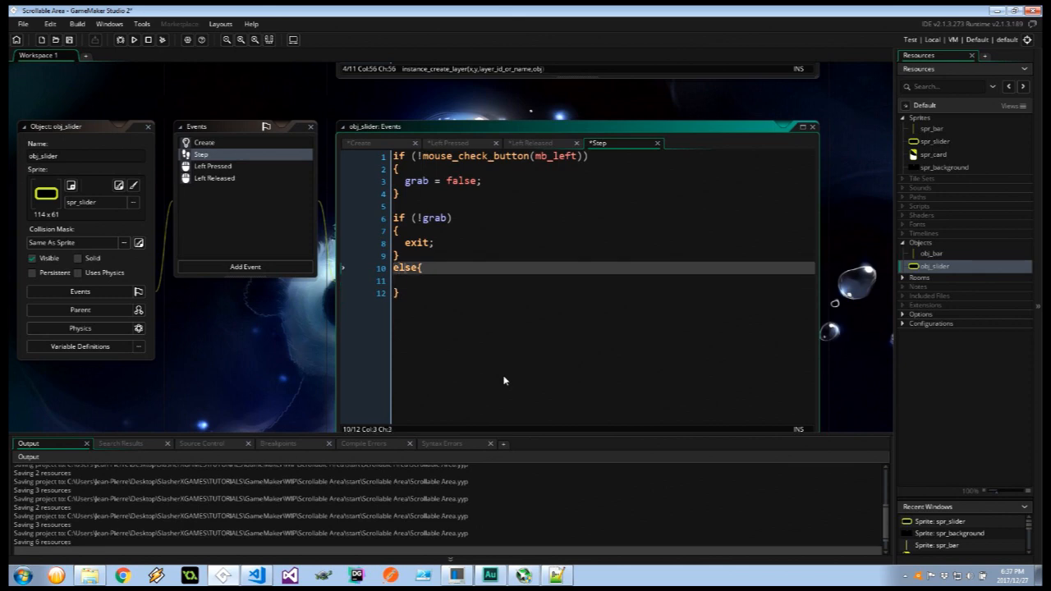
key("Enter")
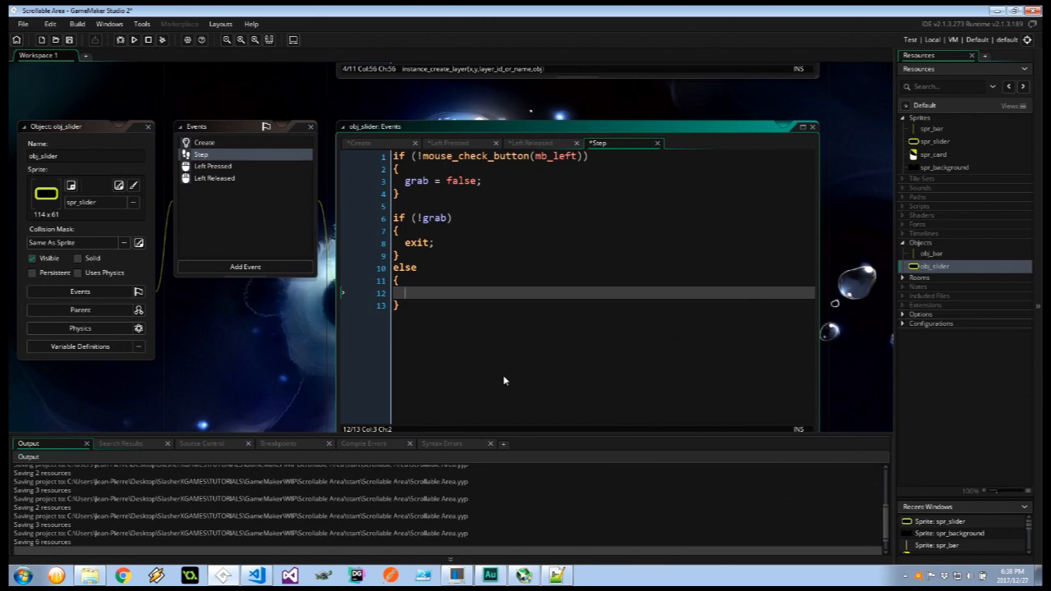
Write the limits check on mouse_y + yy and set y = mouse_y + yy inside it.
type("if (")
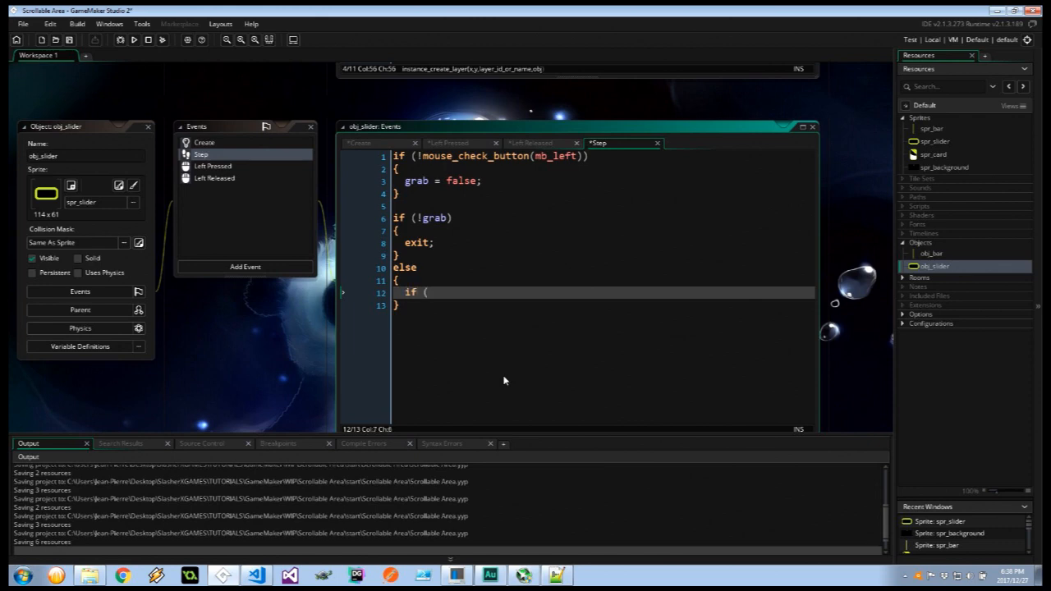
type("mouse_y +")
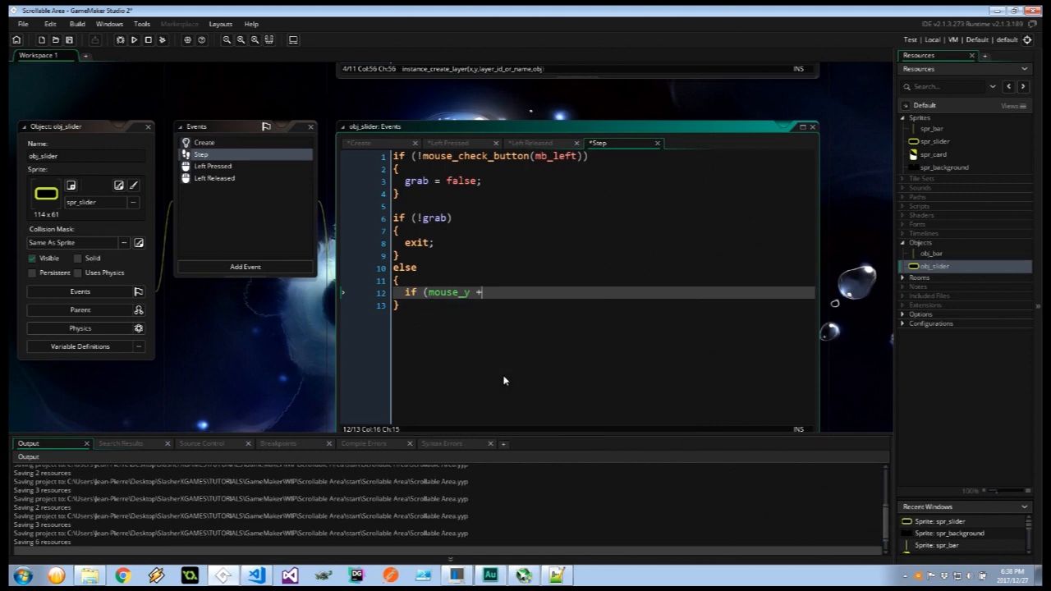
type("yy < bottomLimit) &&")
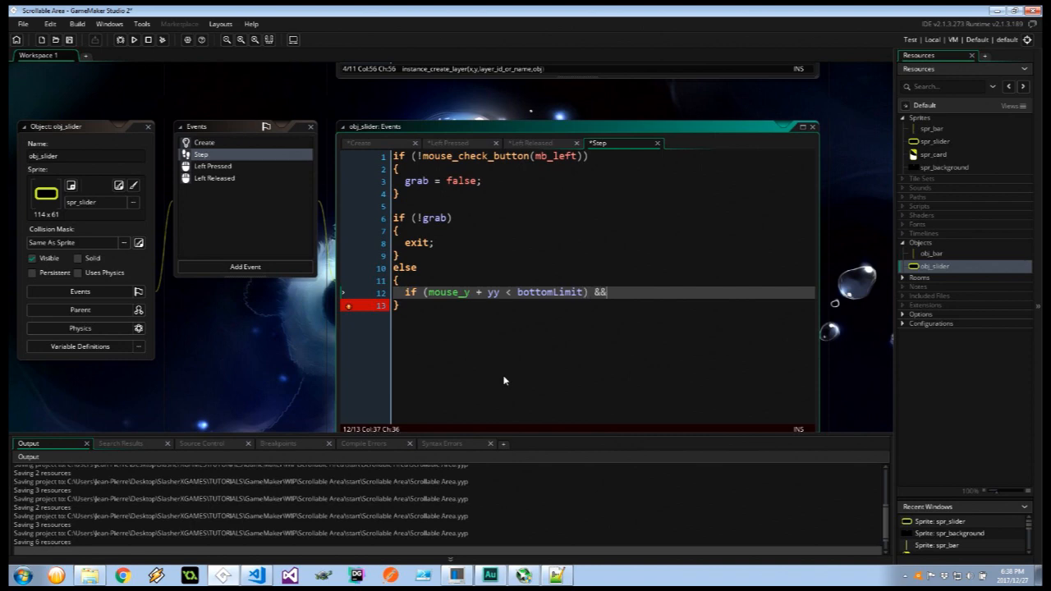
type("mouse_y")
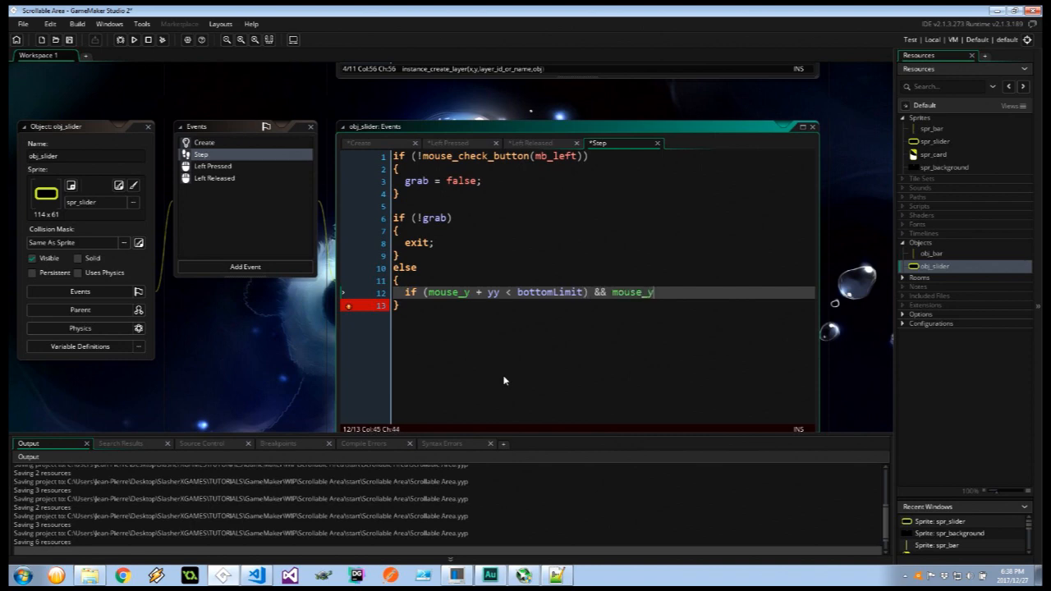
type("+")
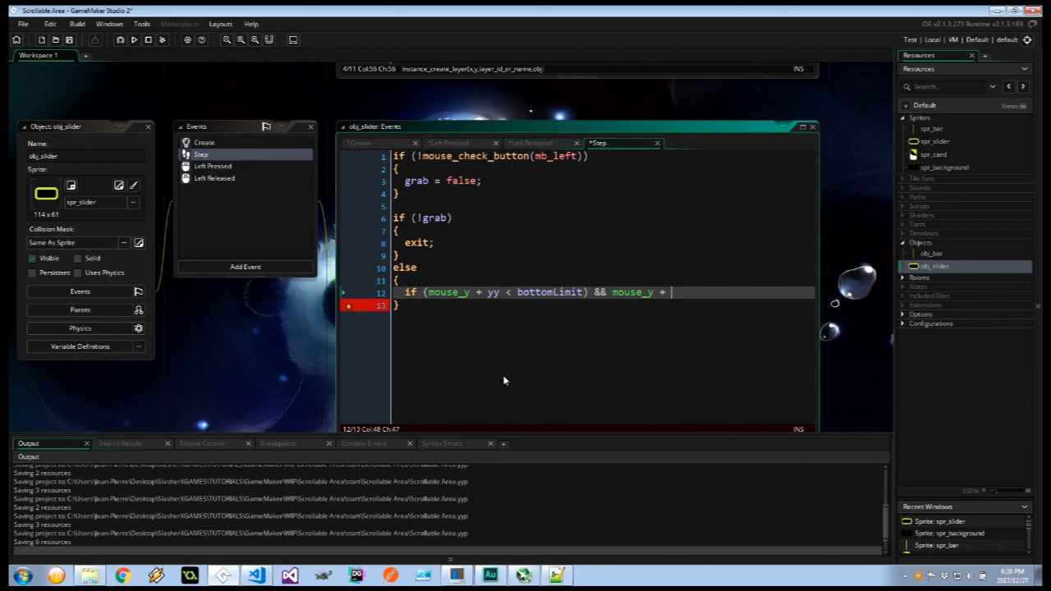
type("yy > top")
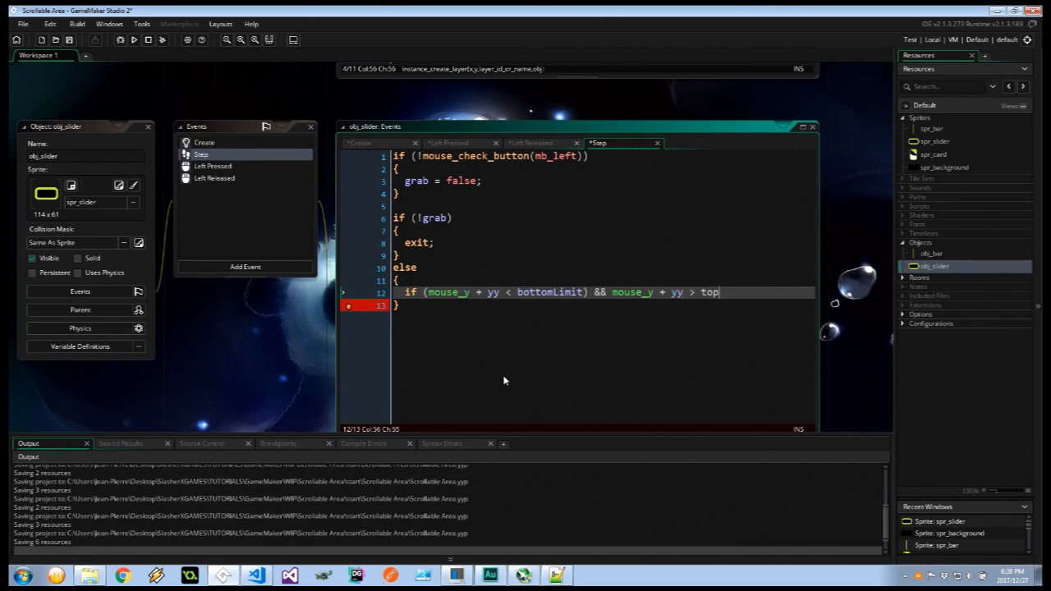
type("Limit))")
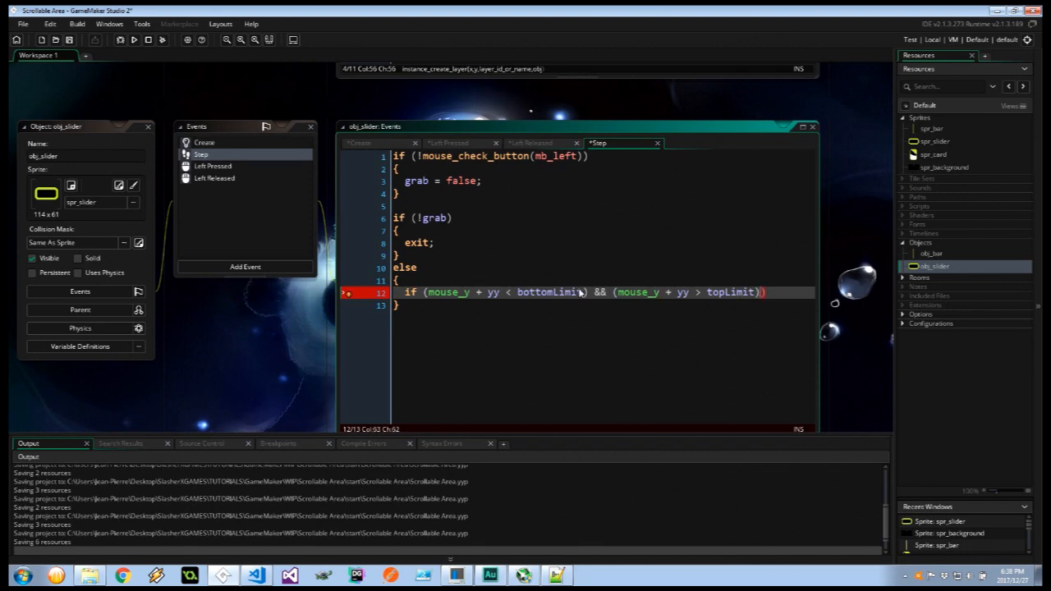
left_click(430, 293)
type("y = mouse")
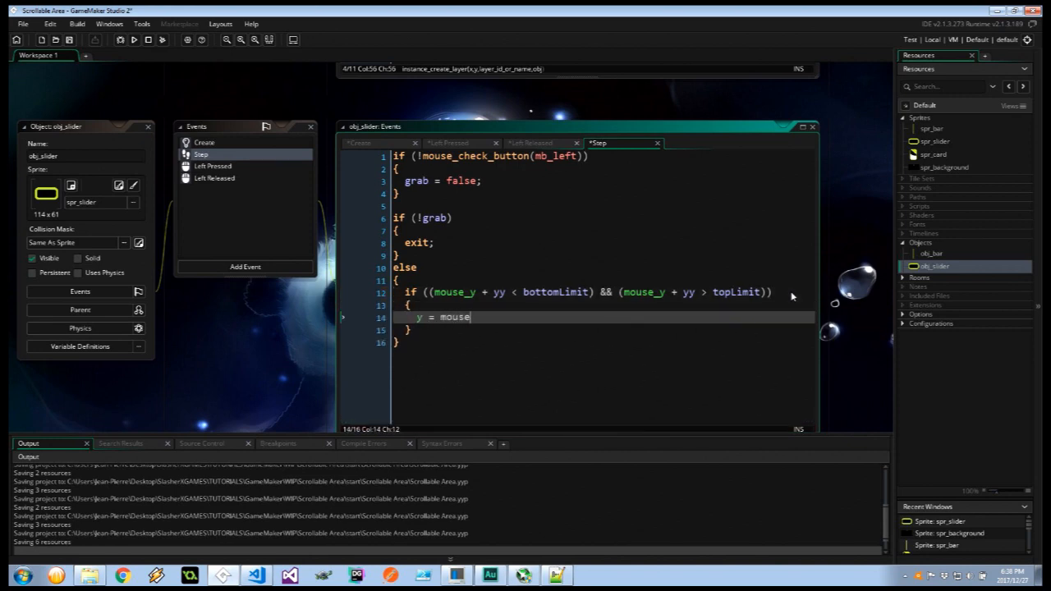
type("_y +")
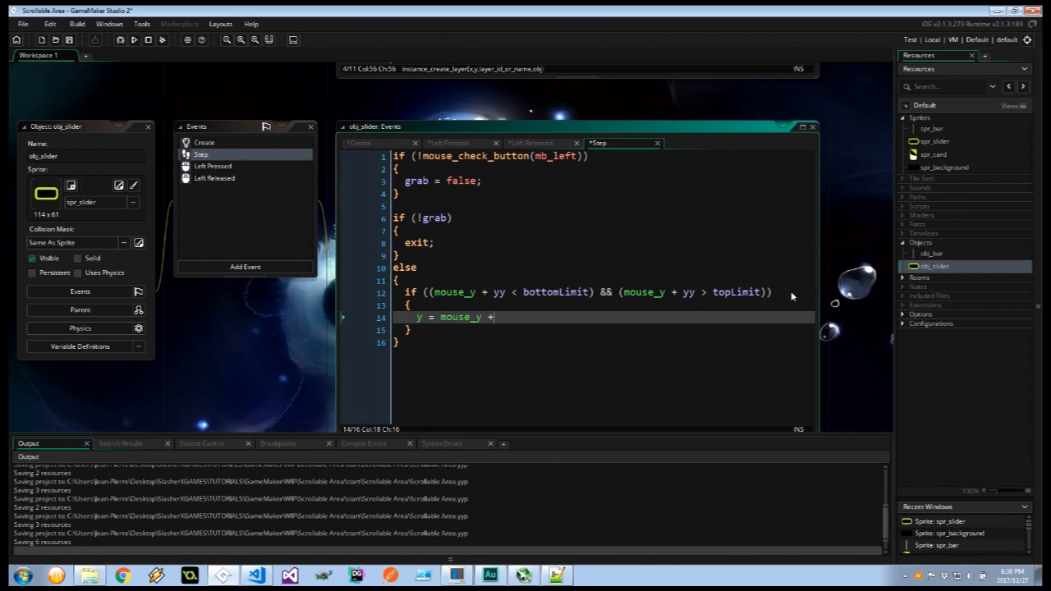
type("yy;")
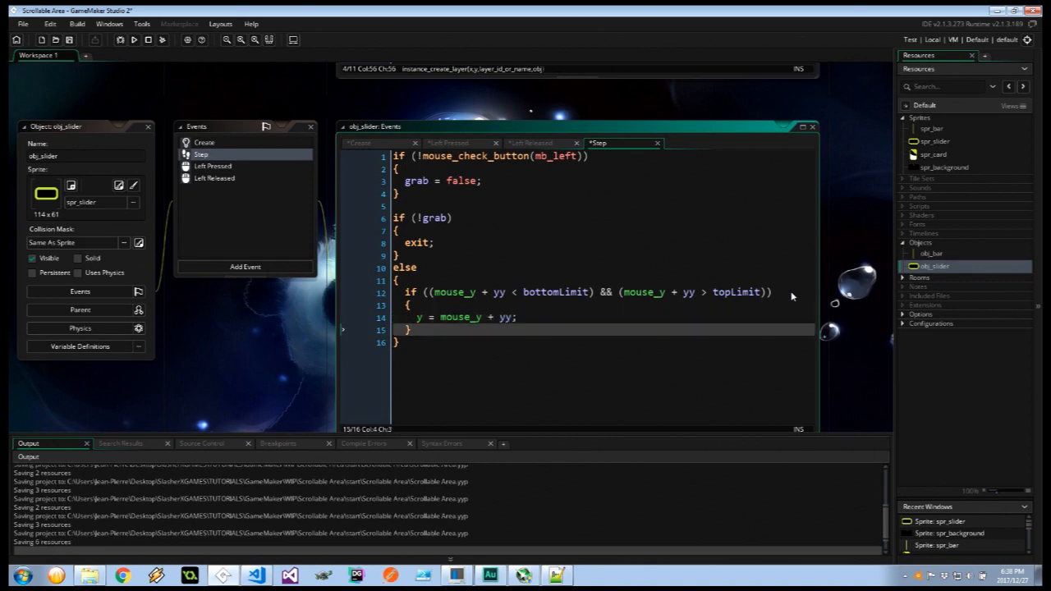
Clamp y = bottomLimit when mouse_y + yy > bottomLimit and begin the topLimit else if.
type("else if (")
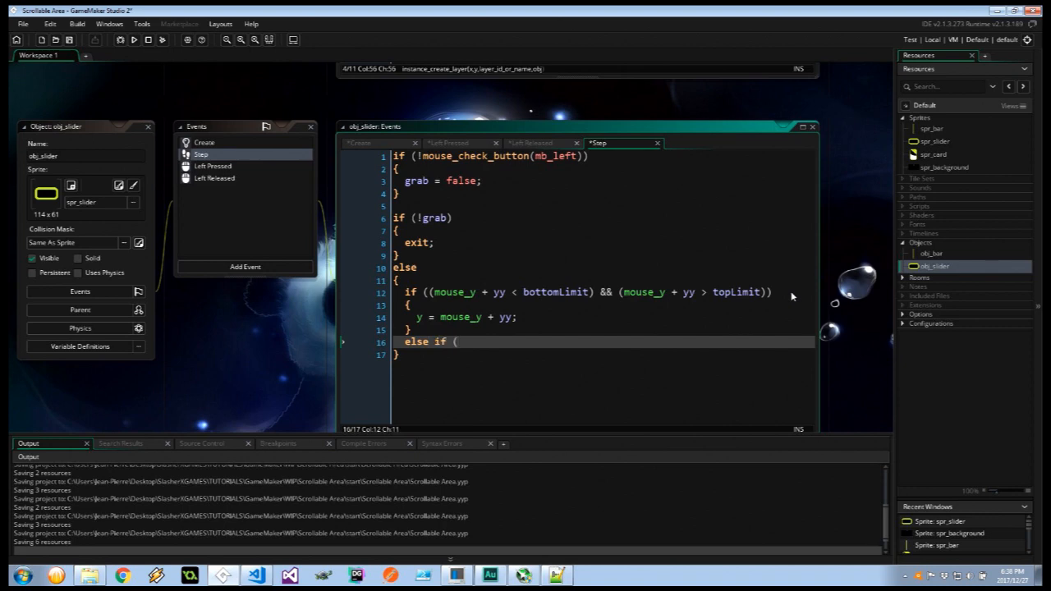
type("mo")
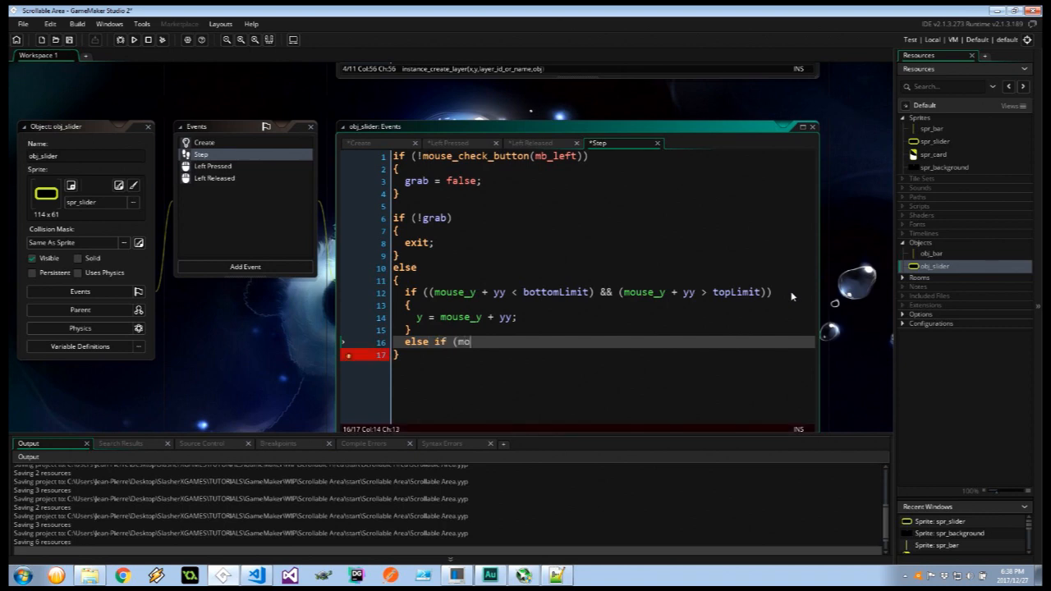
type("use_y + yy >")
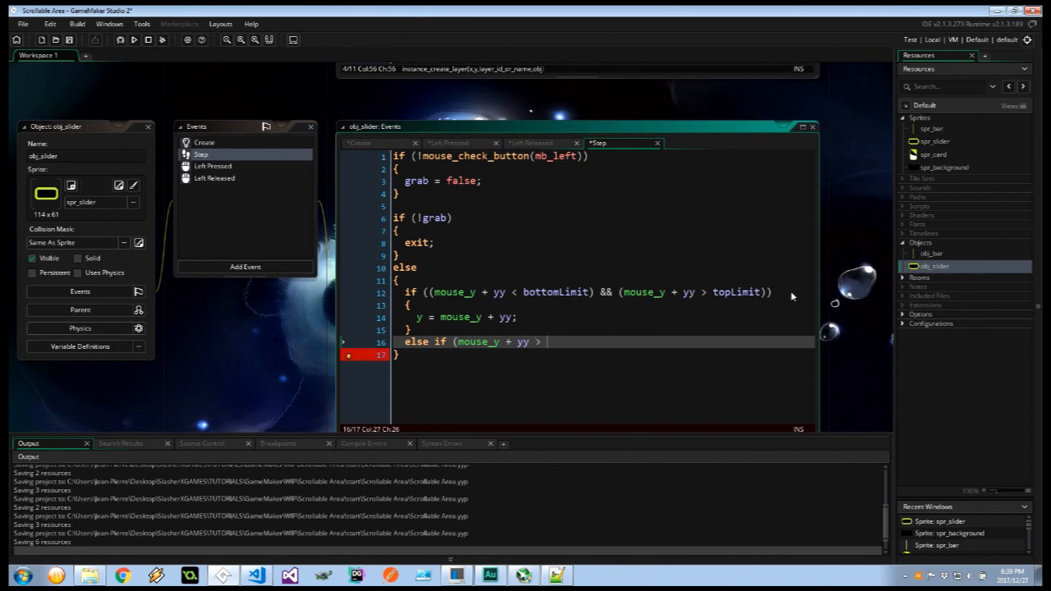
type("bottom")
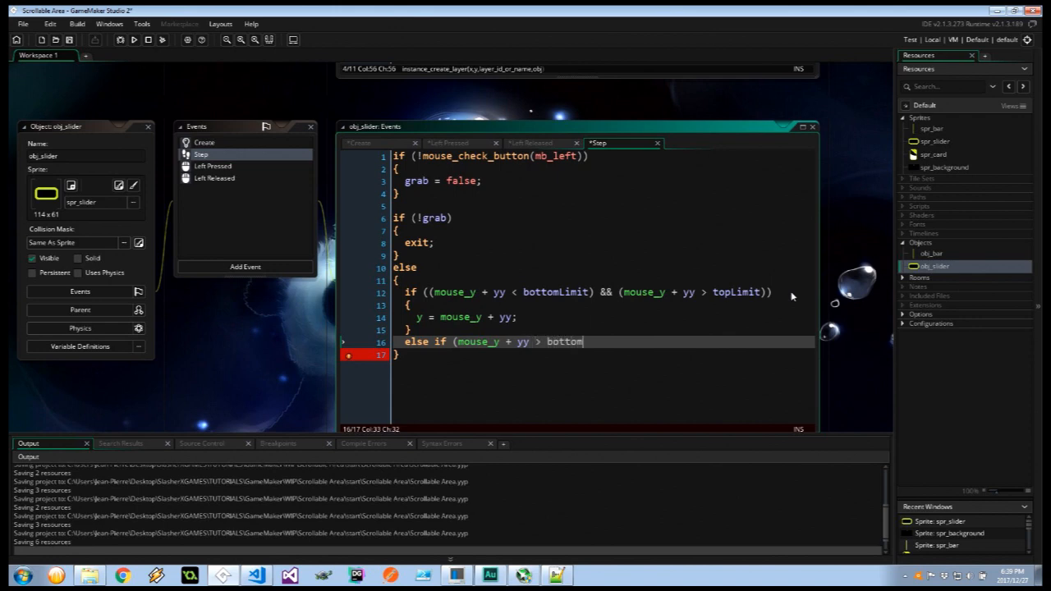
type("Limit)")
type("y = bottom")
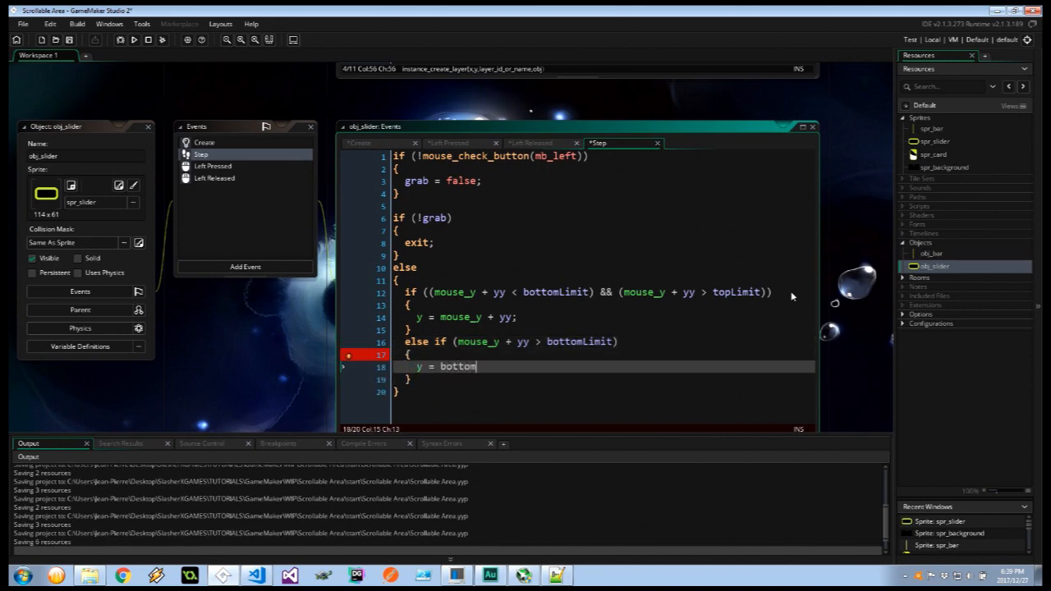
type("Limit;")
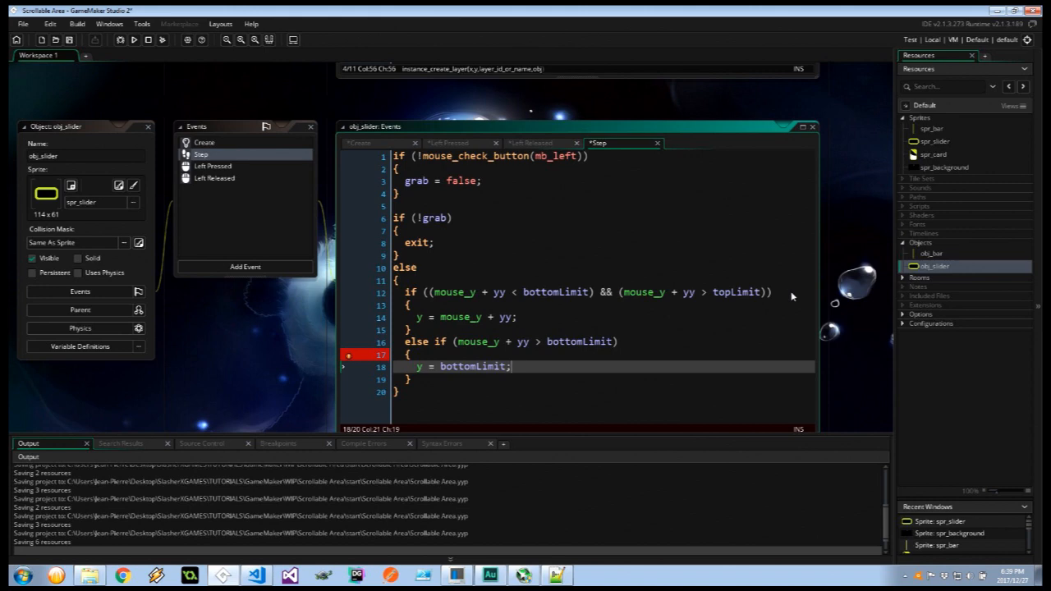
type("else if (mouse_y")
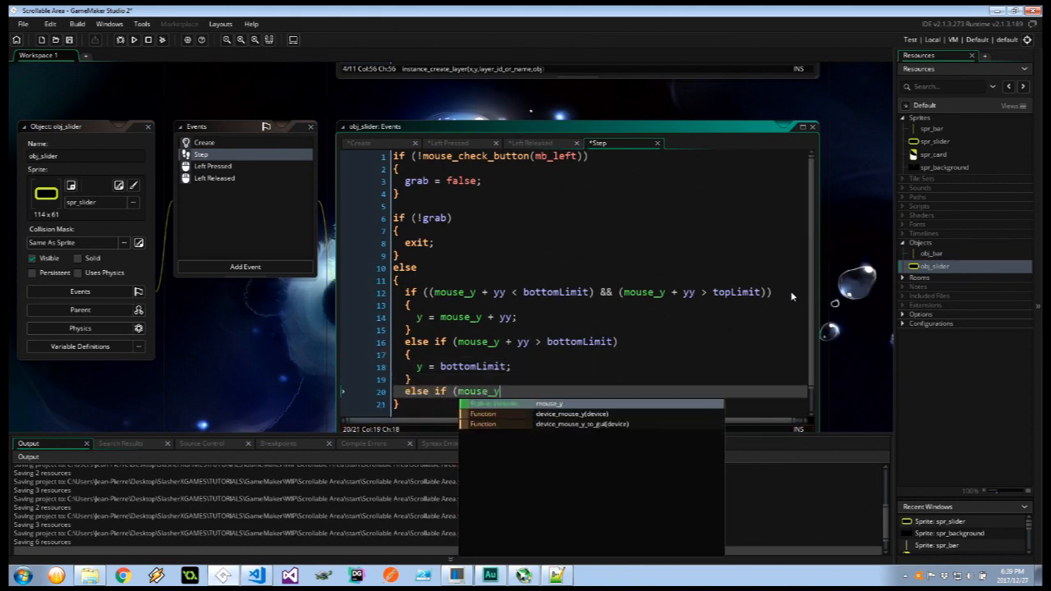
type("+")
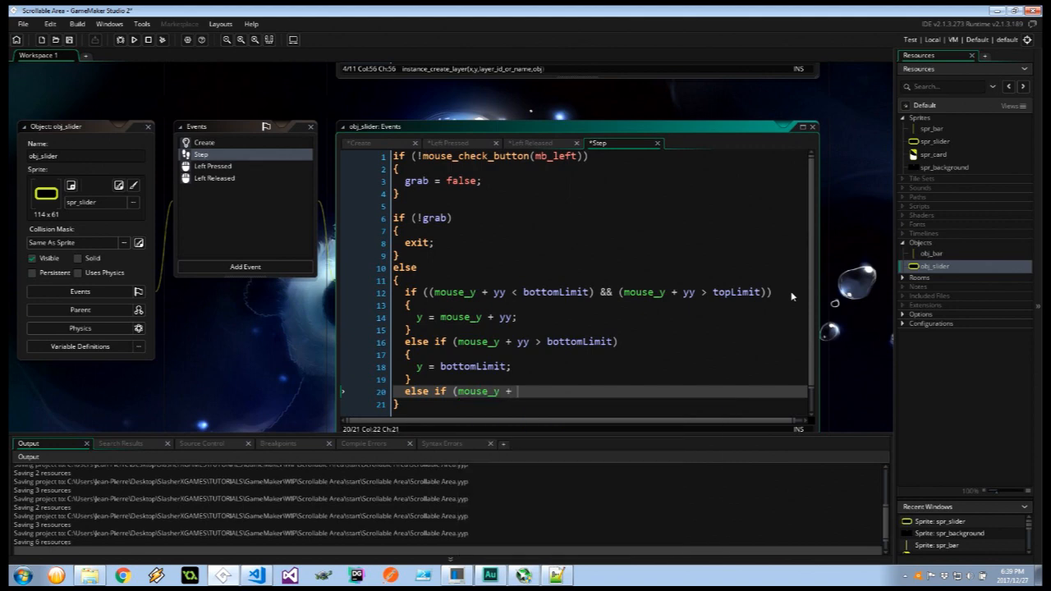
type("<")
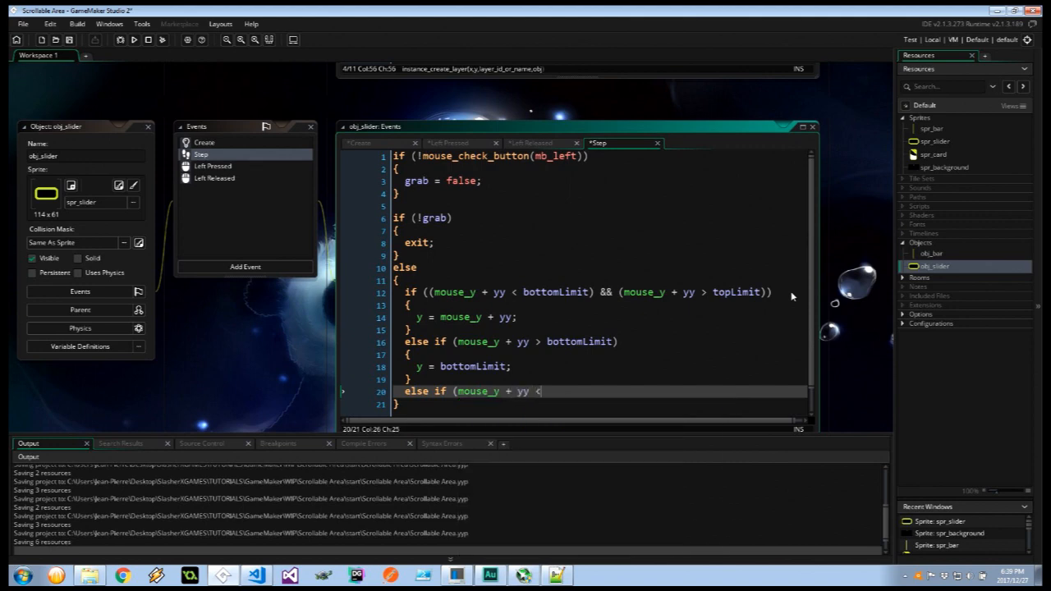
type("topLimit)")
type("y = topLimit")
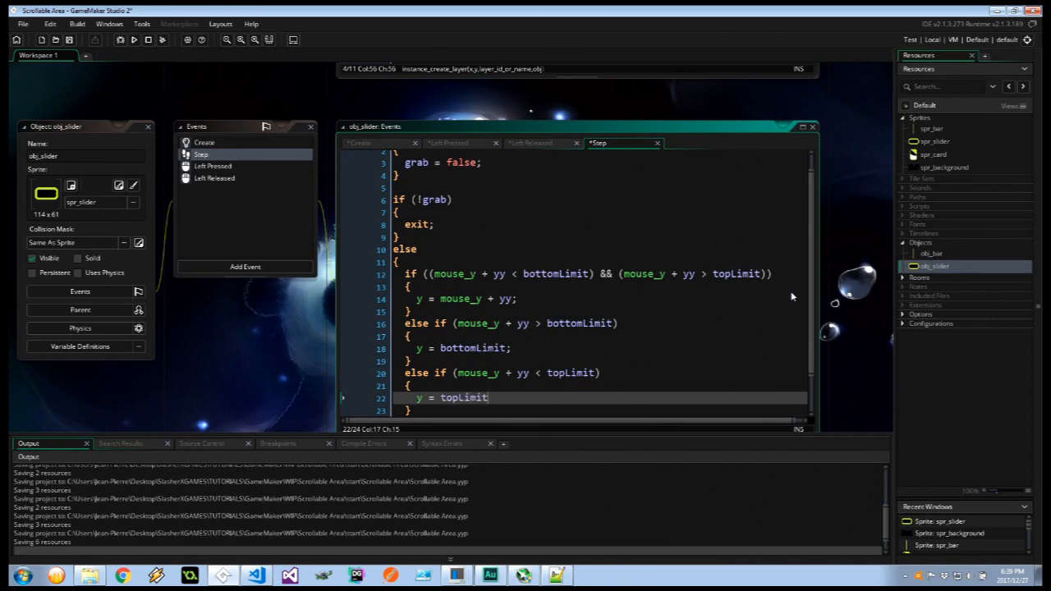
End the topLimit branch and add percentage = round(((y-bottomLimit)/(topLimit-bottomLimit))*100); to the Step event.
type(";")
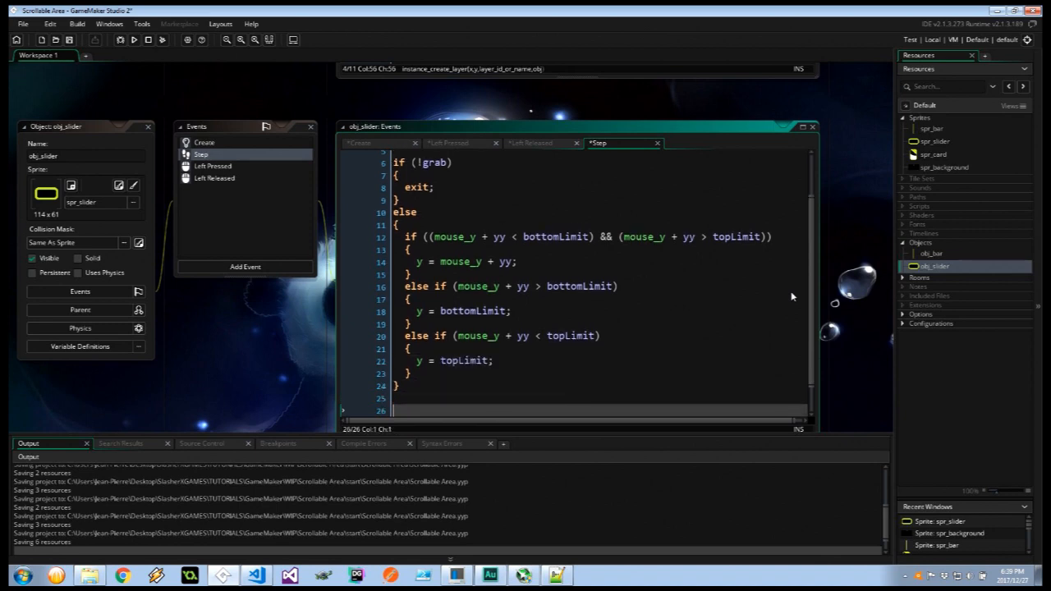
type("peren")
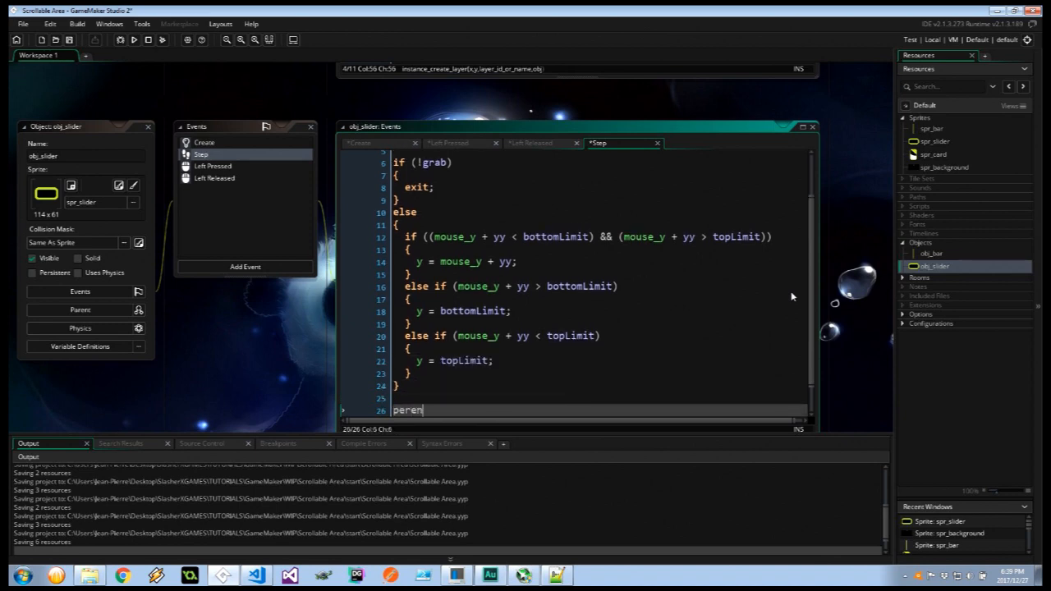
type("tage")
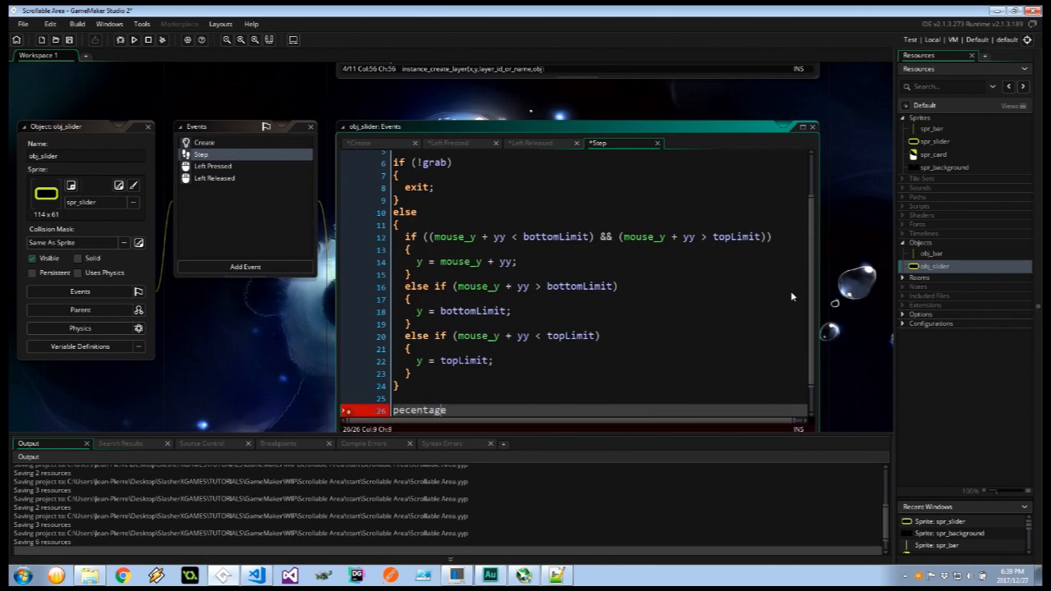
type("=")
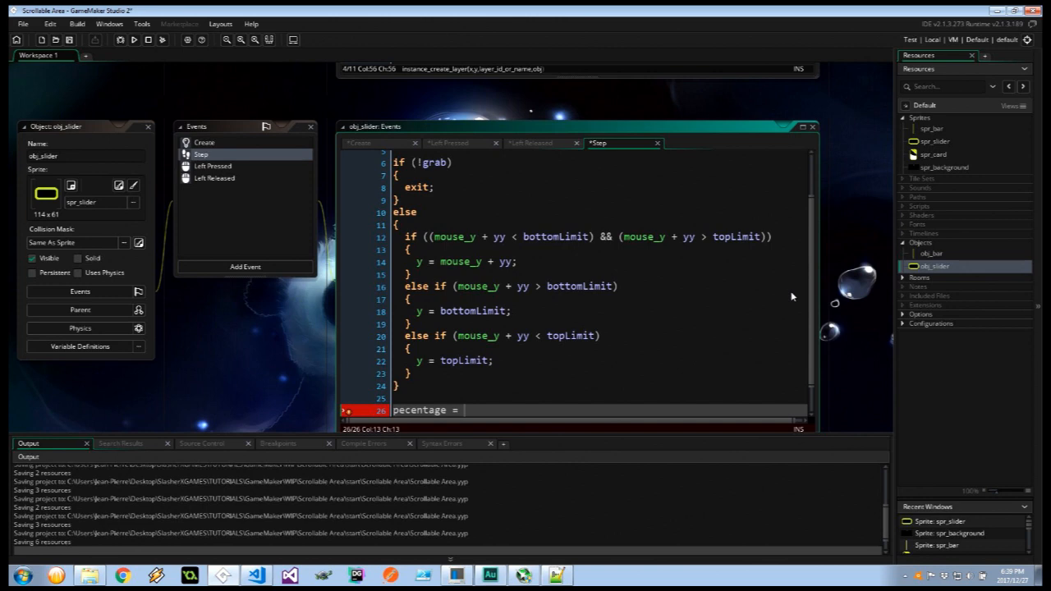
type("round")
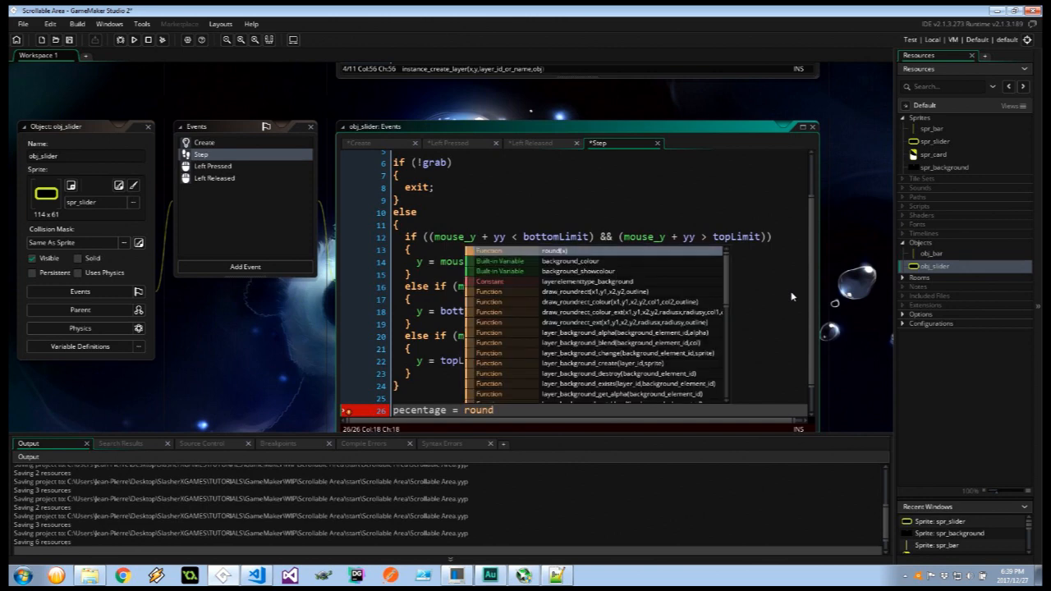
type("(((y-bo")
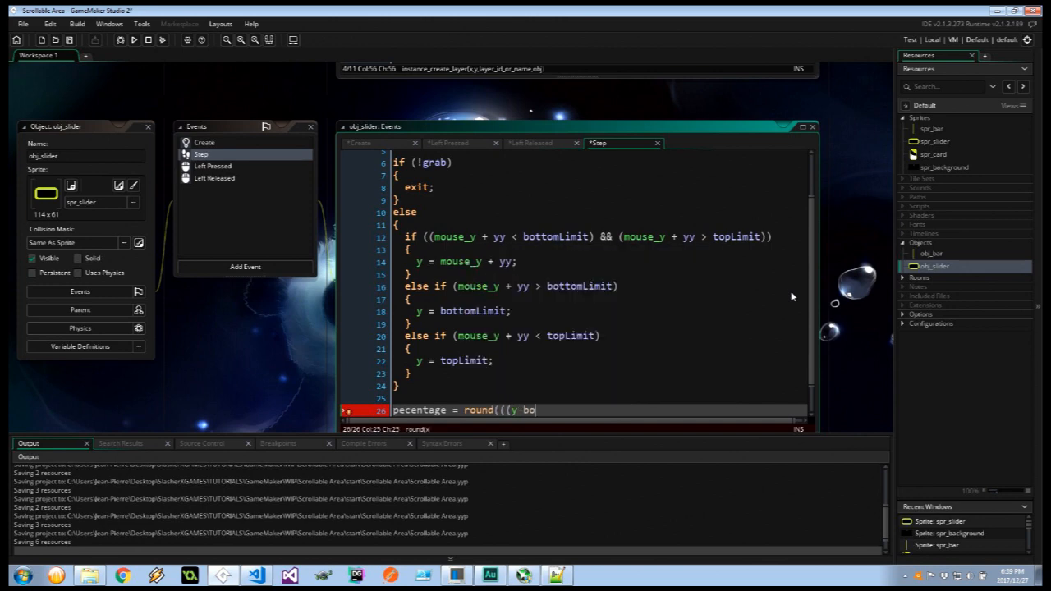
type("ttomLimit)")
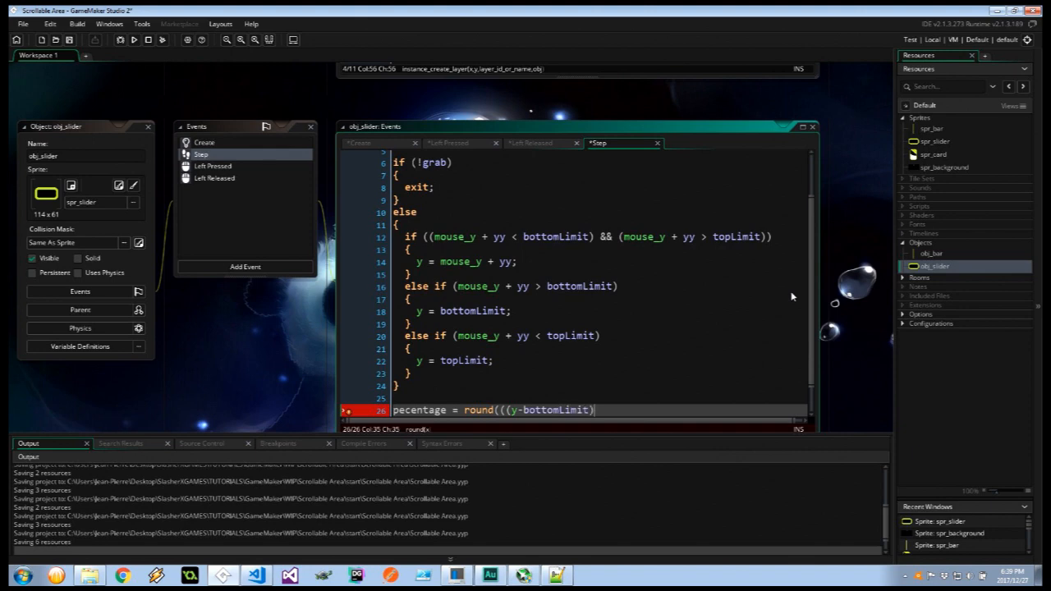
type("/(top")
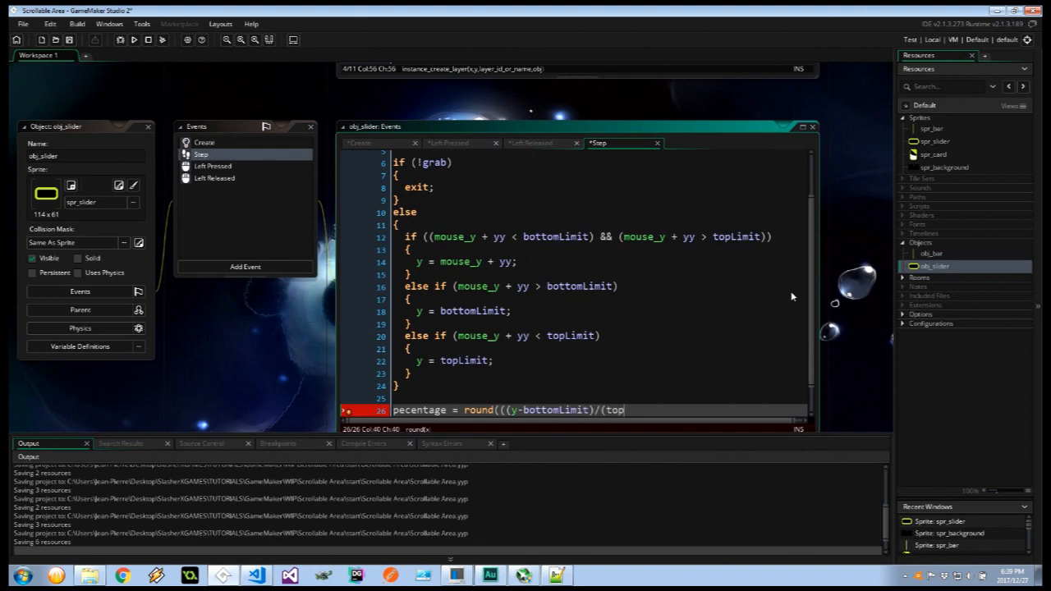
type("Limit-")
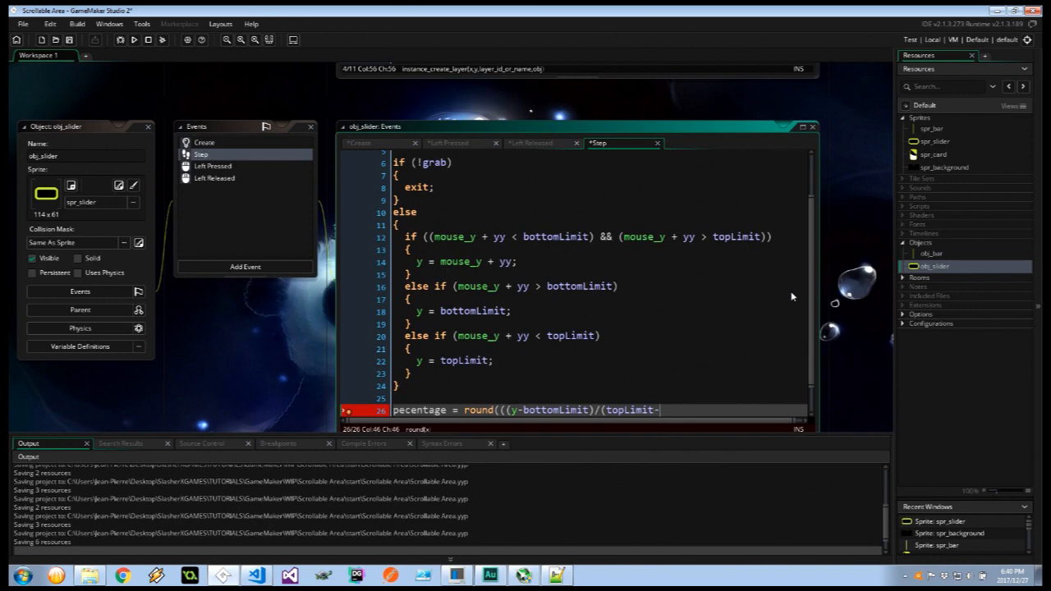
type("bottomLimit")
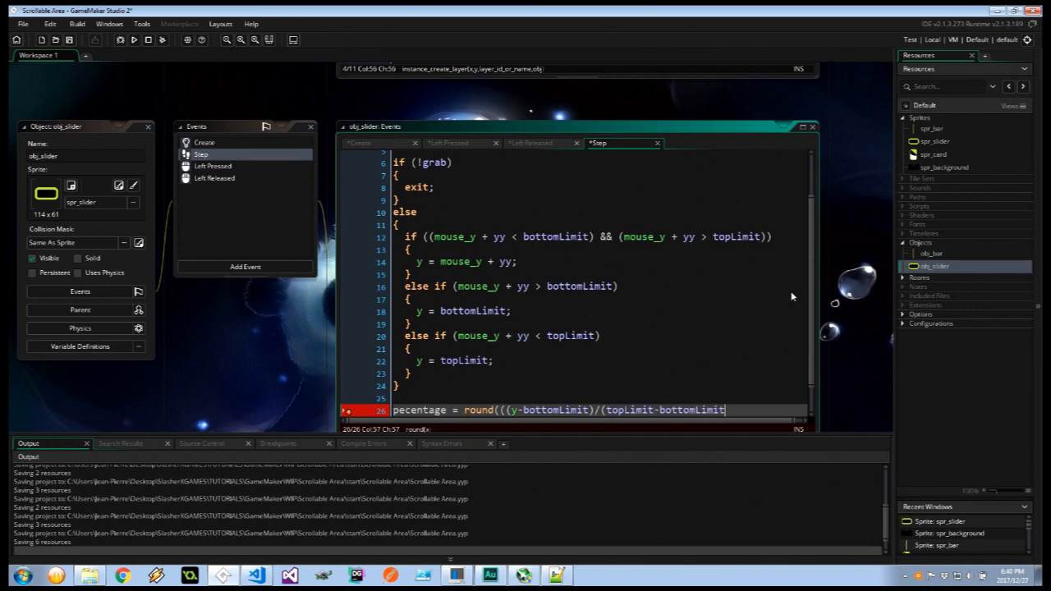
type("))*100")
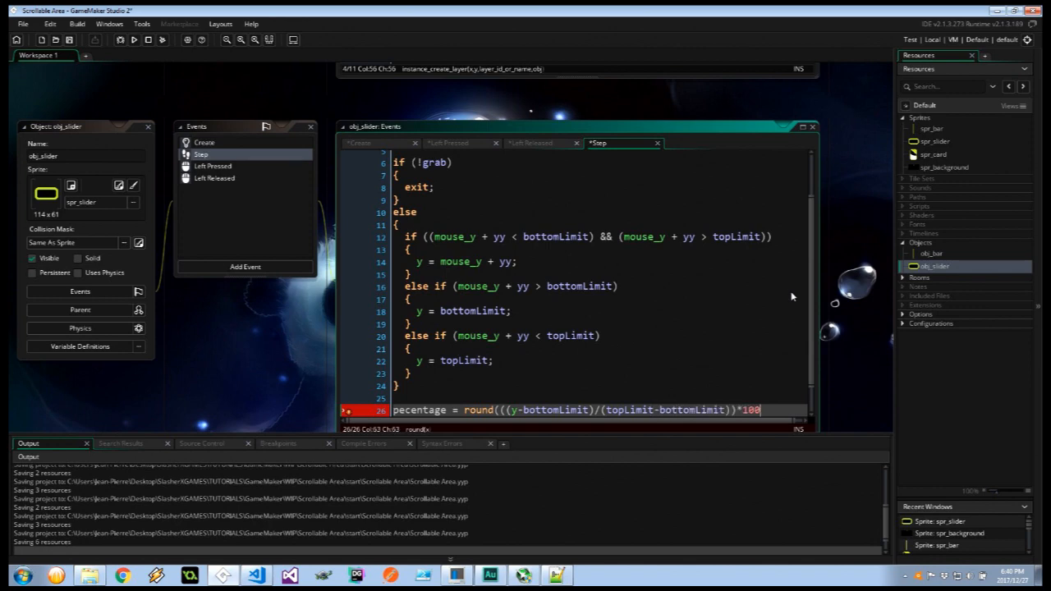
type(");")
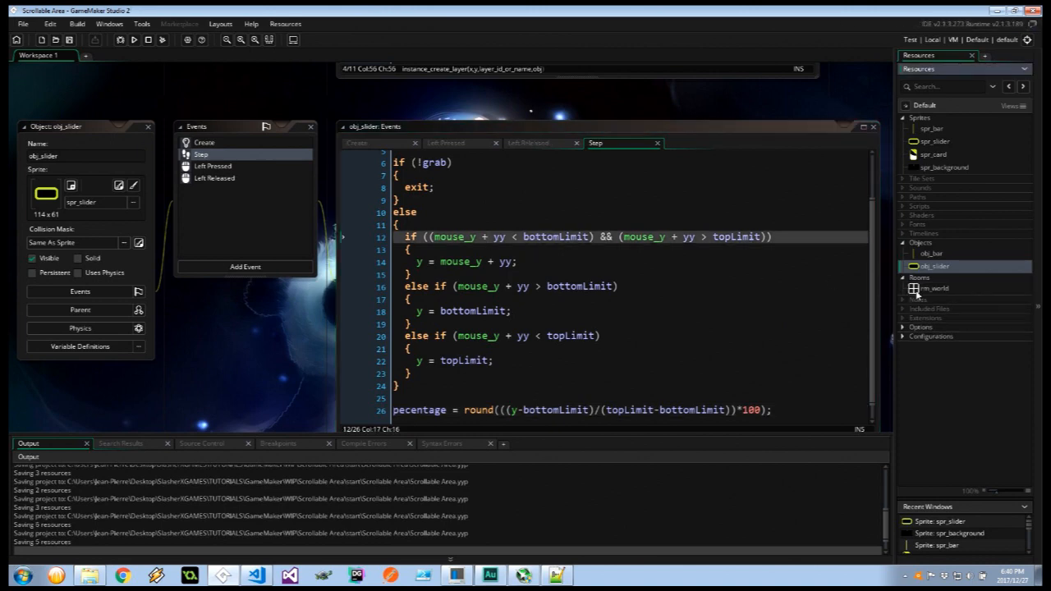
View the rm_world room, then create a new object (object2) in the workspace.
left_click(934, 289)
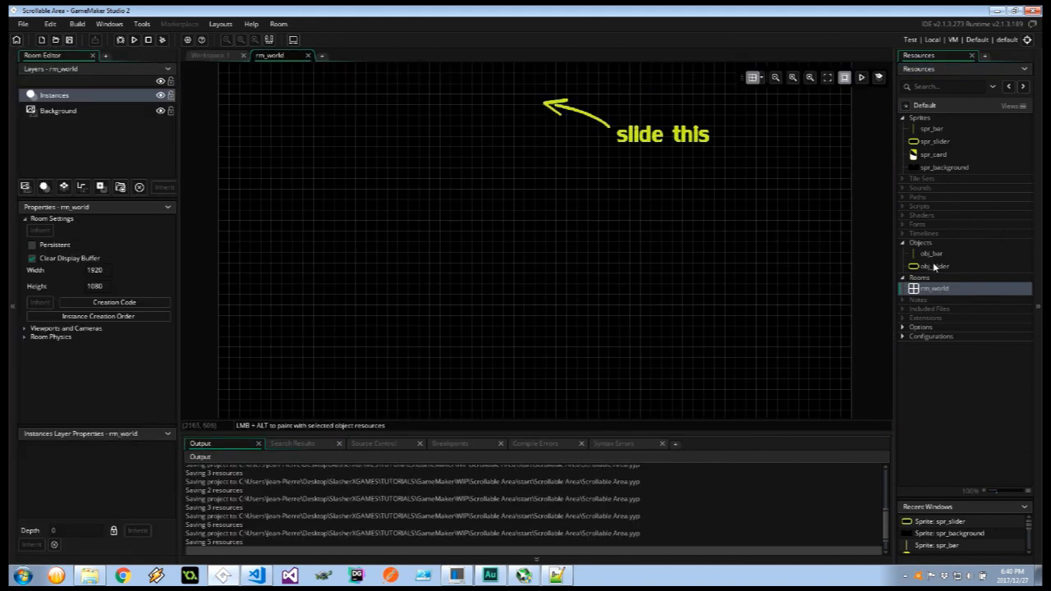
left_click(929, 252)
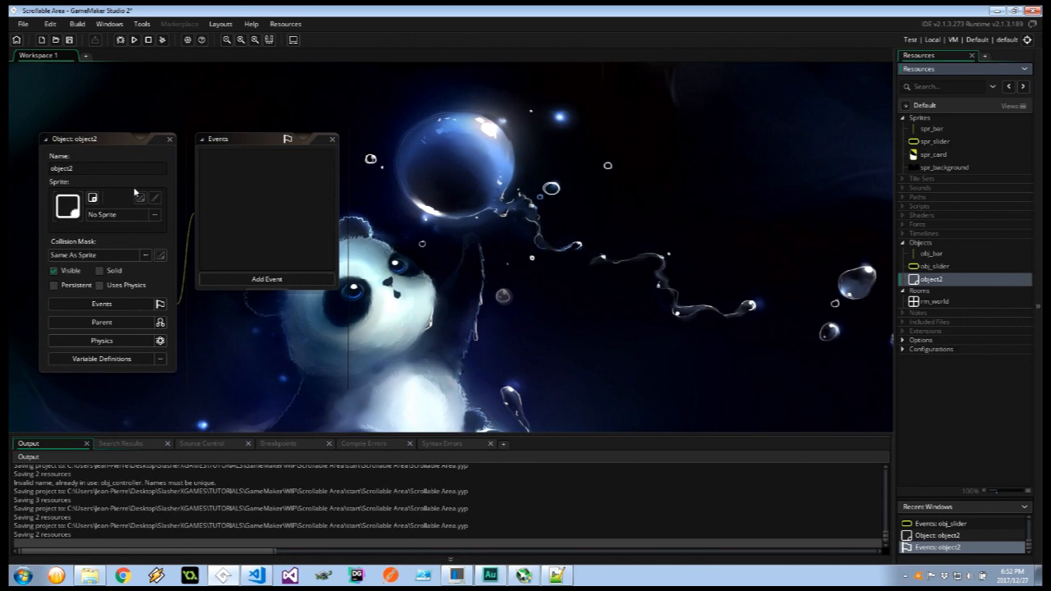
Name the object obj_card and give it a Step event.
type("obj_ca")
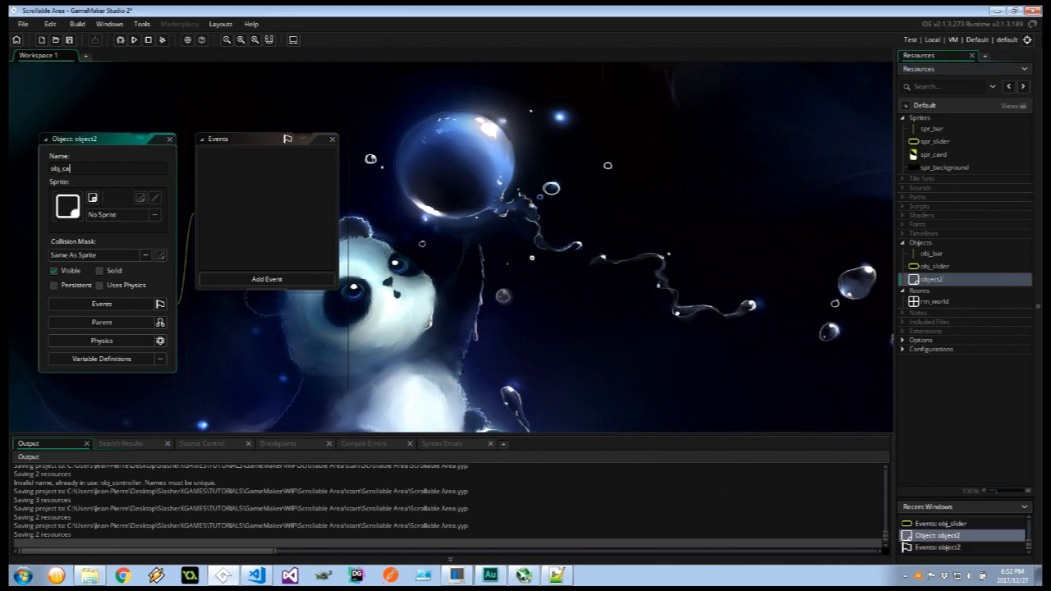
left_click(266, 279)
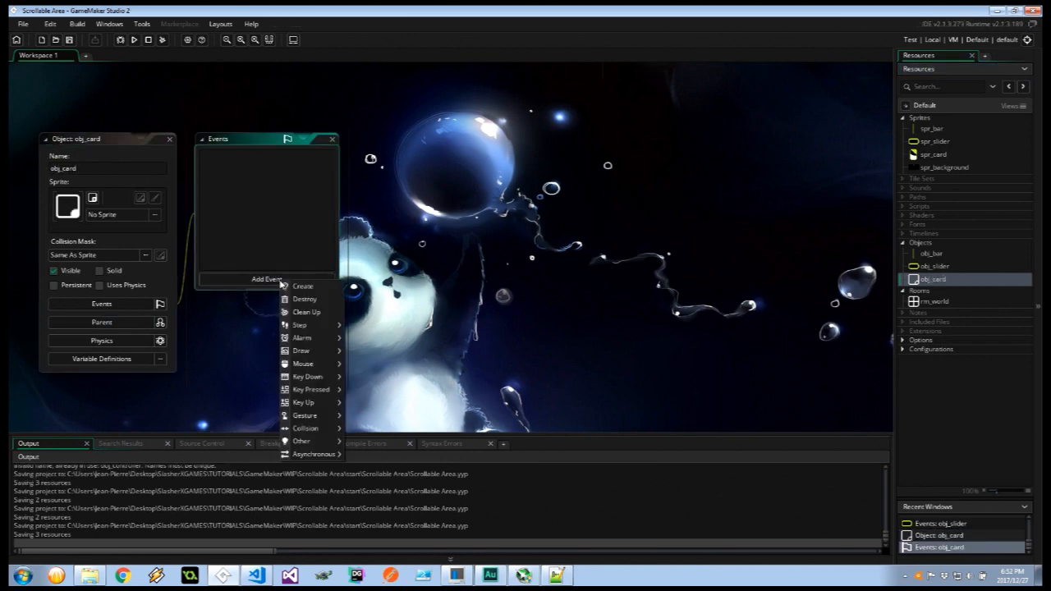
left_click(299, 325)
type("y = ystart +")
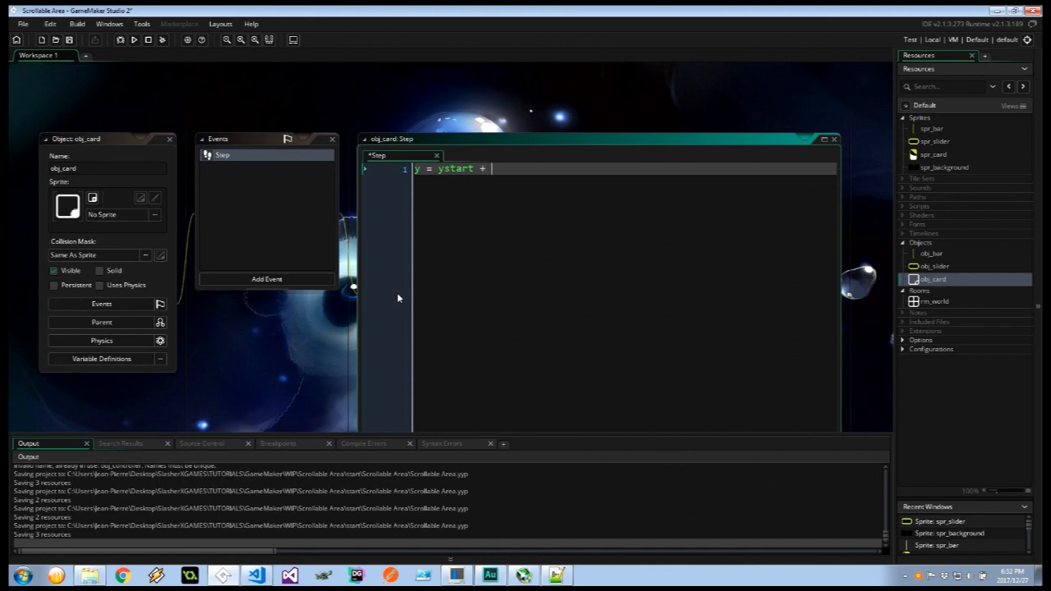
Write y = ystart + ((global.areaHeight/100 * obj_slider.percentage in obj_card's Step event.
type("((global.a")
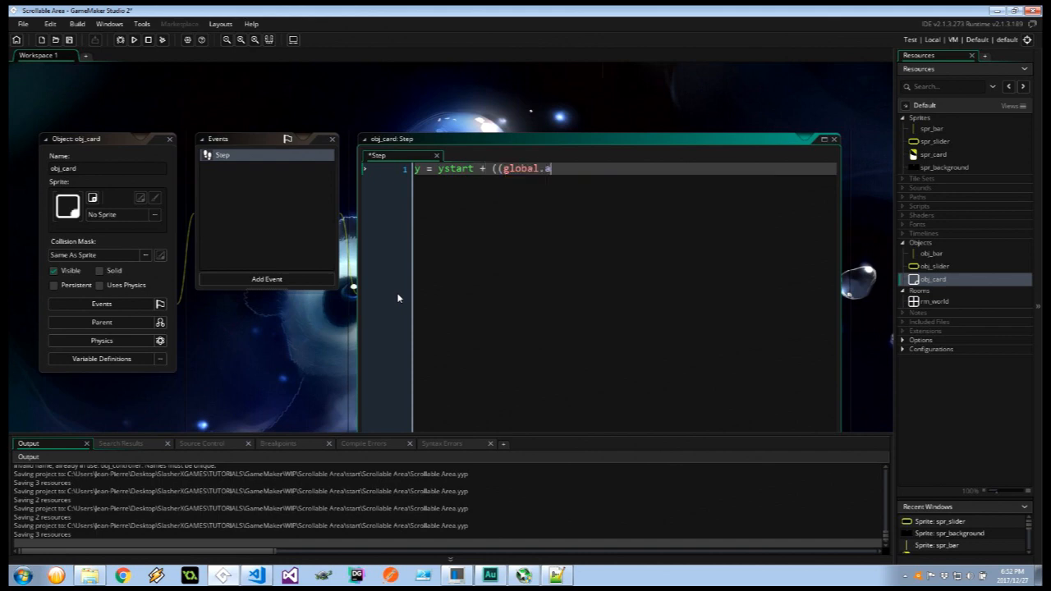
type("reaHeight/100 *")
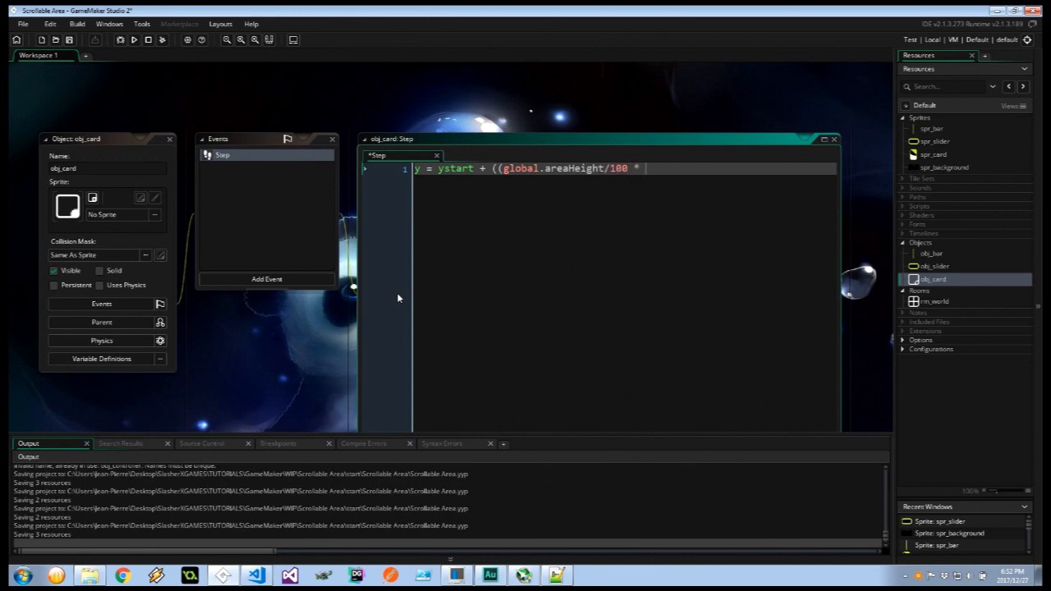
type("obj_slider")
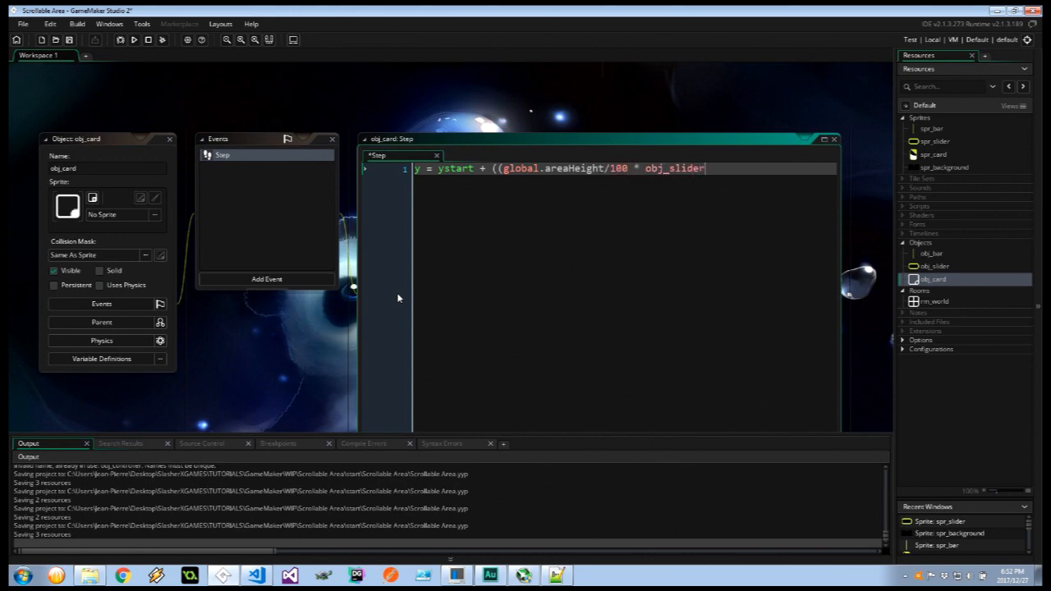
type(".percentag")
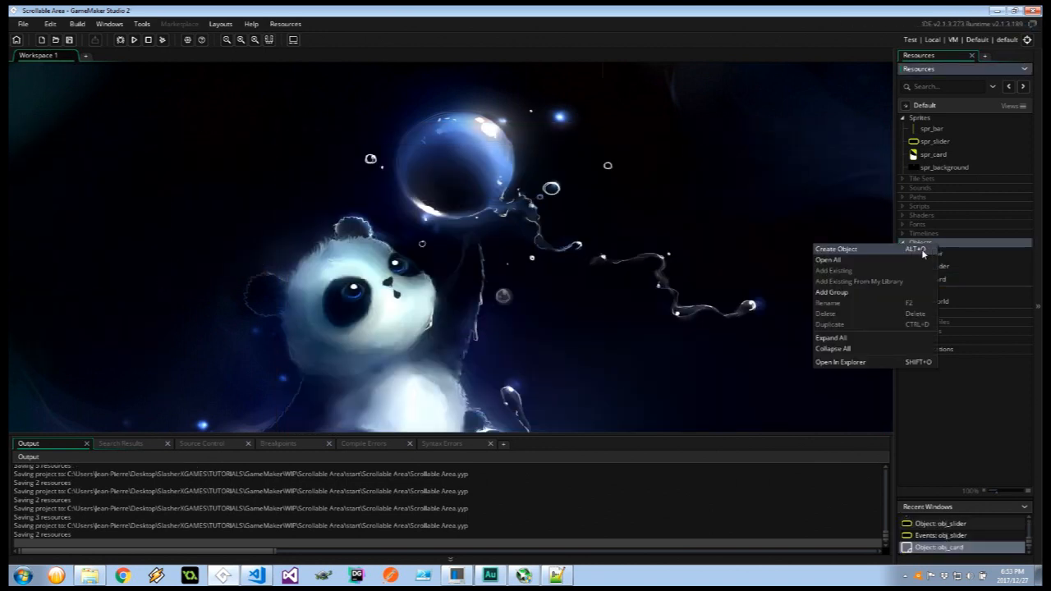
Create obj_controller and add a Create event to it.
left_click(835, 250)
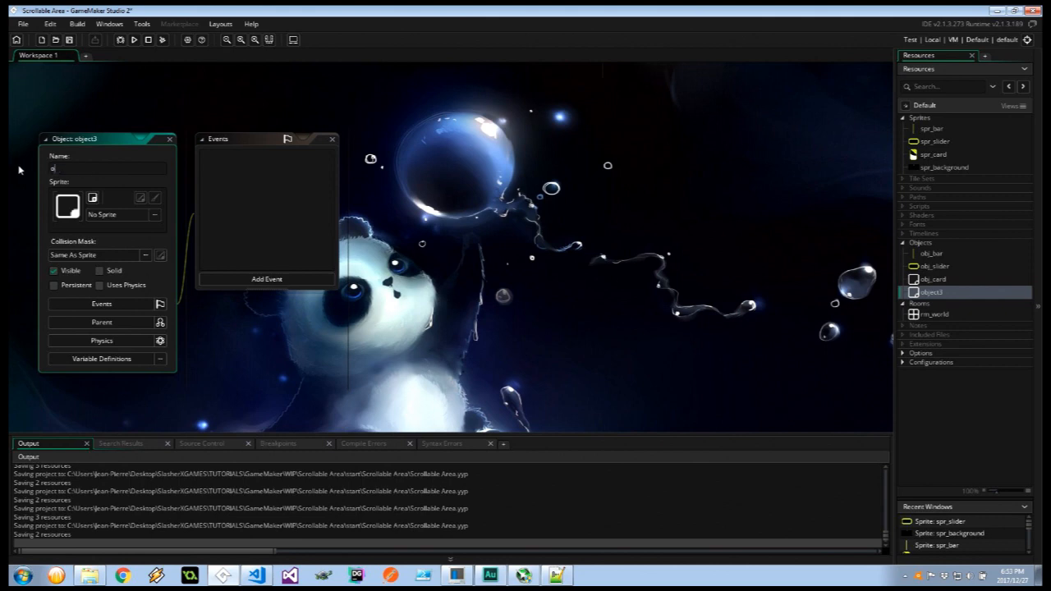
type("obj_controller")
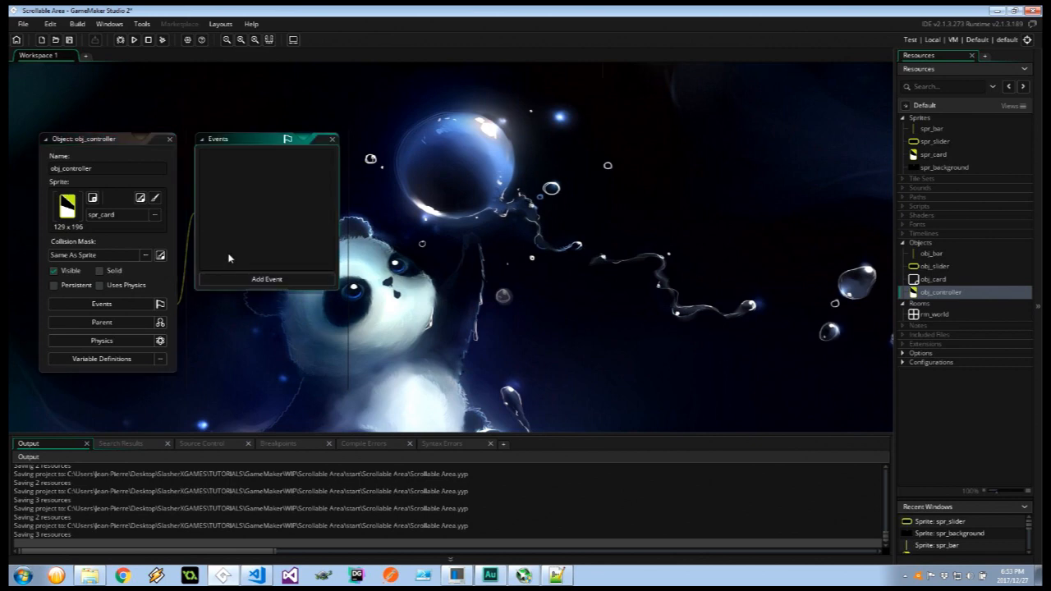
mouse_move(138, 145)
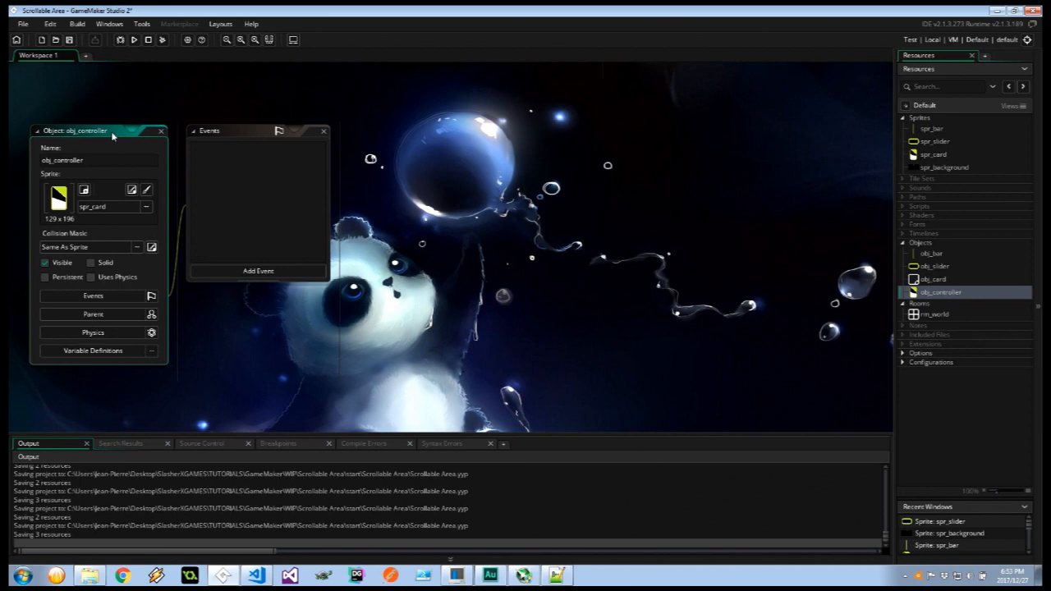
left_click(258, 271)
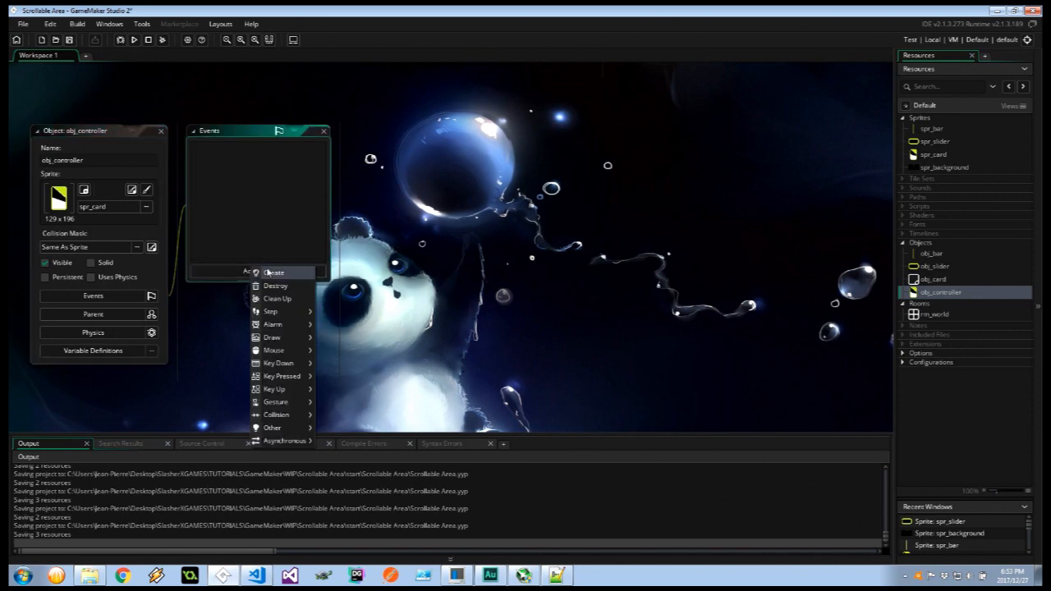
left_click(274, 272)
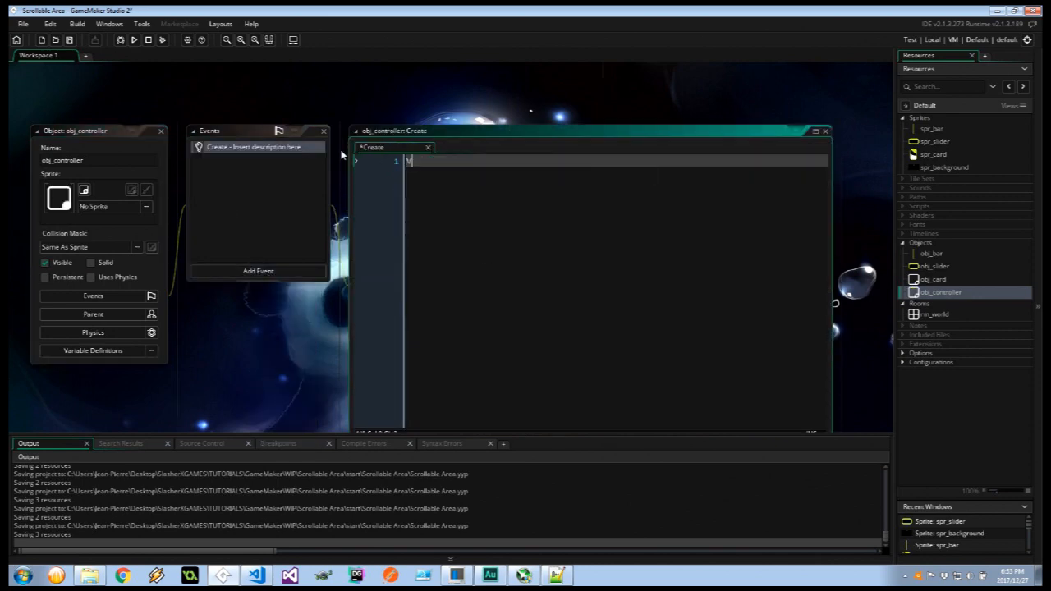
Declare var areaHeight = 0, maxWidth = 5 and maxHeight = 10.
type("var areaHei")
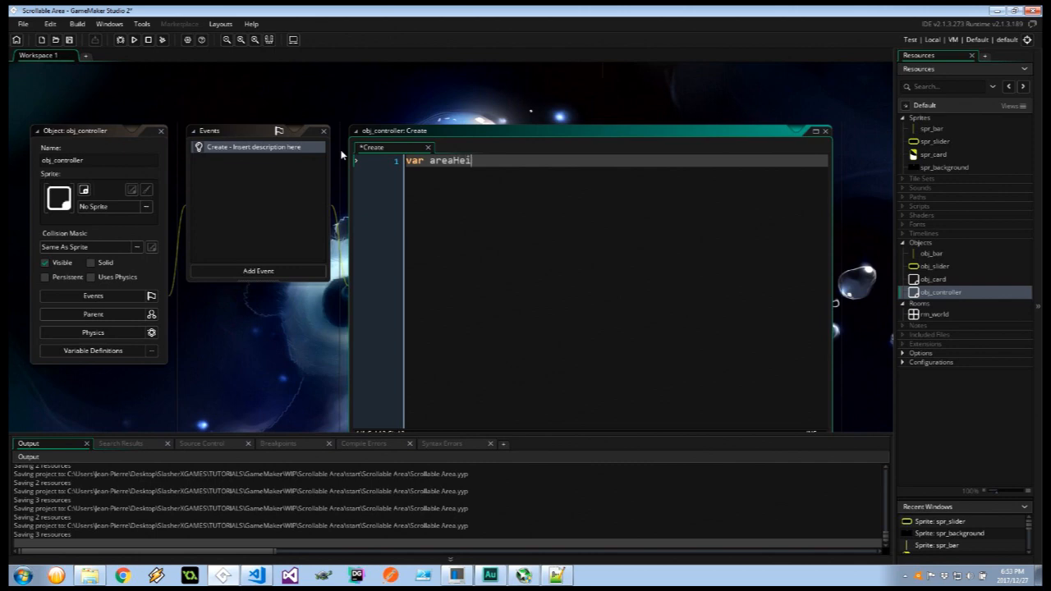
type("ght = 0;")
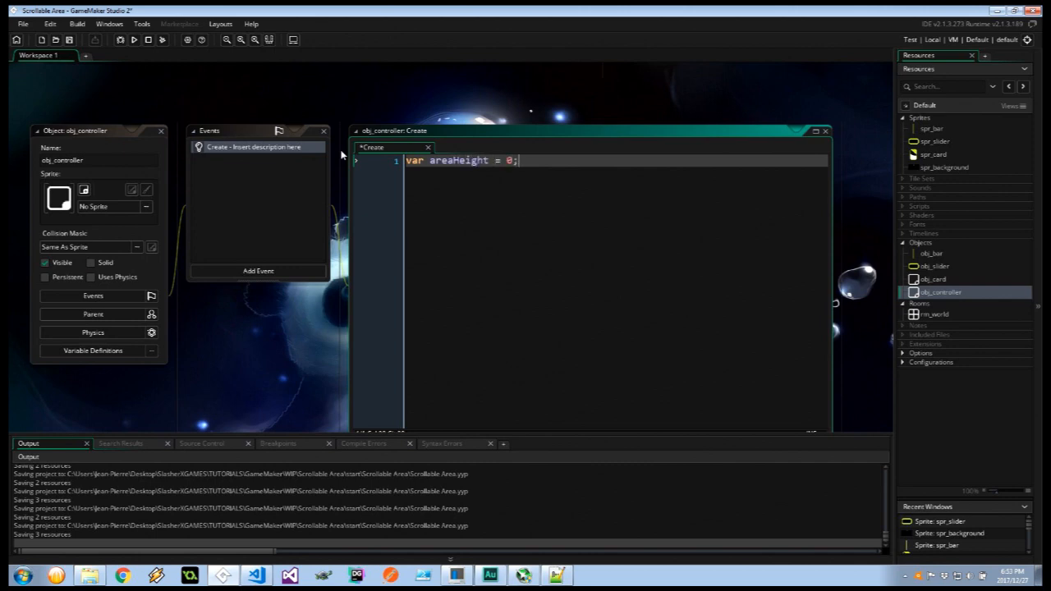
type("var maxWidth =")
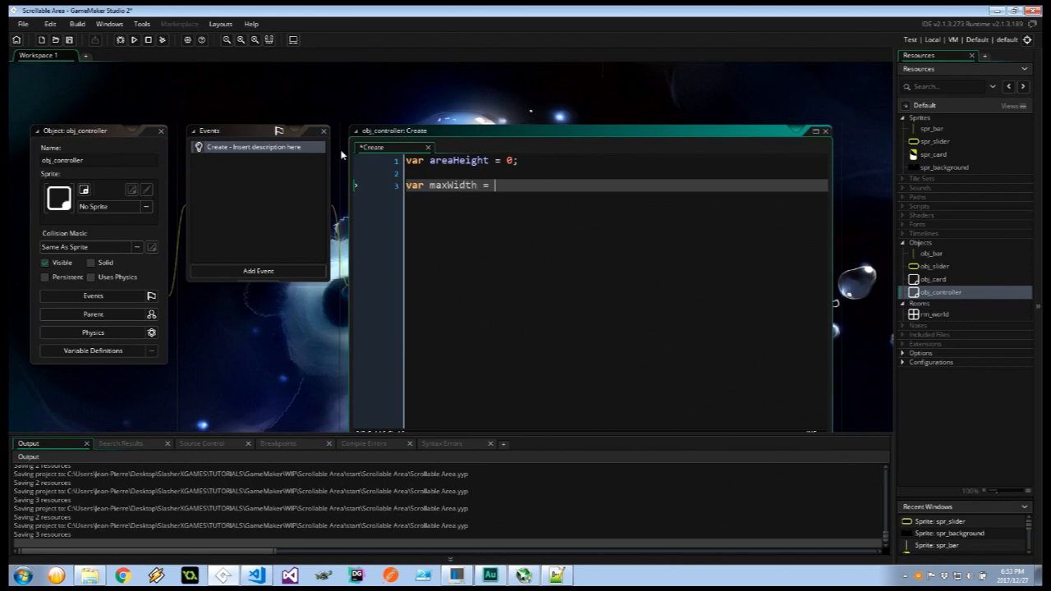
type("5;")
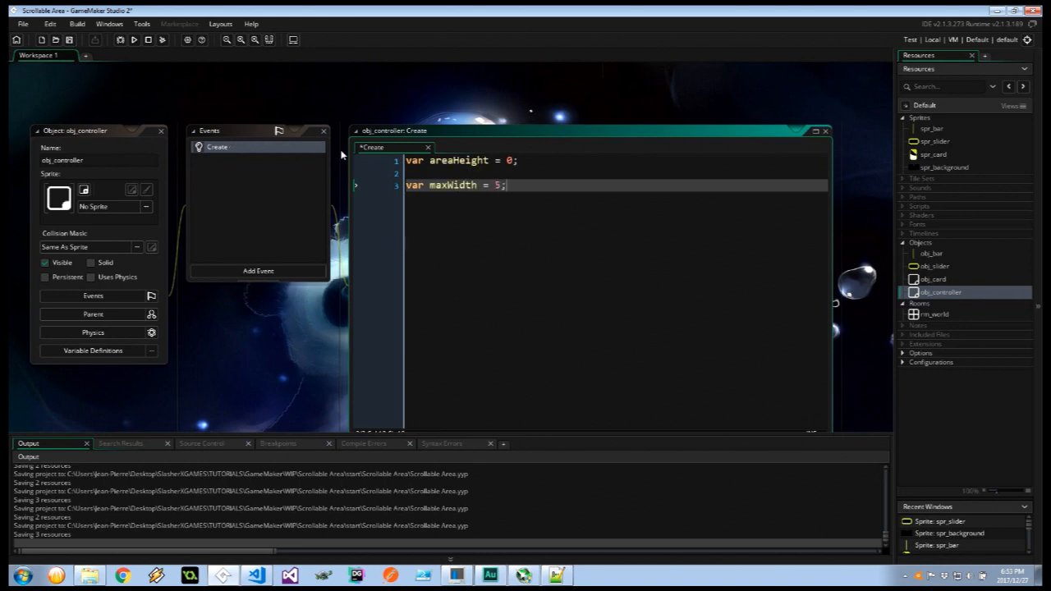
type("var")
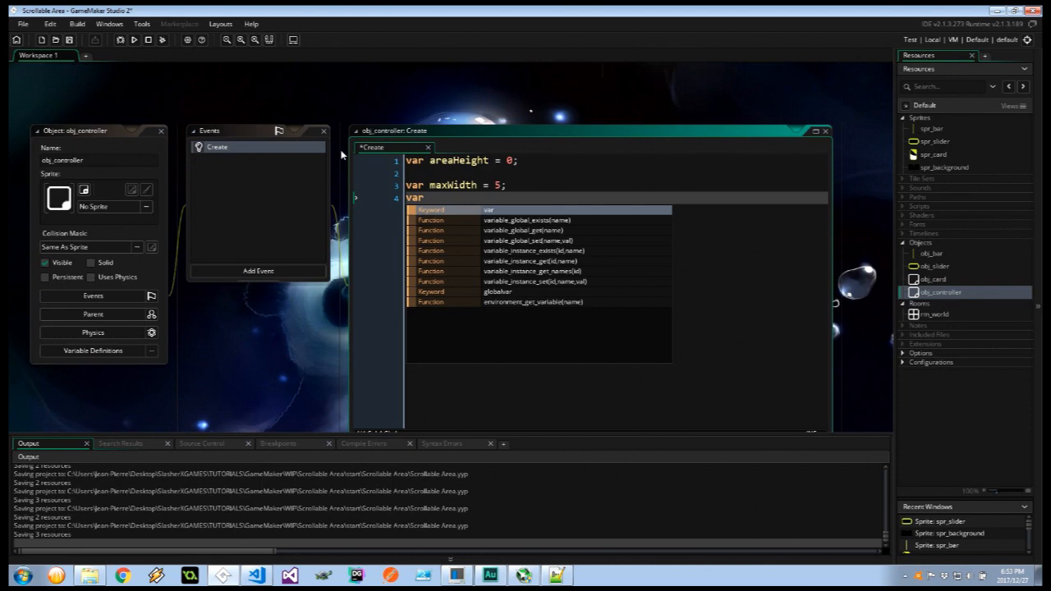
type("ma")
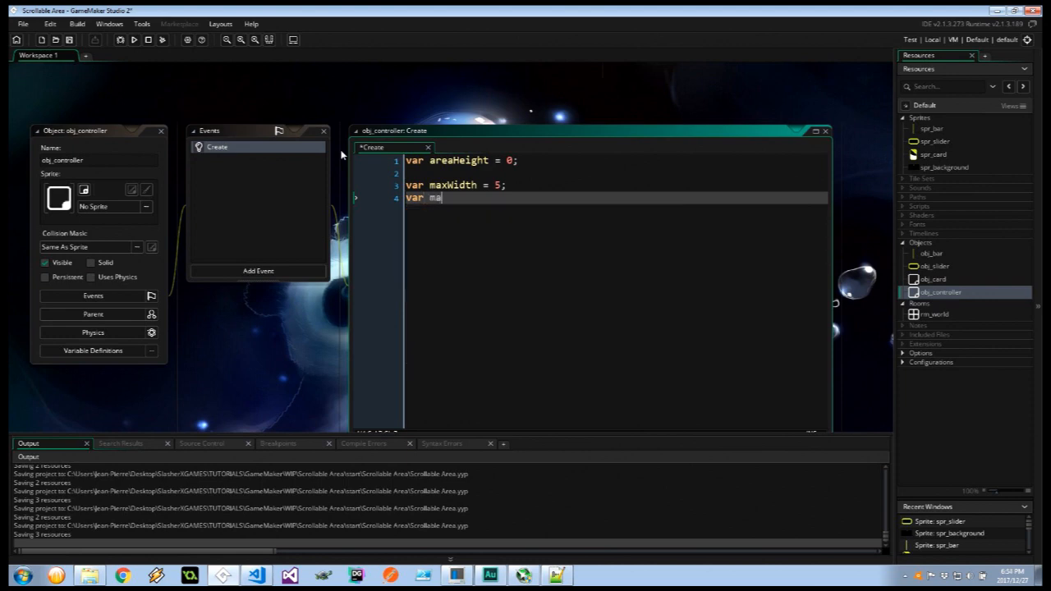
type("xHeight = 1")
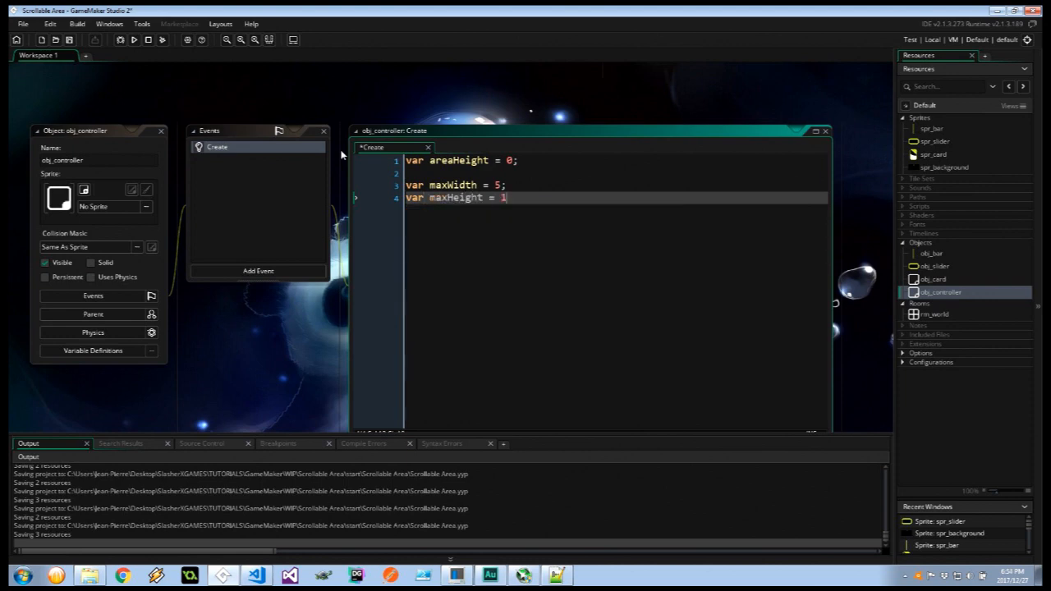
type("0;")
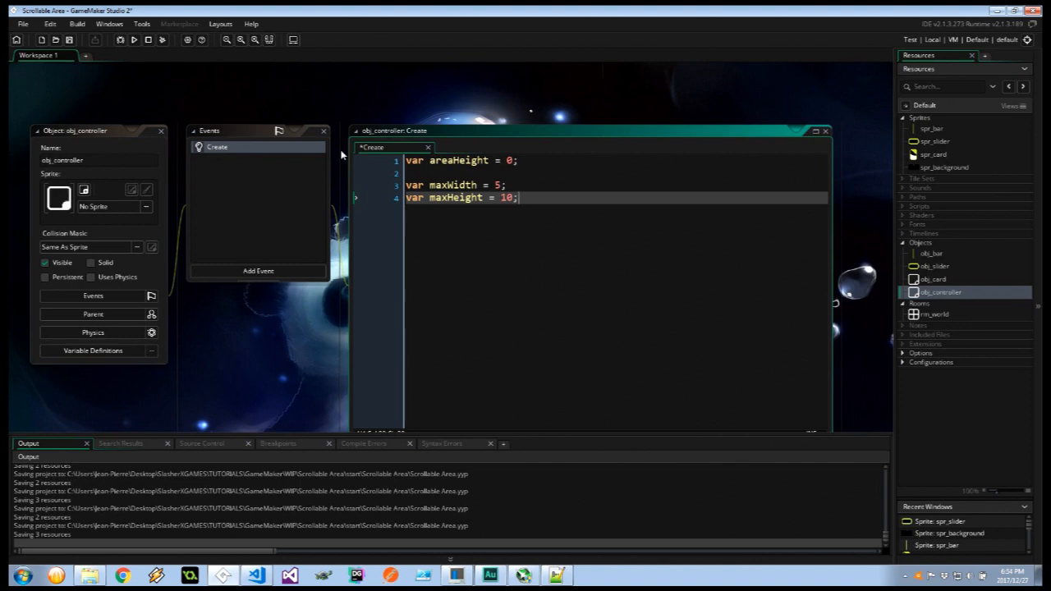
Declare var xx = 100 and yy = 125.
type("var x")
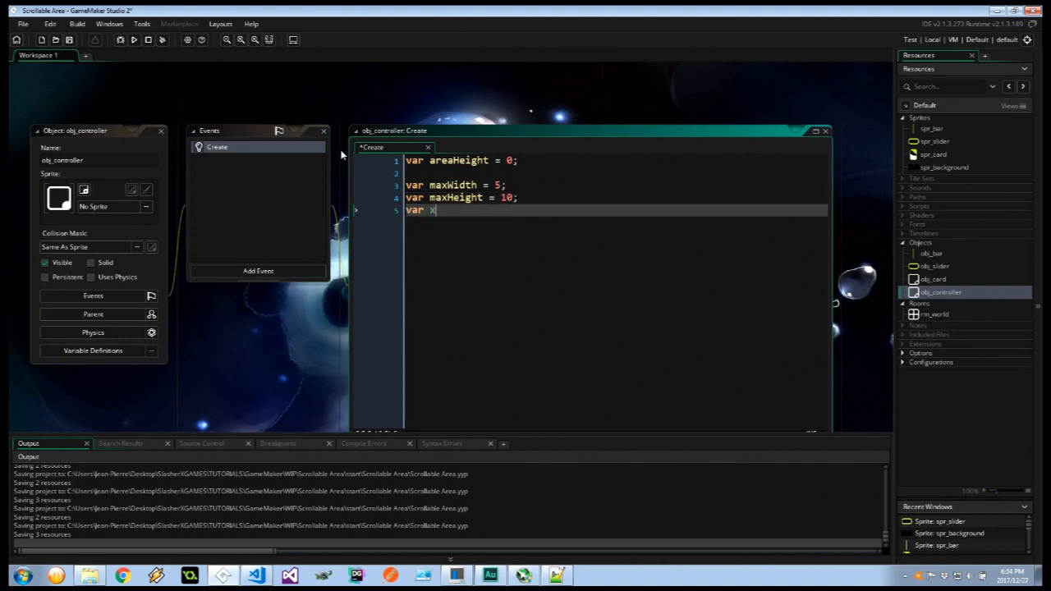
type("x =")
type("var yy")
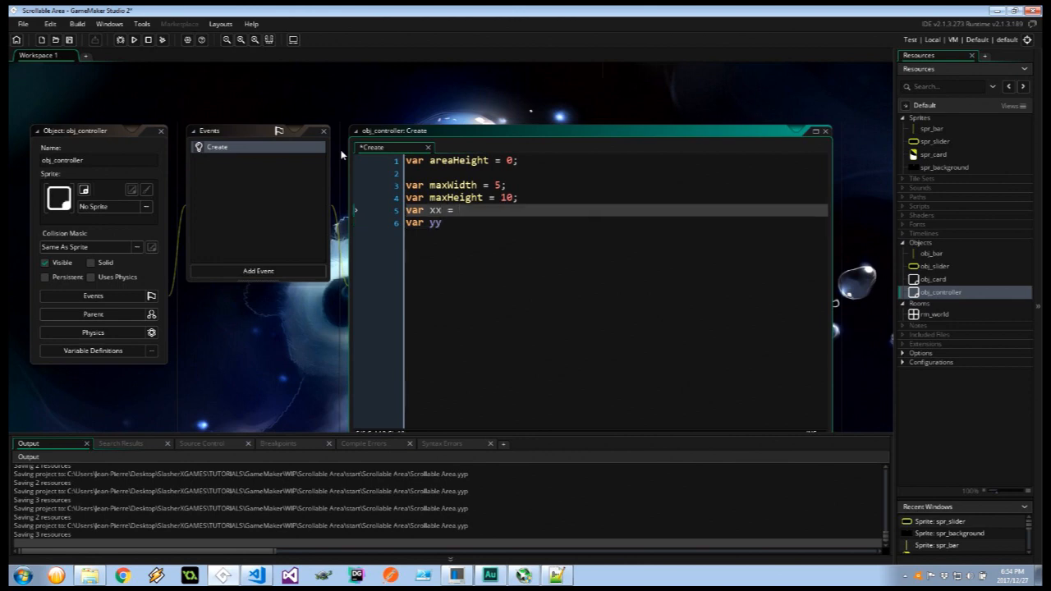
type("100;")
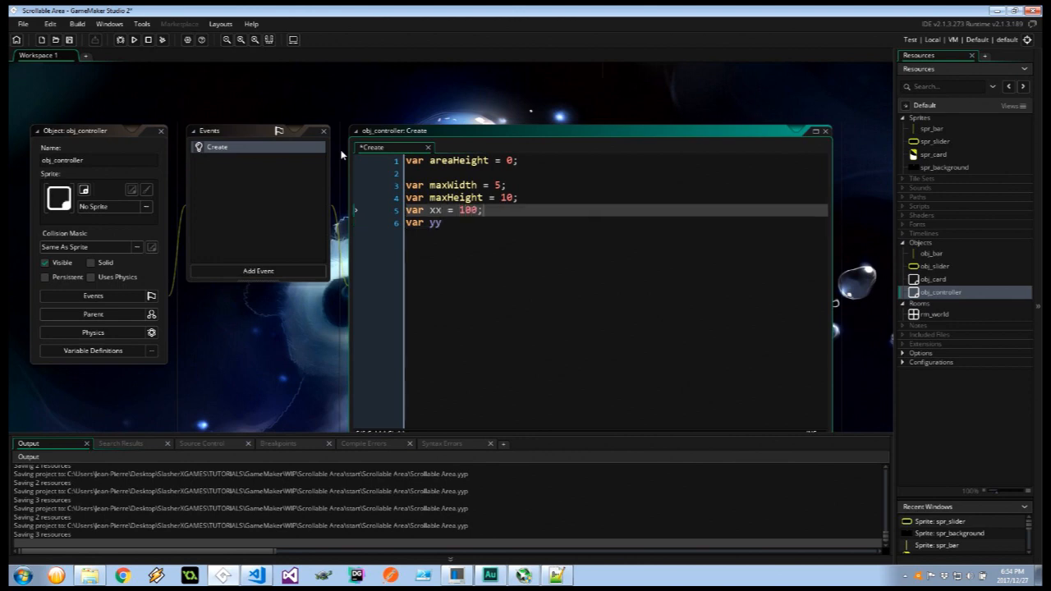
type("= 125;")
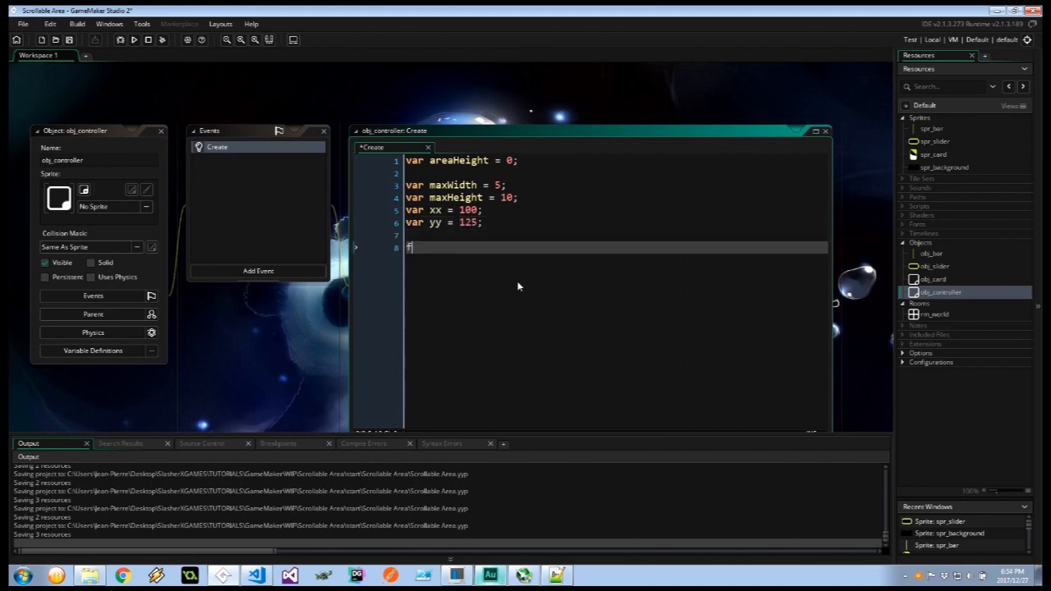
Write nested for loops over i < maxWidth and j < maxHeight.
type("for (var i = 0; i")
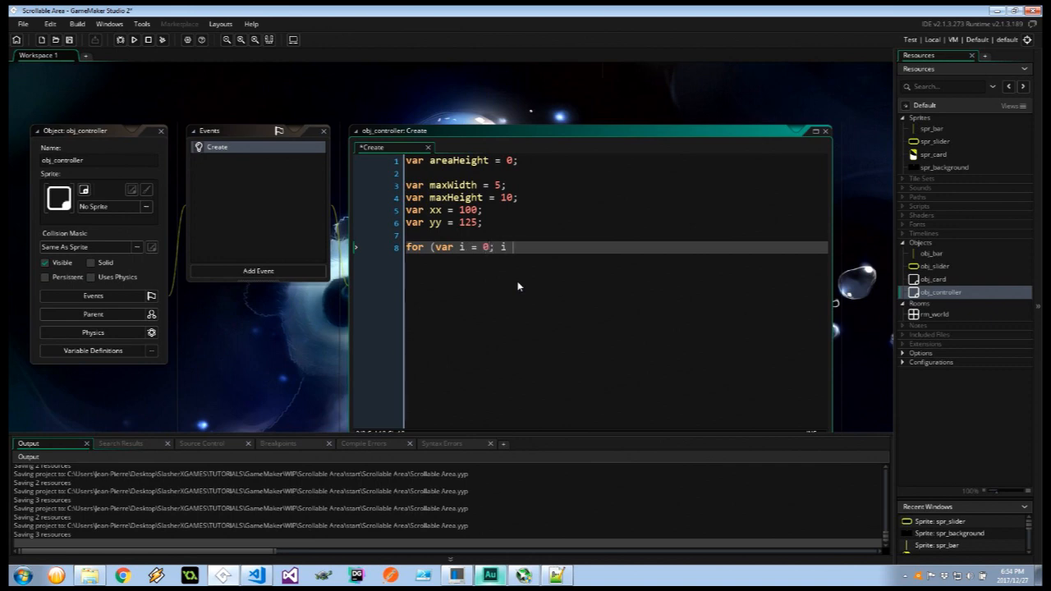
type("< maxW")
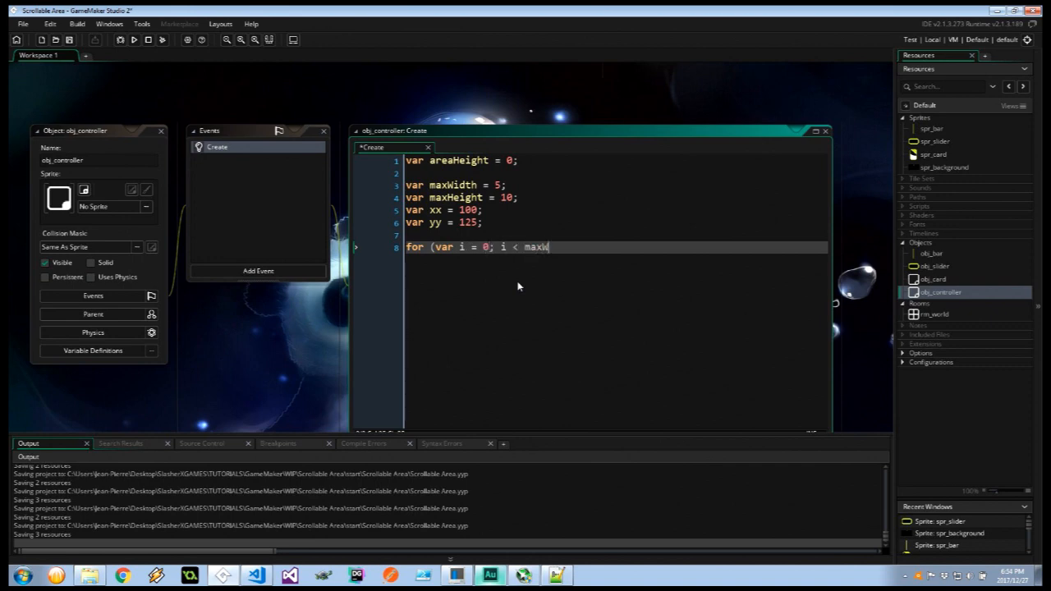
type("idth; i++")
type("{")
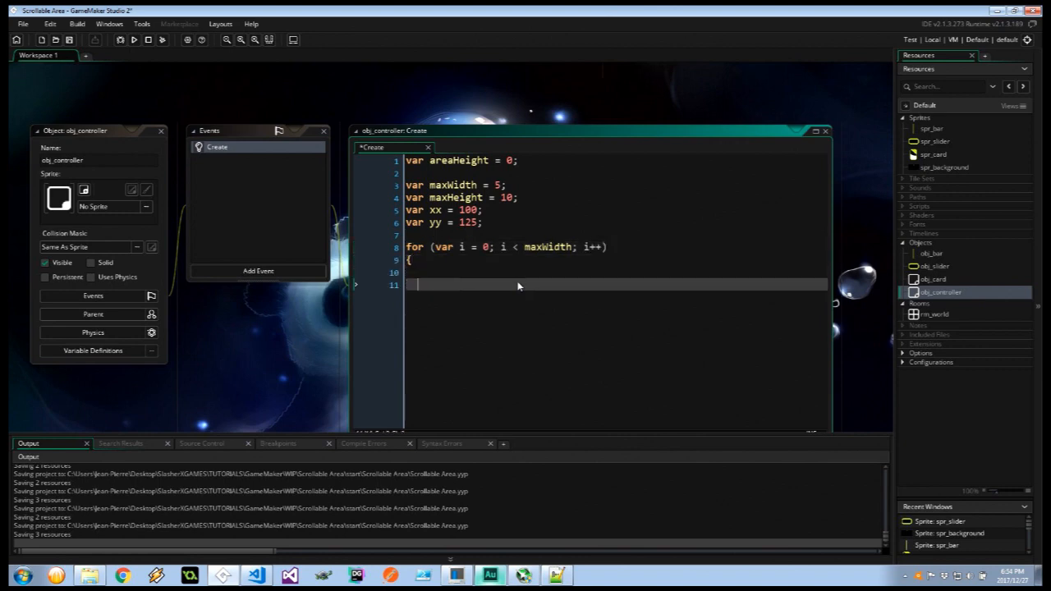
type("for")
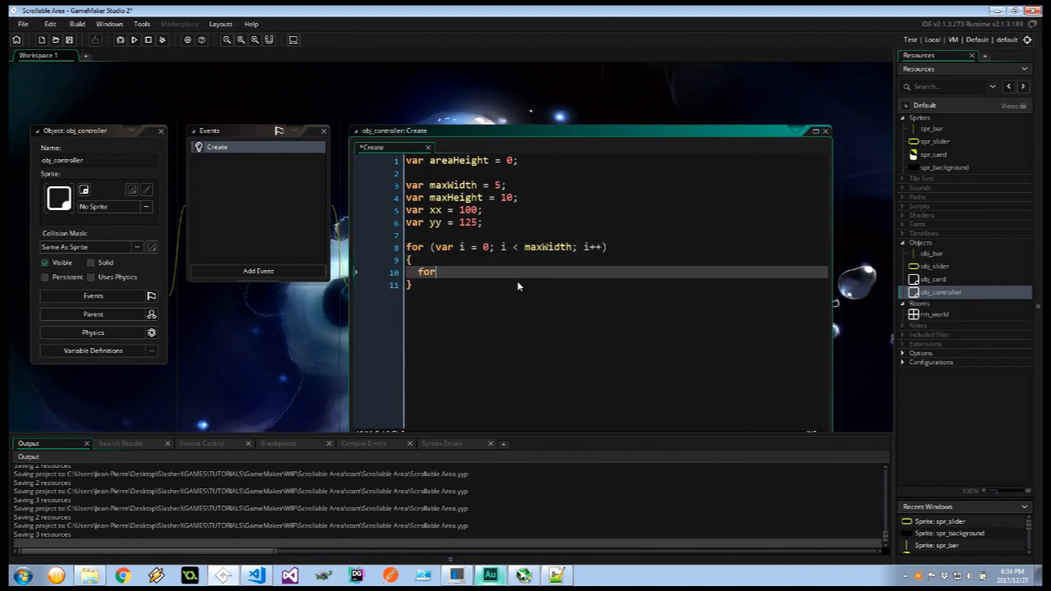
type("(var j")
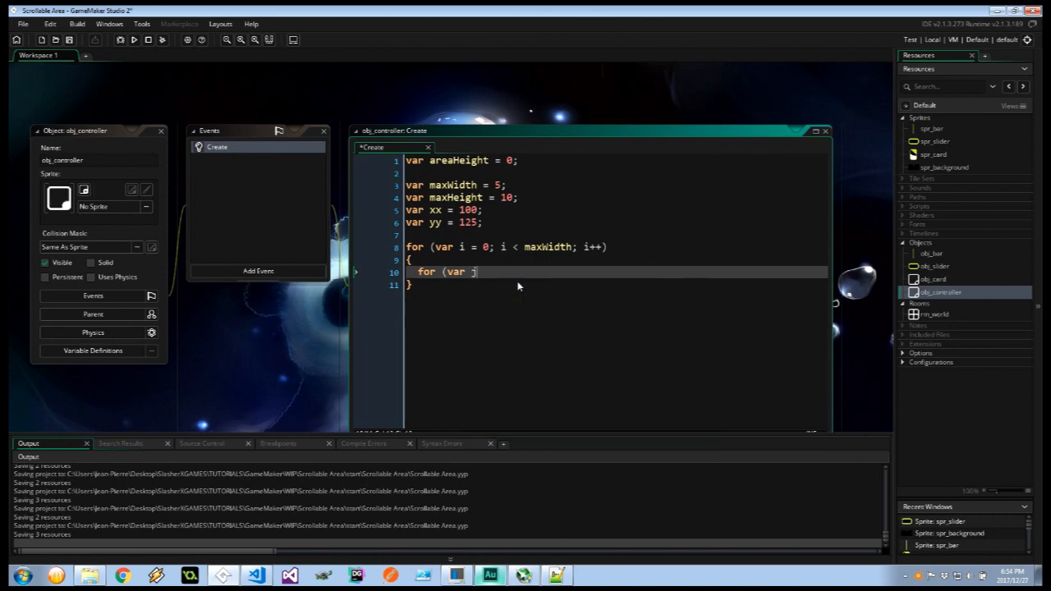
type("= 0; j < max")
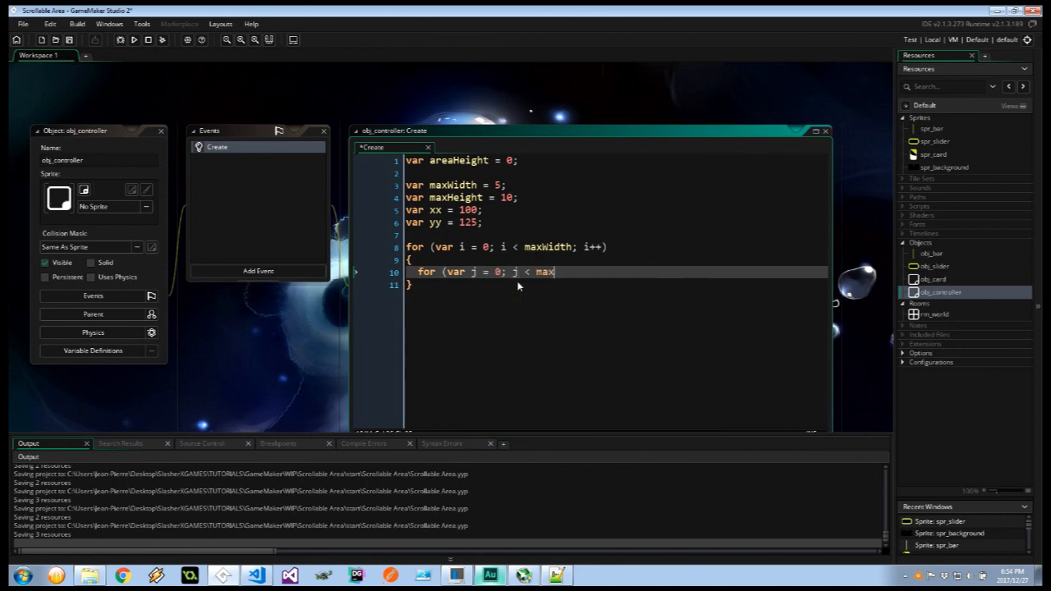
type("Height; j++")
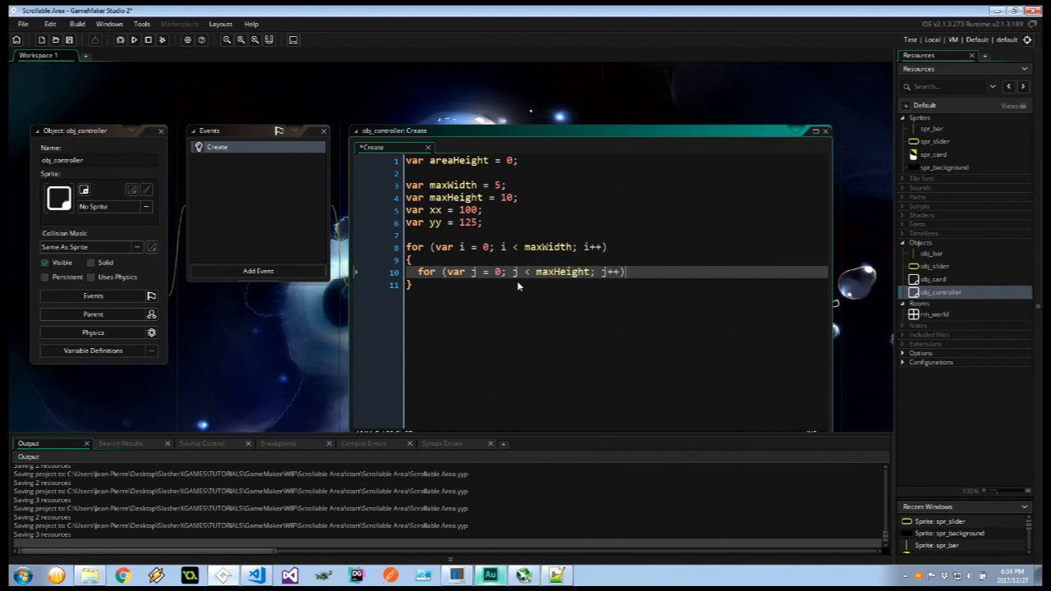
type("{")
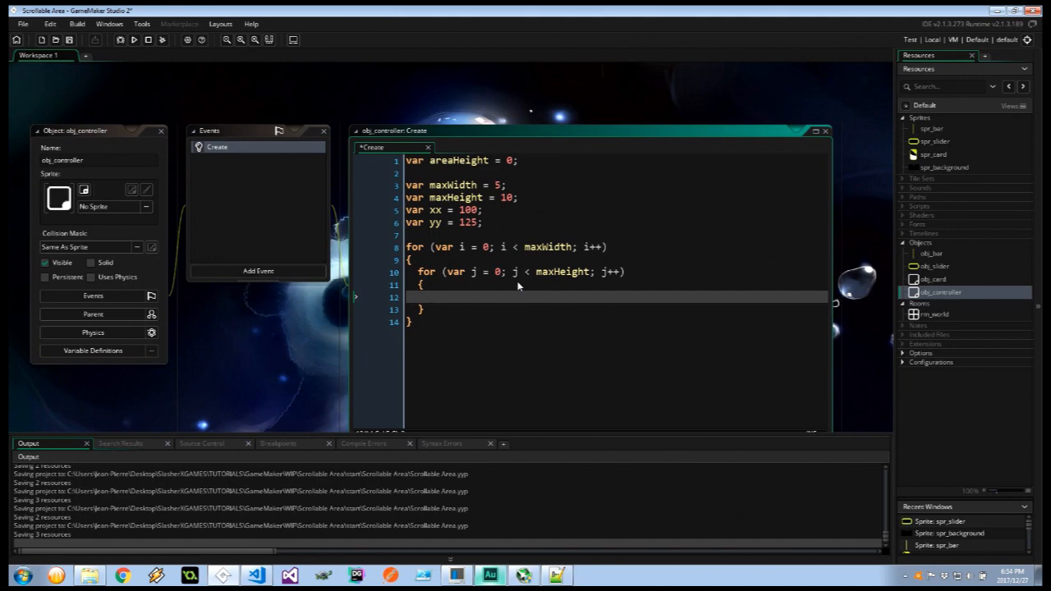
Inside the inner loop, create obj_card at xx, yy on the "Instances" layer with instance_create_layer.
type("instance_c")
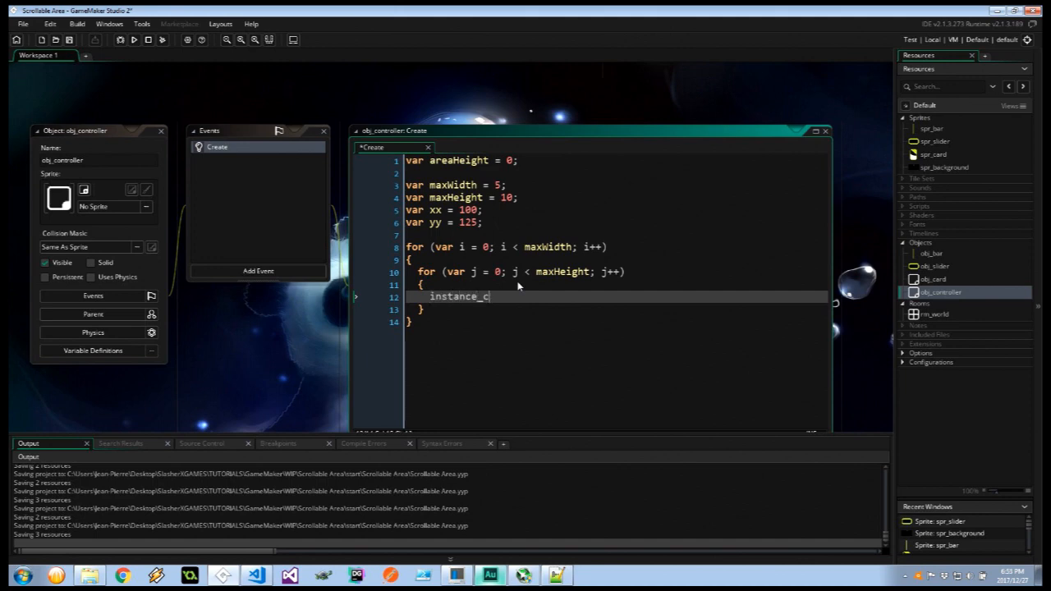
type("reate_layer(")
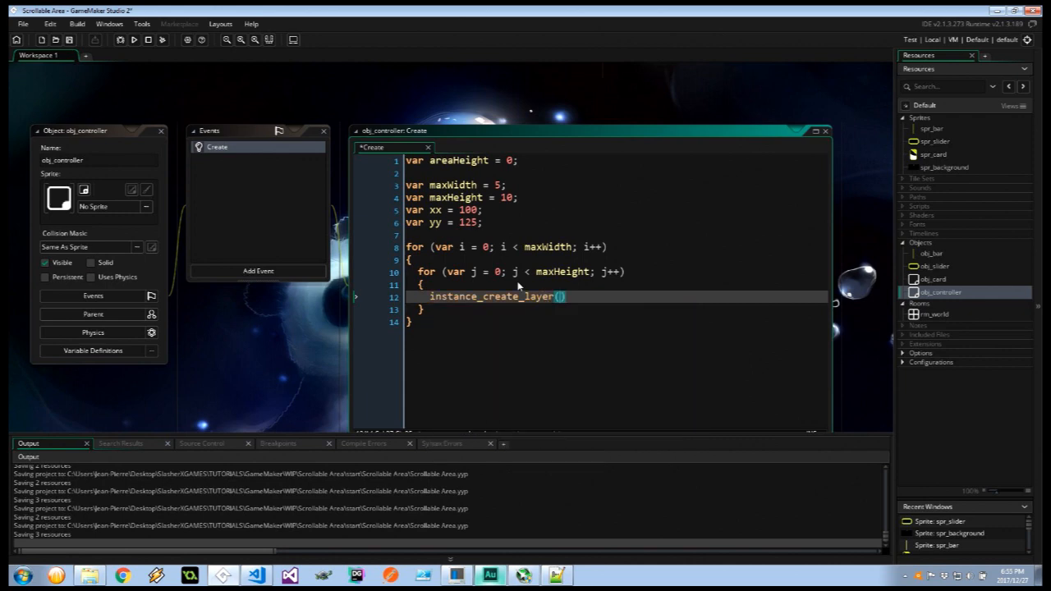
type("xx, yy,")
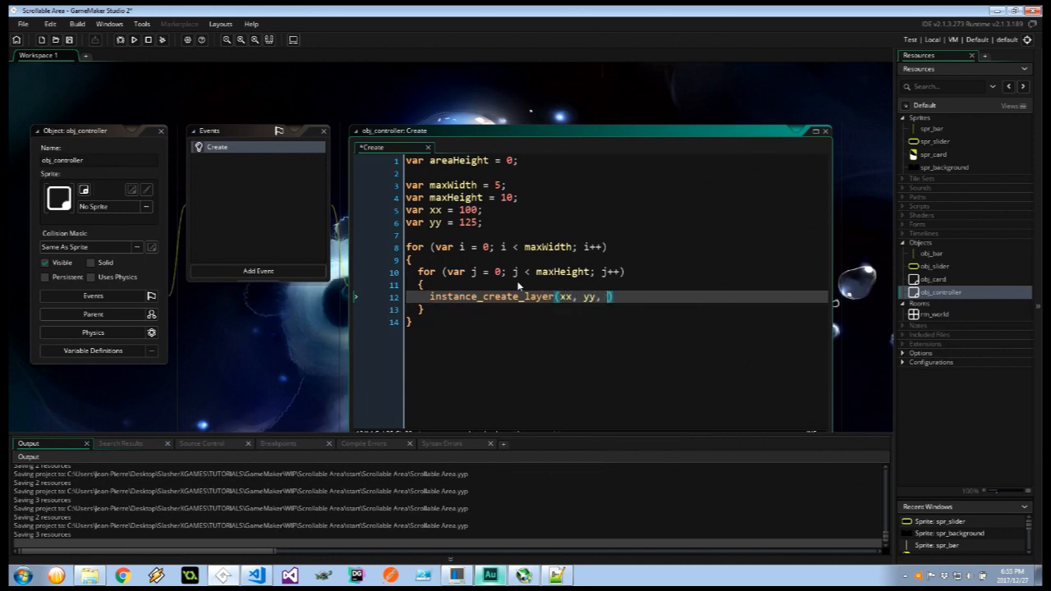
type("\"Instances\"")
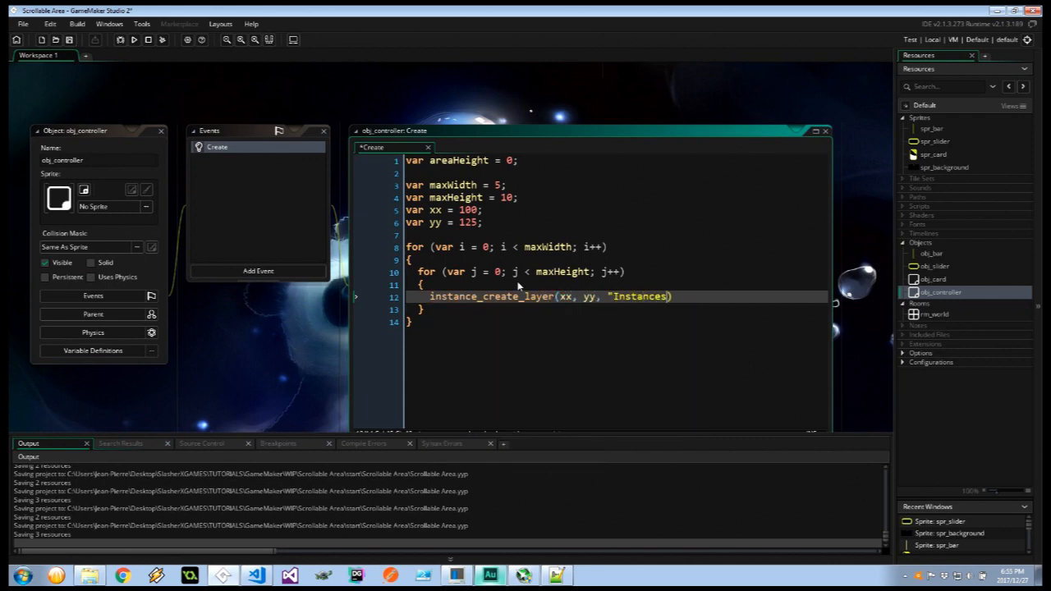
type(", obj_card")
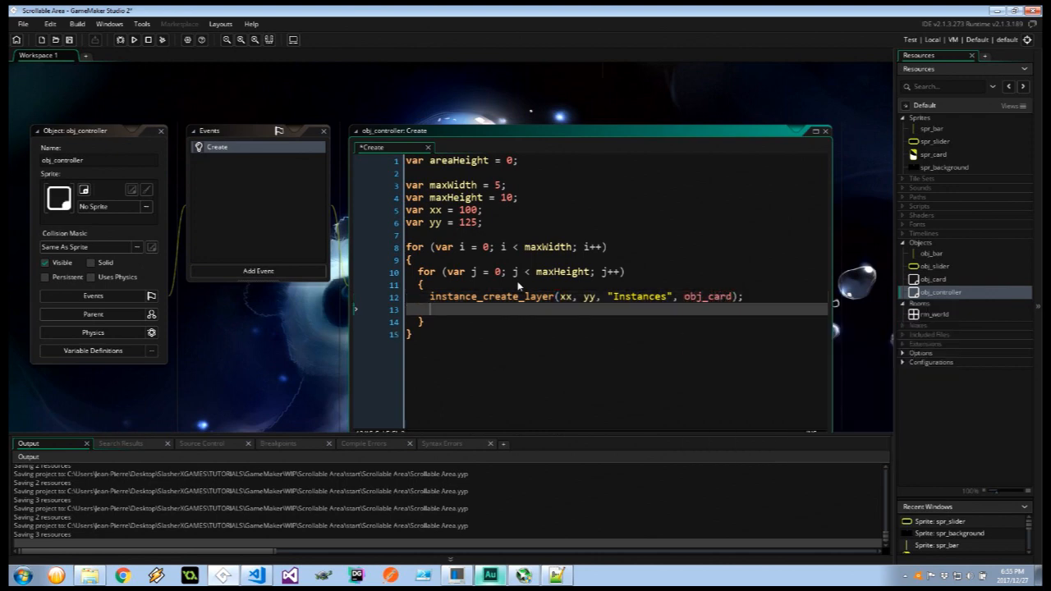
Add if (j == maxHeight - 1) yy += 150; else yy += 225; after the instance call.
type("if (")
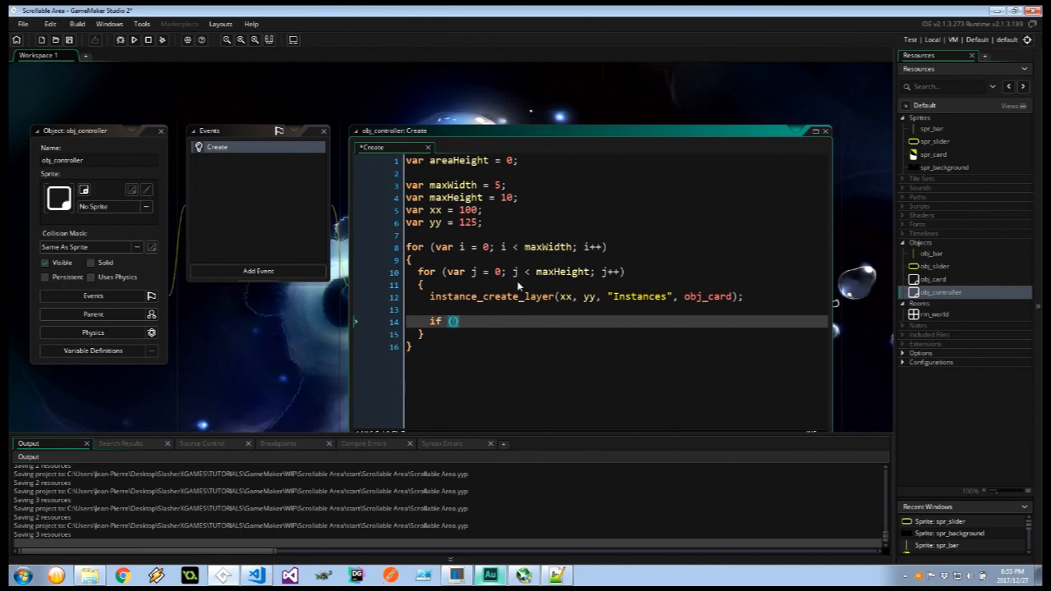
type("j")
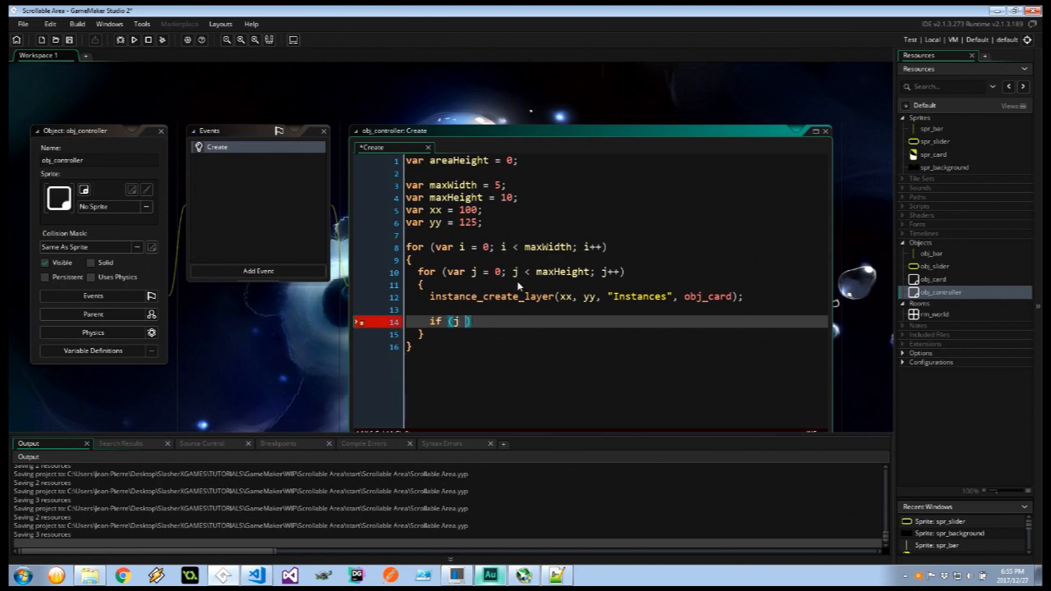
type("== maxHeight - 1")
type("else{")
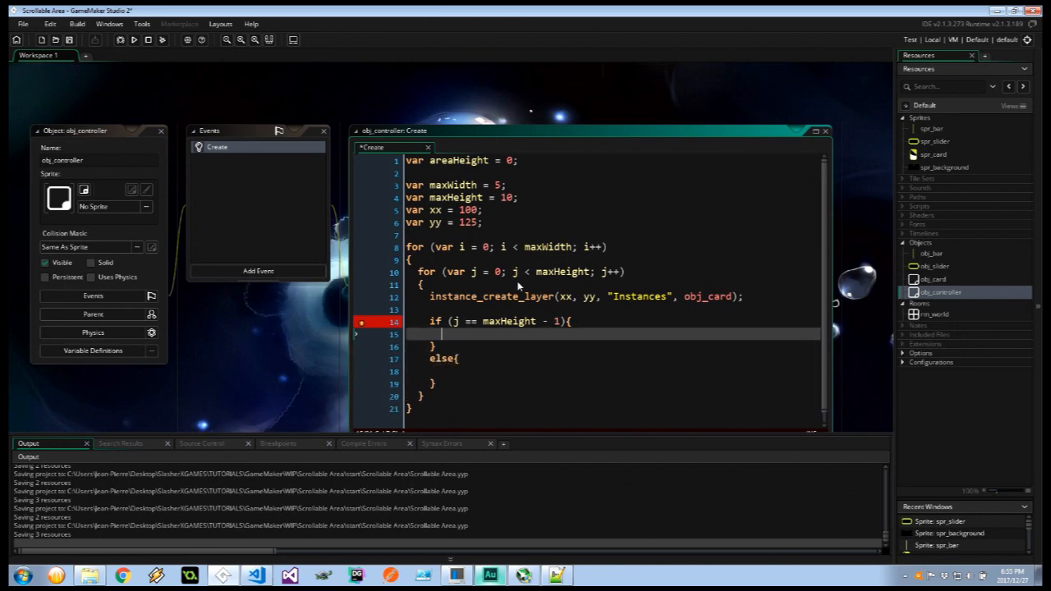
type("yy +=")
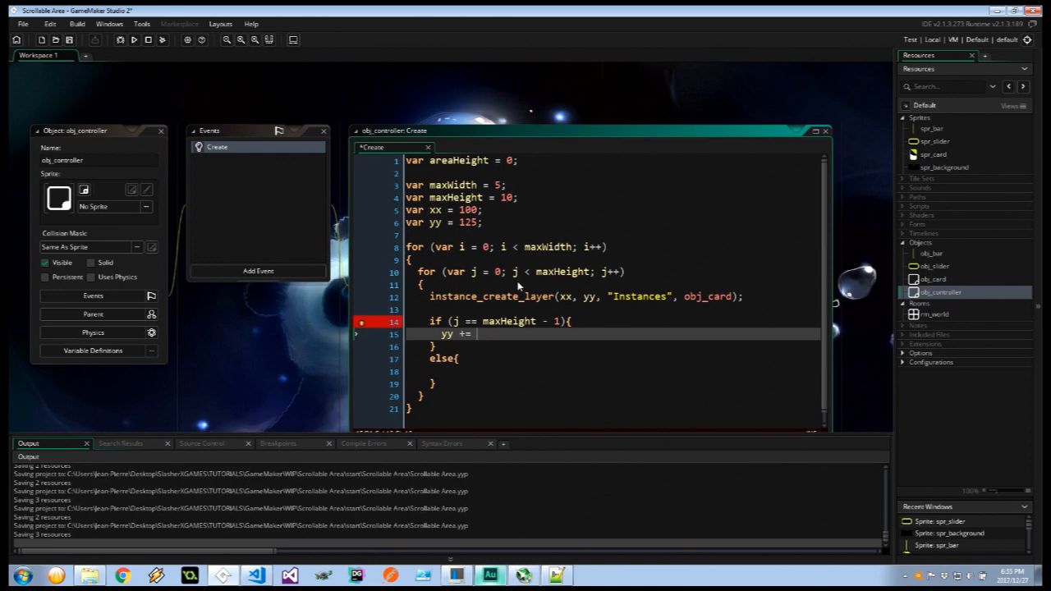
type("150;")
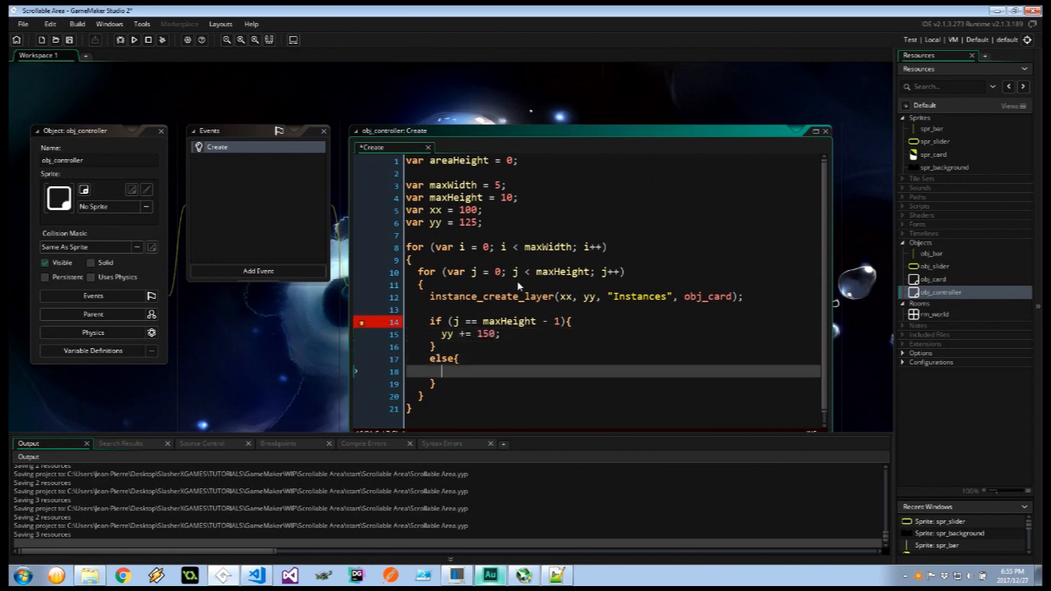
type("yy +=")
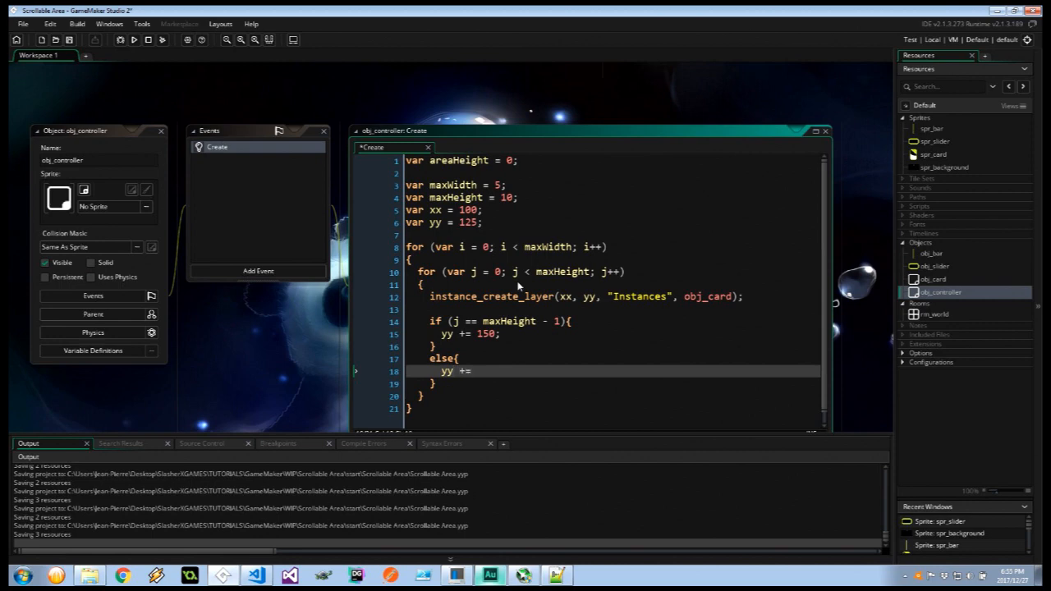
type("225;")
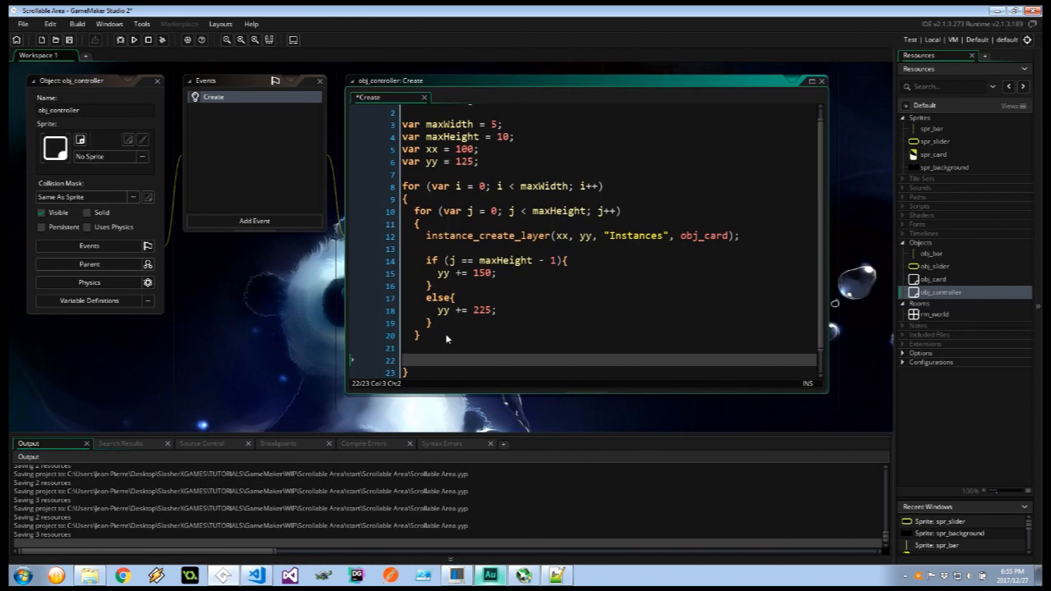
After each column set areaHeight = yy, yy = 125 and xx += 150.
type("areaHeight = yy;")
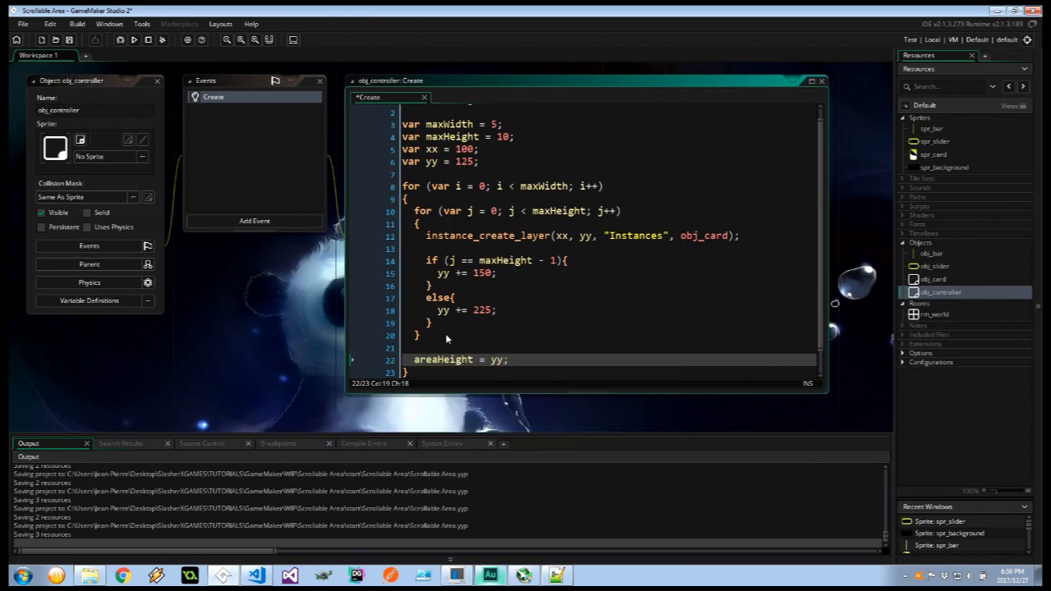
type("yy")
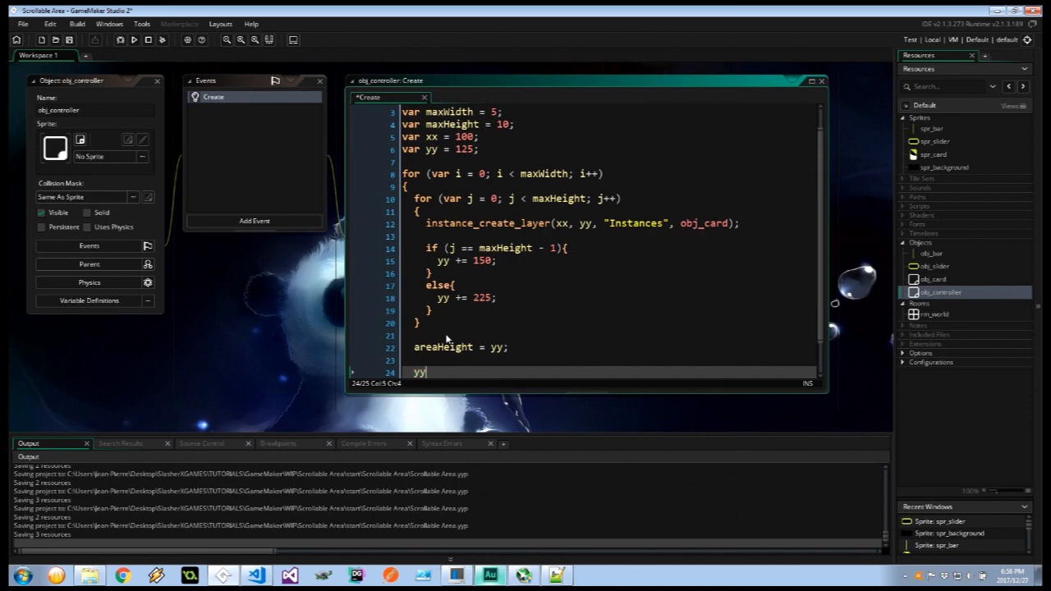
type("= 125")
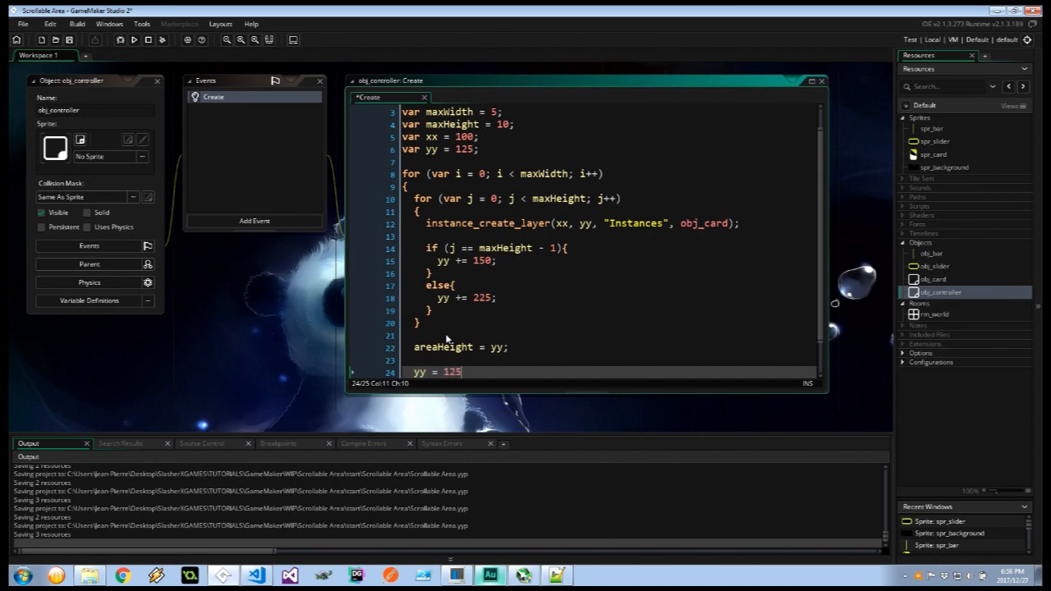
type("xx")
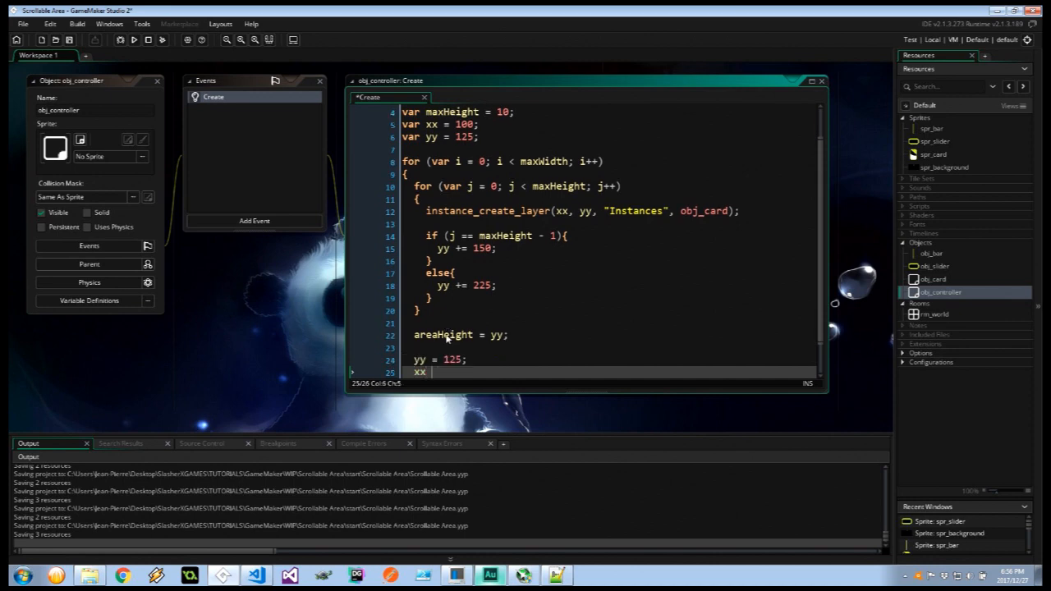
type("+= 150;")
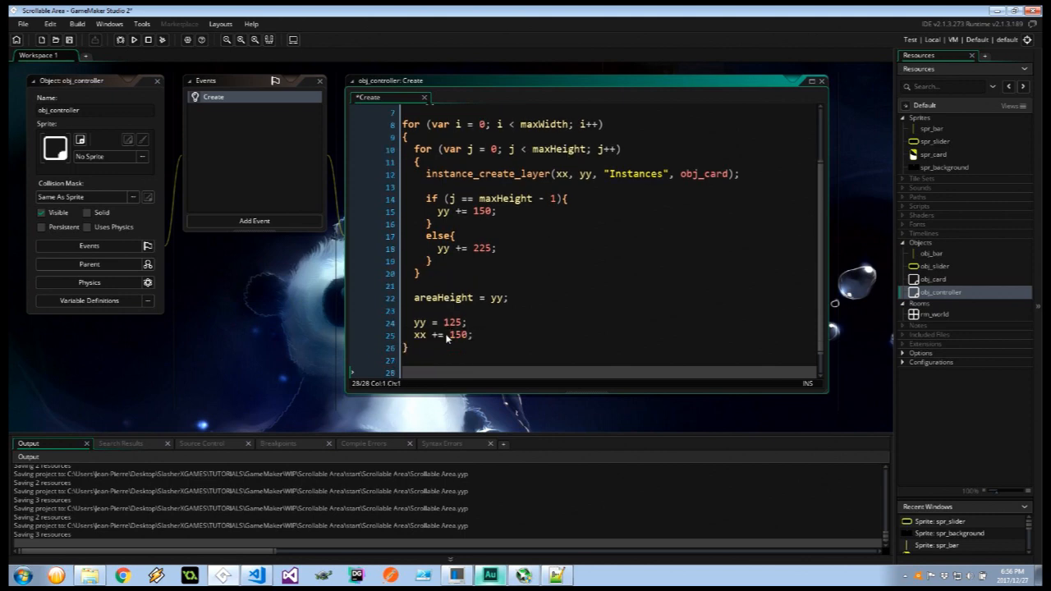
Assign global.areaHeight = areaHeight - room_height, then open rm_world.
type("gloab")
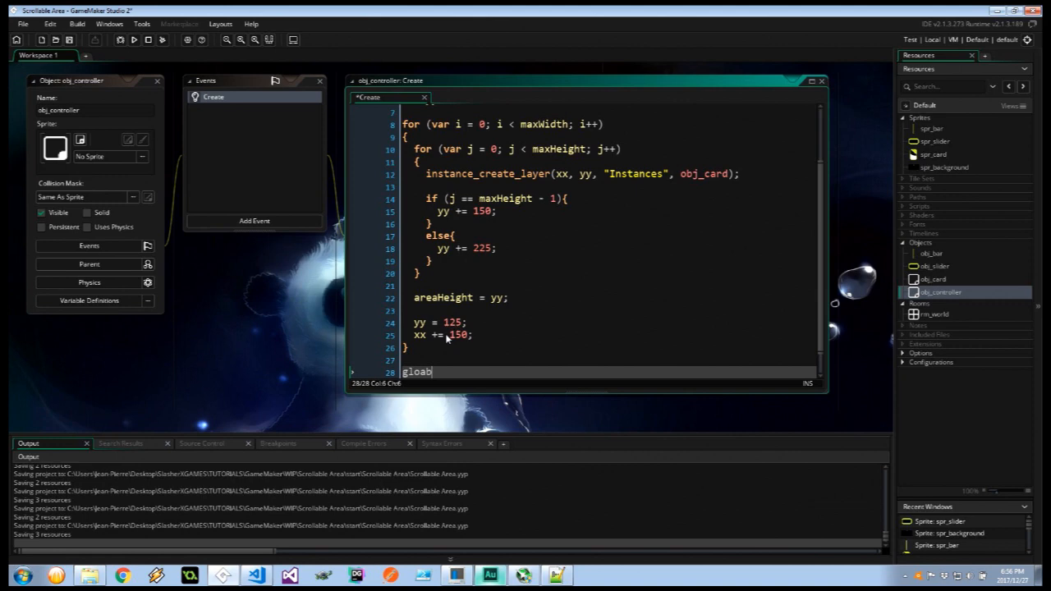
type("la.")
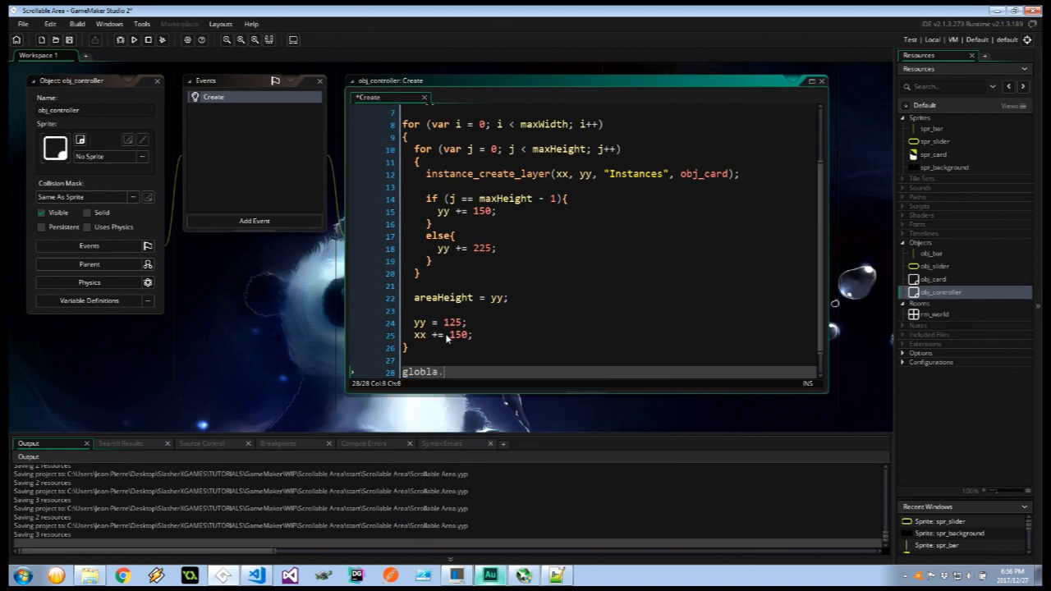
type("areaHeight")
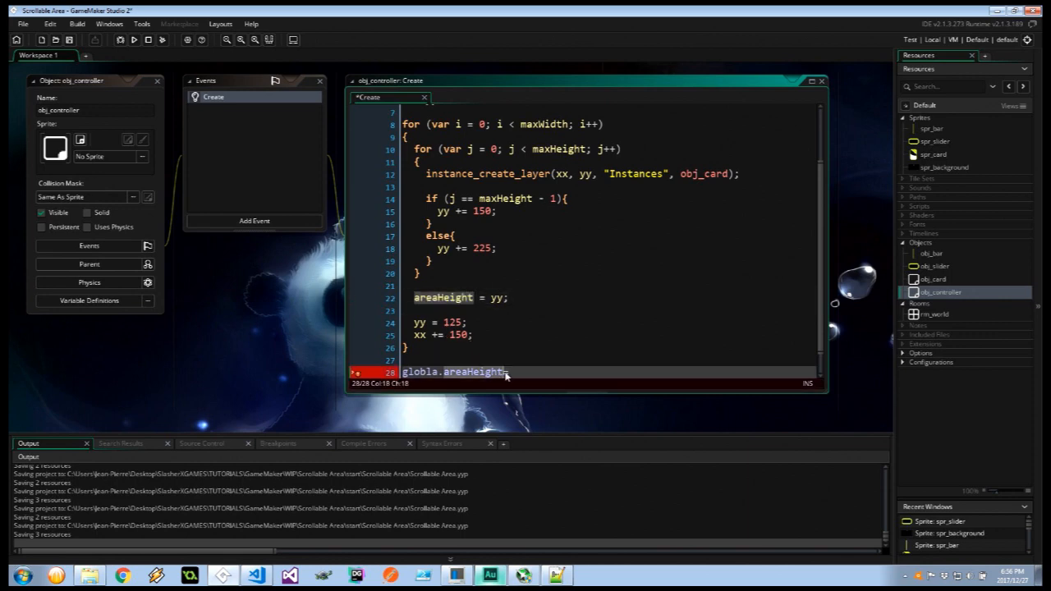
type("= areaHeight")
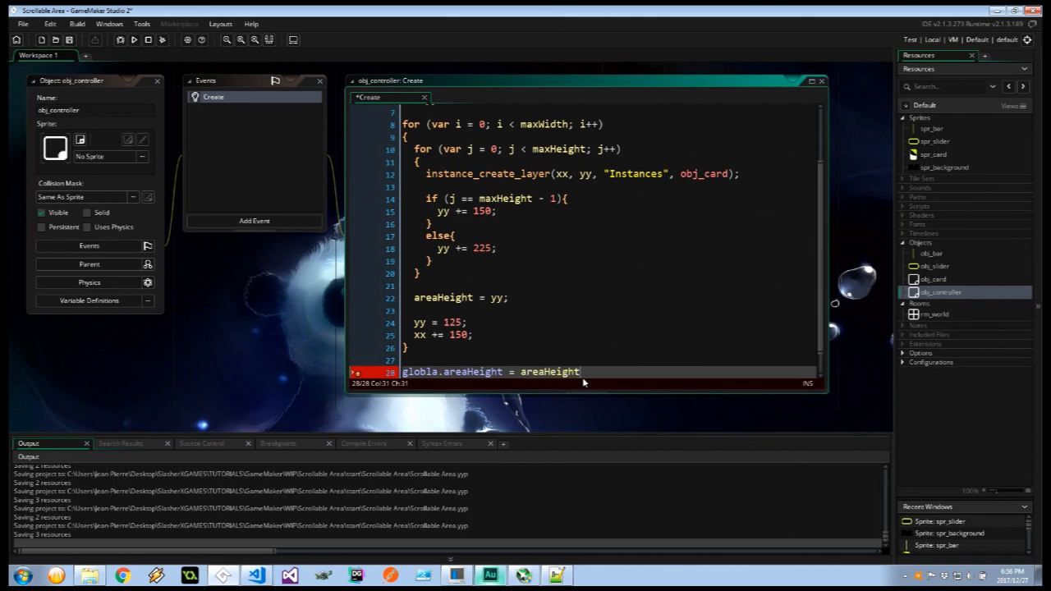
type("- room_h")
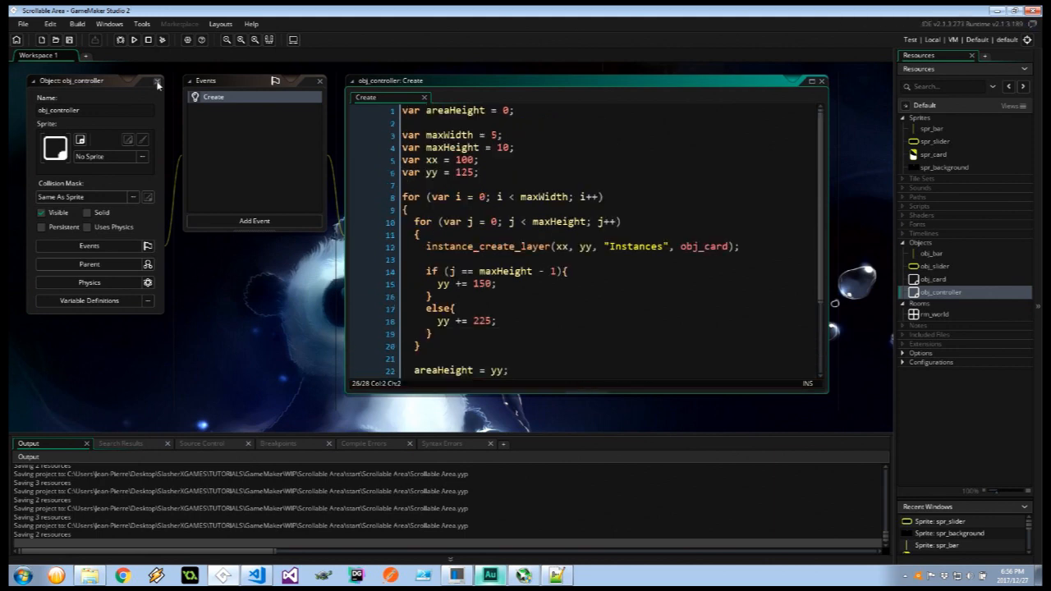
left_click(99, 56)
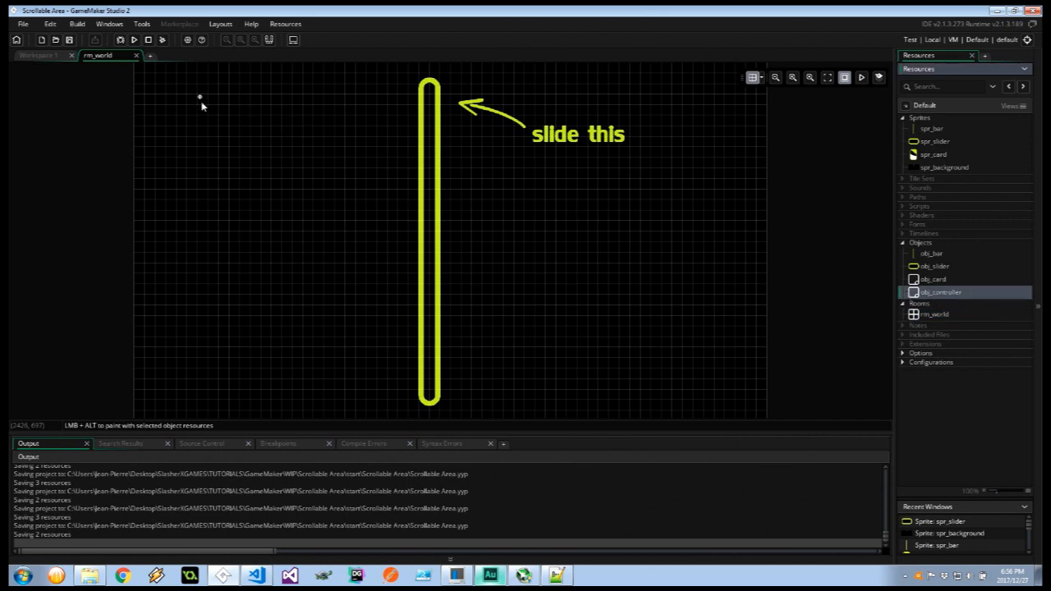